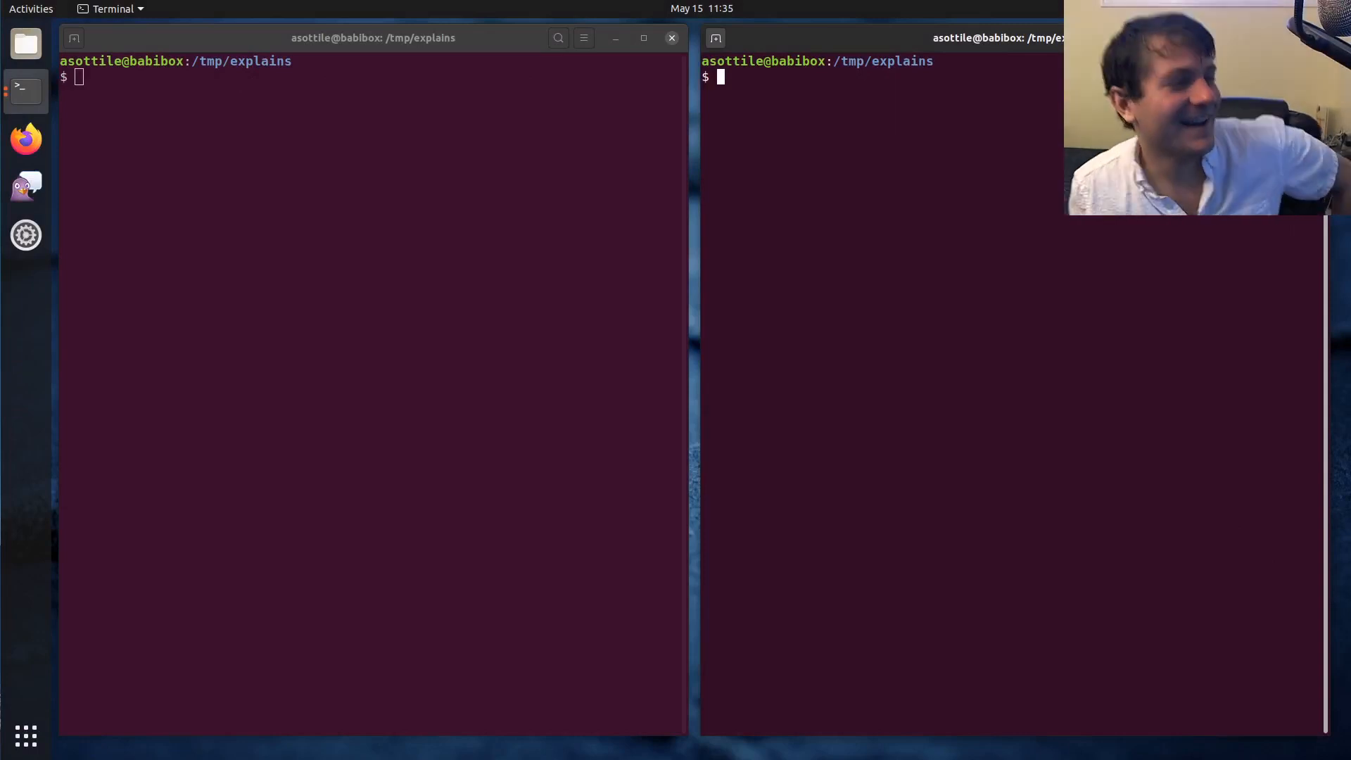
mouse_move(413, 255)
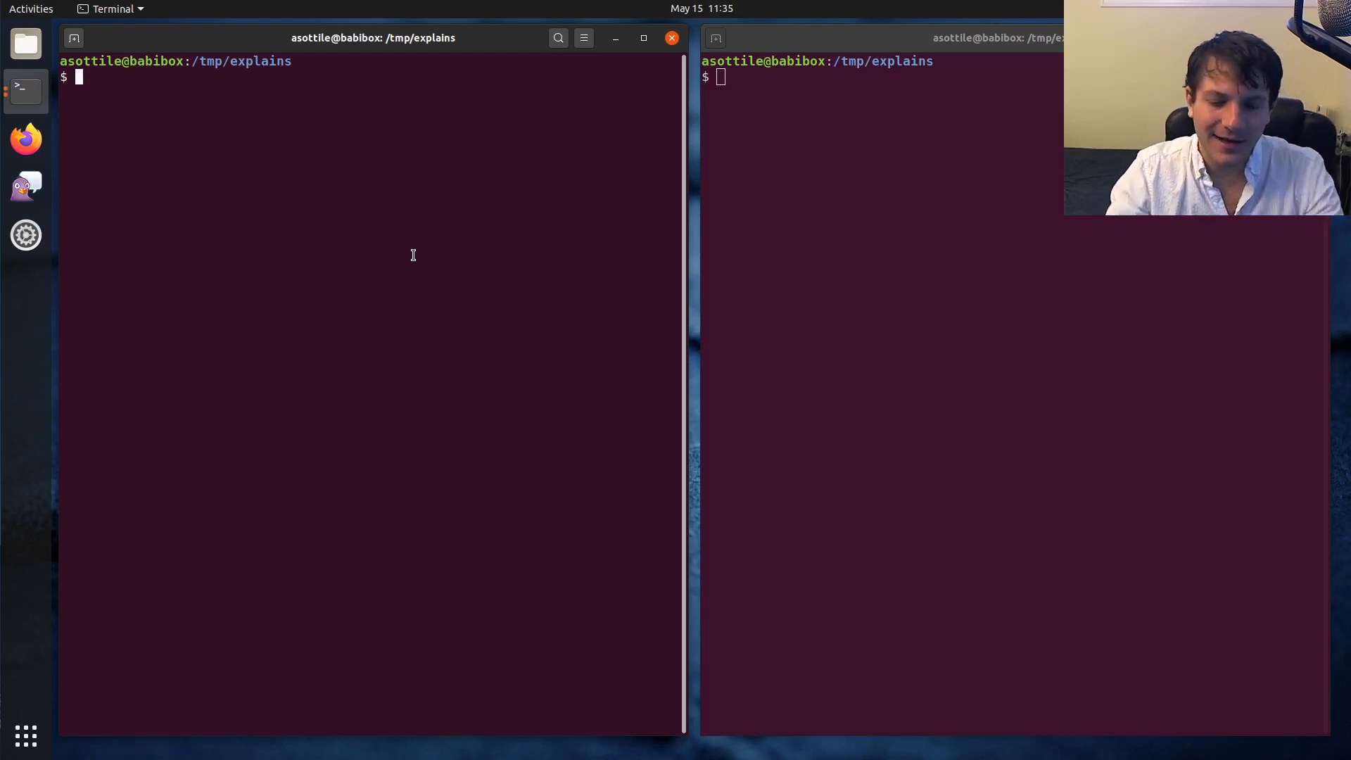
Step: Open t.py in nano and exit without saving, then open babi's own file.py
type("/bin/")
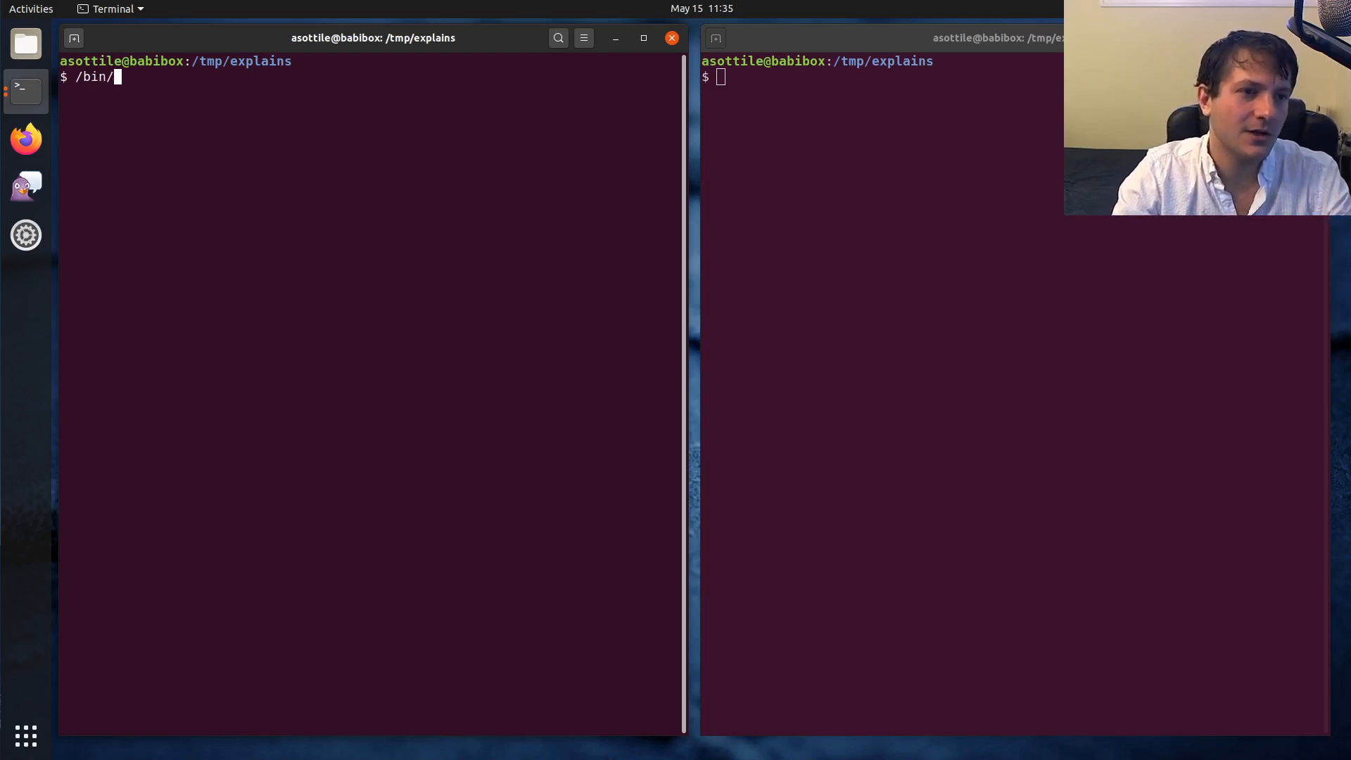
type("nano")
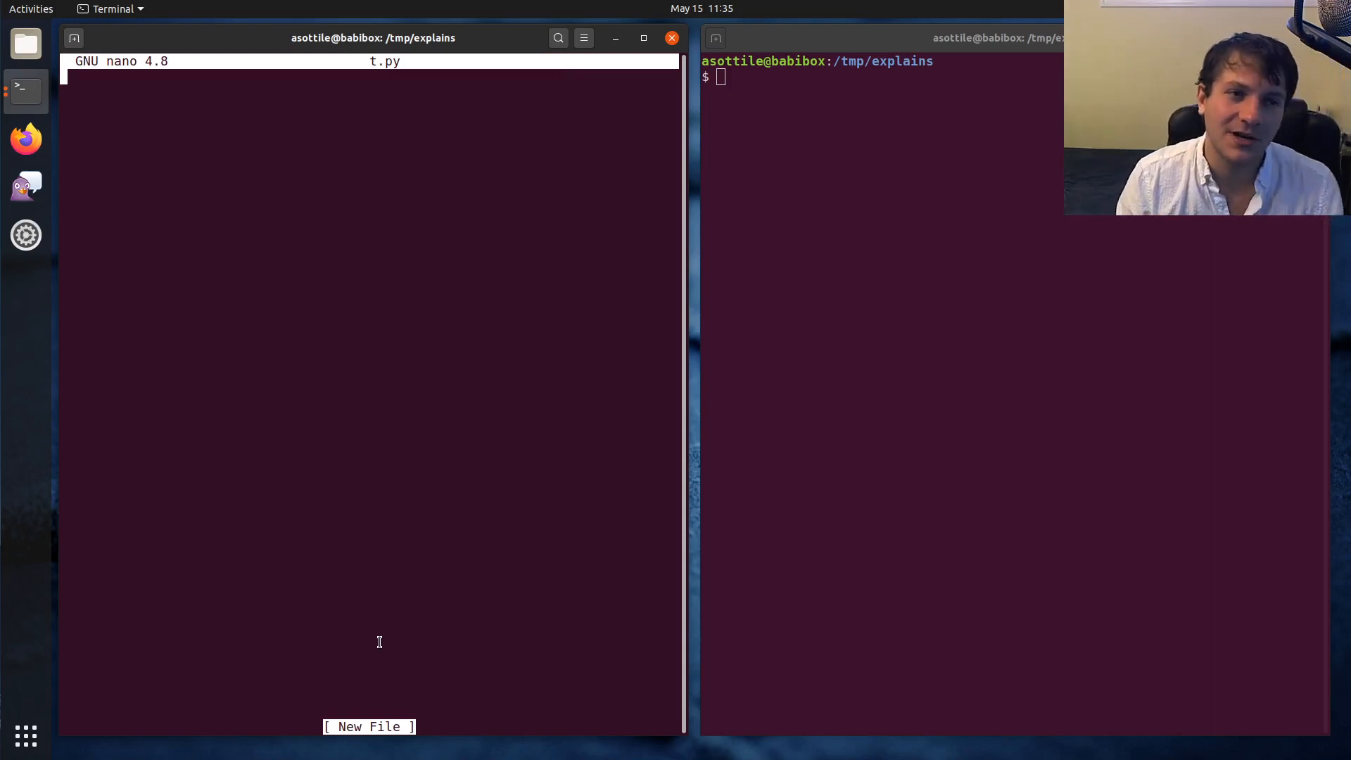
key("ctrl+x")
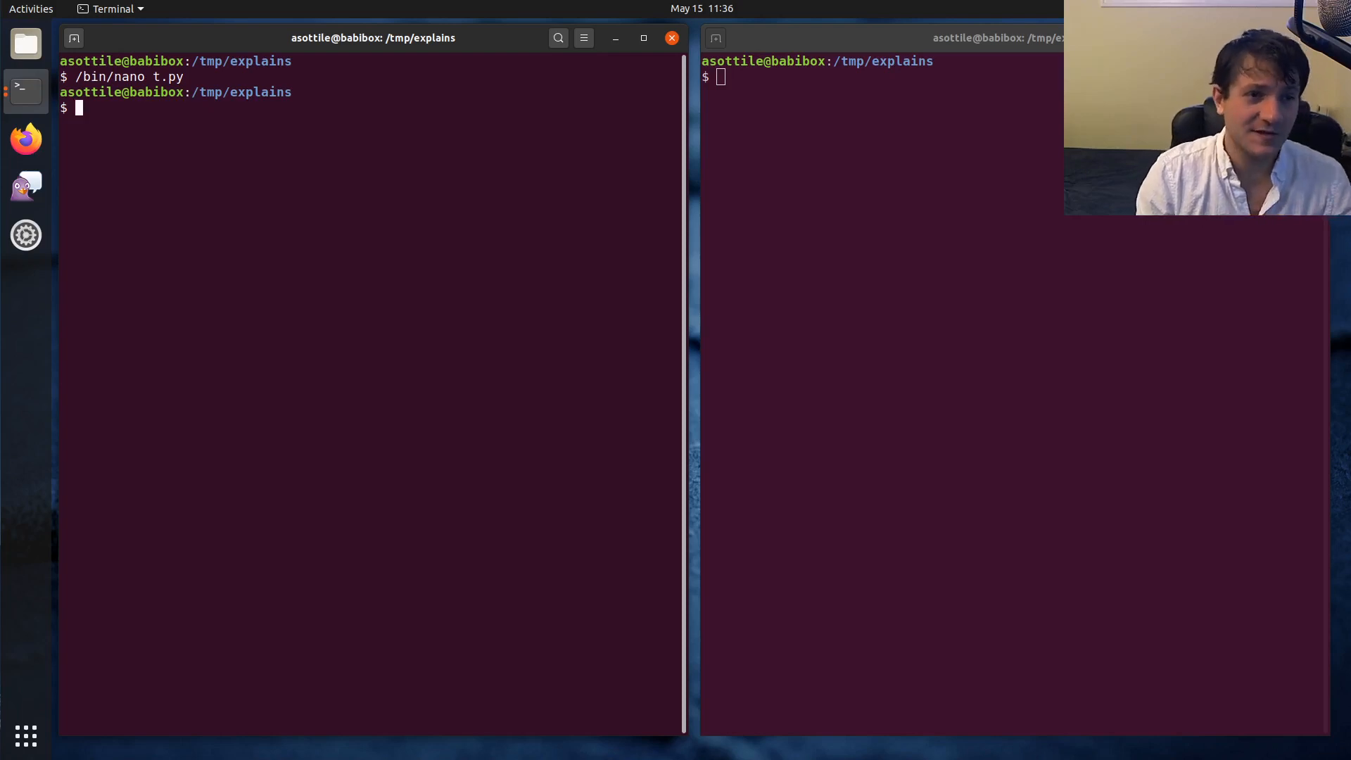
type("babi")
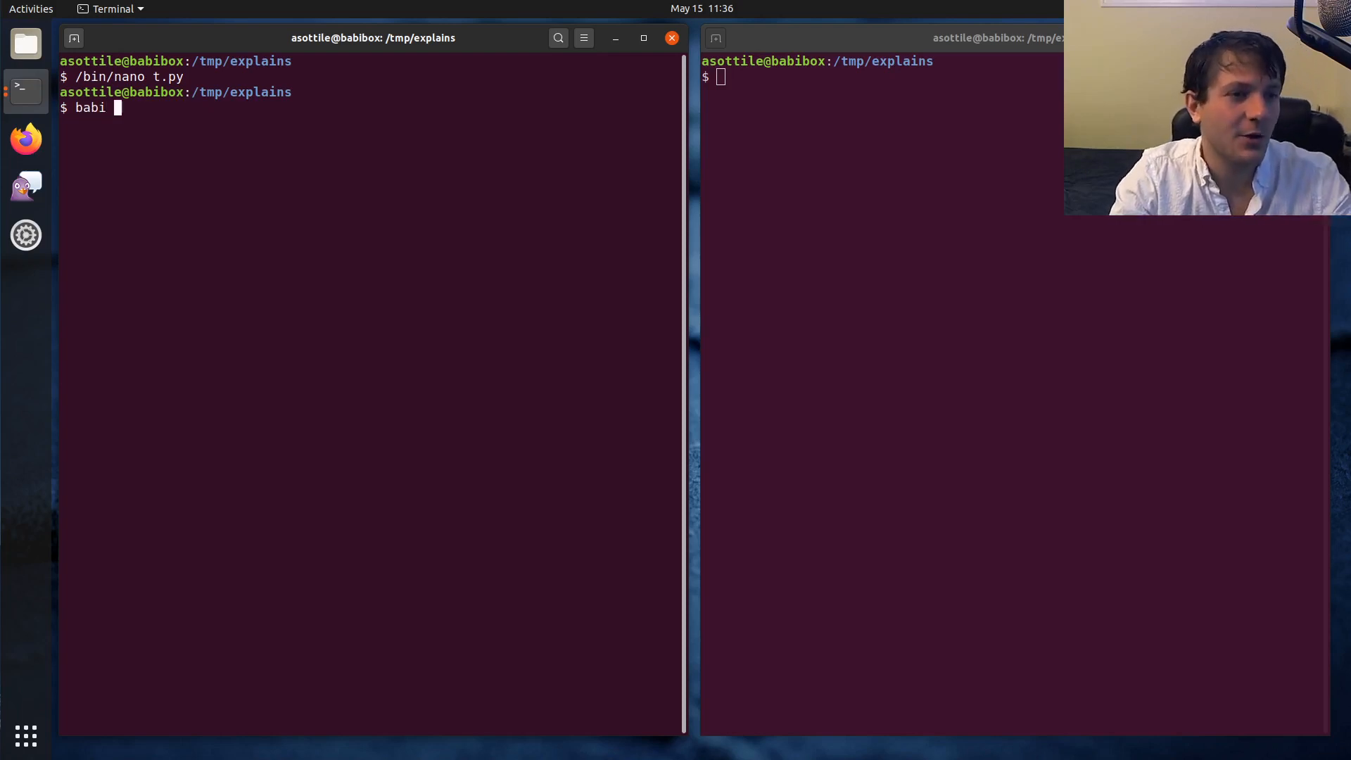
type("~/workspace/babi/babi/file.py")
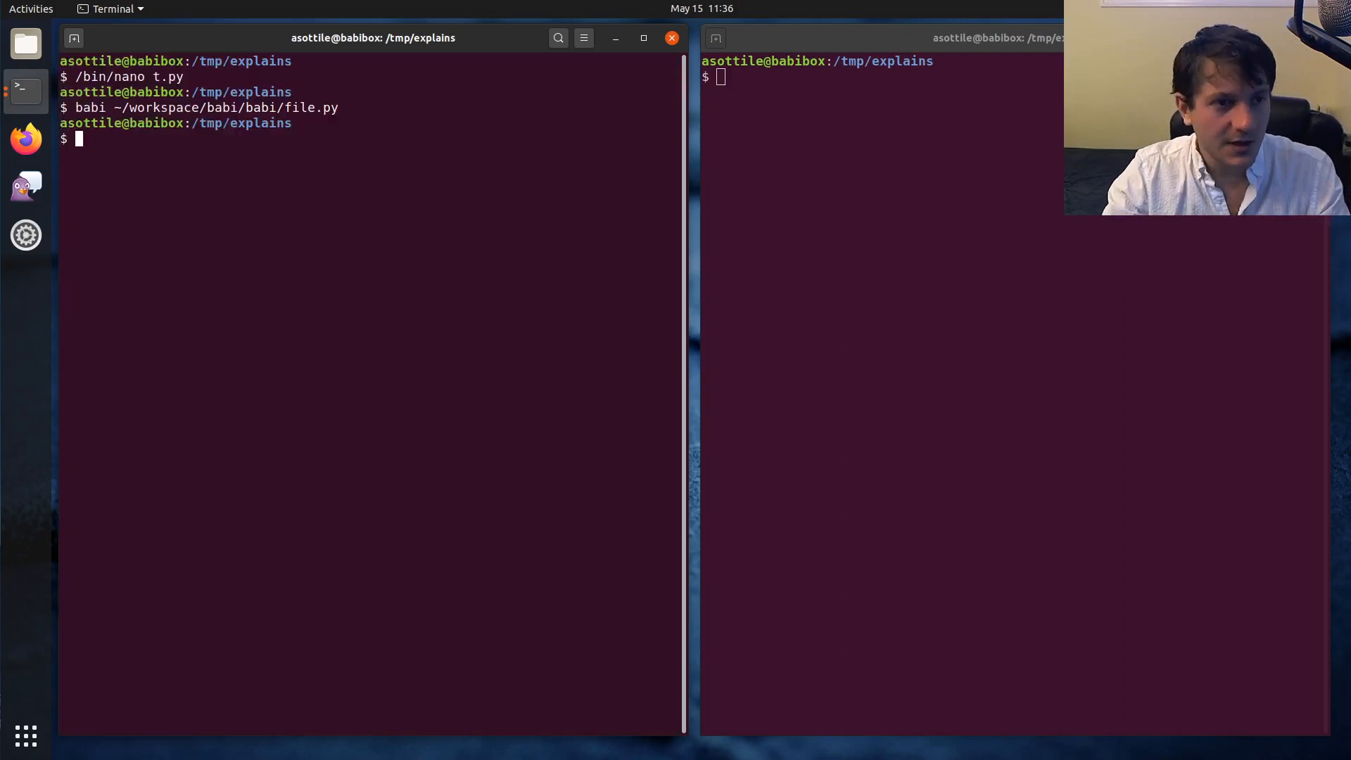
Step: Open t.py in babi and write the exit(main()) guard, def main() -> int, and import curses
type("babi")
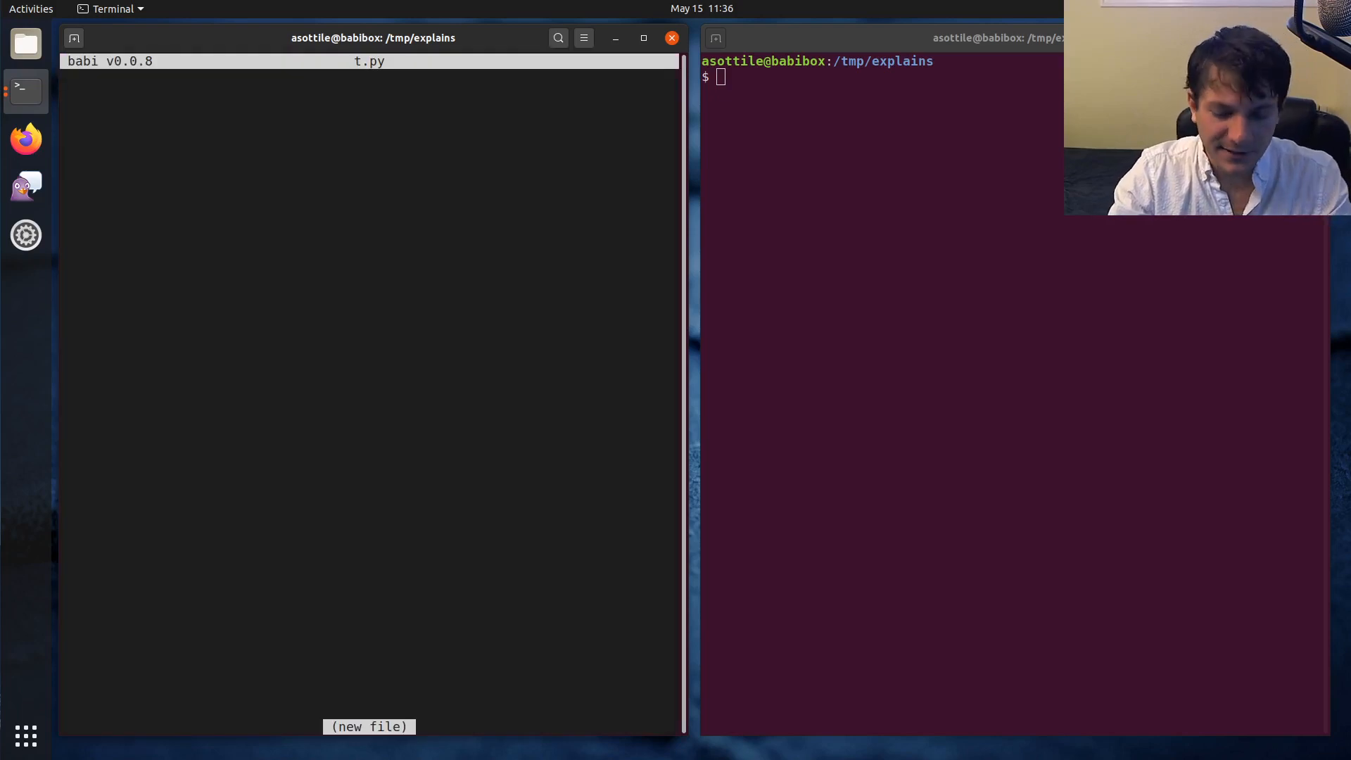
type("if")
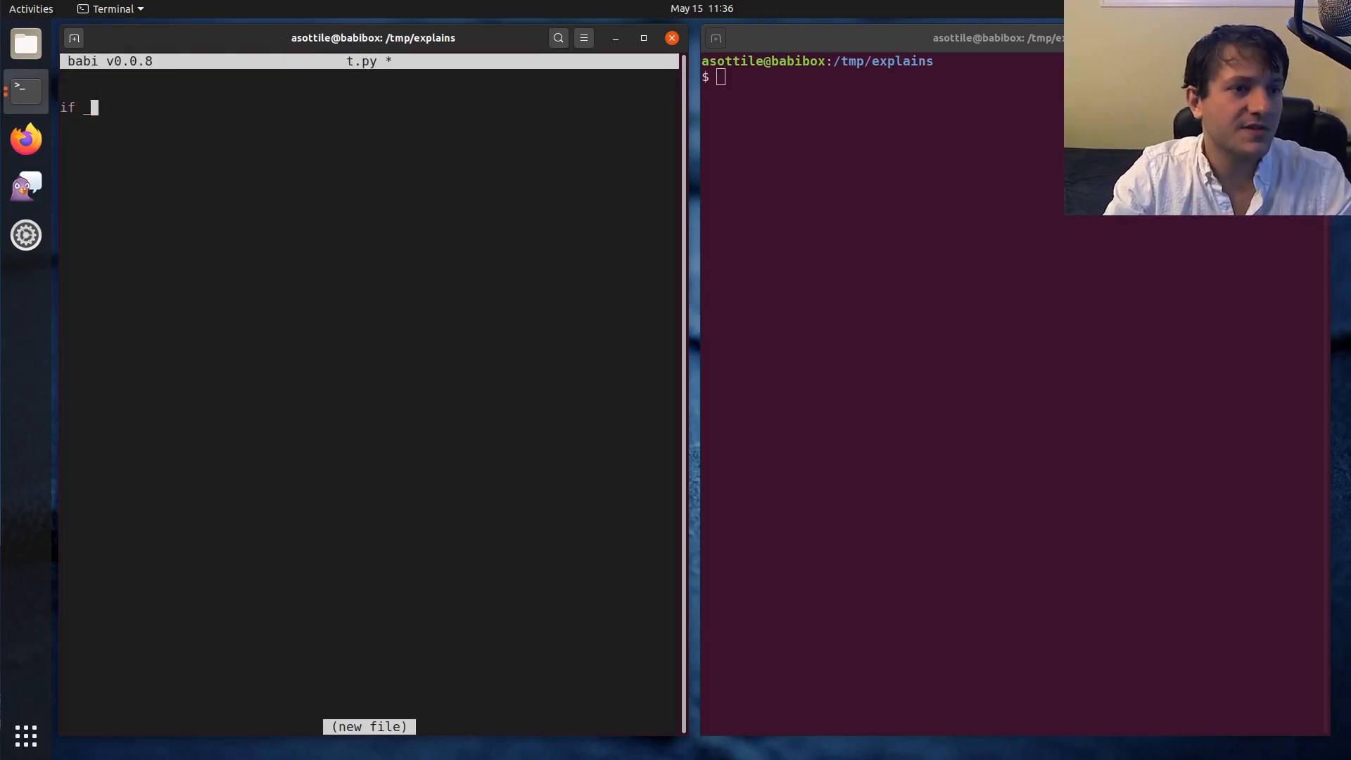
type("__name__ ==")
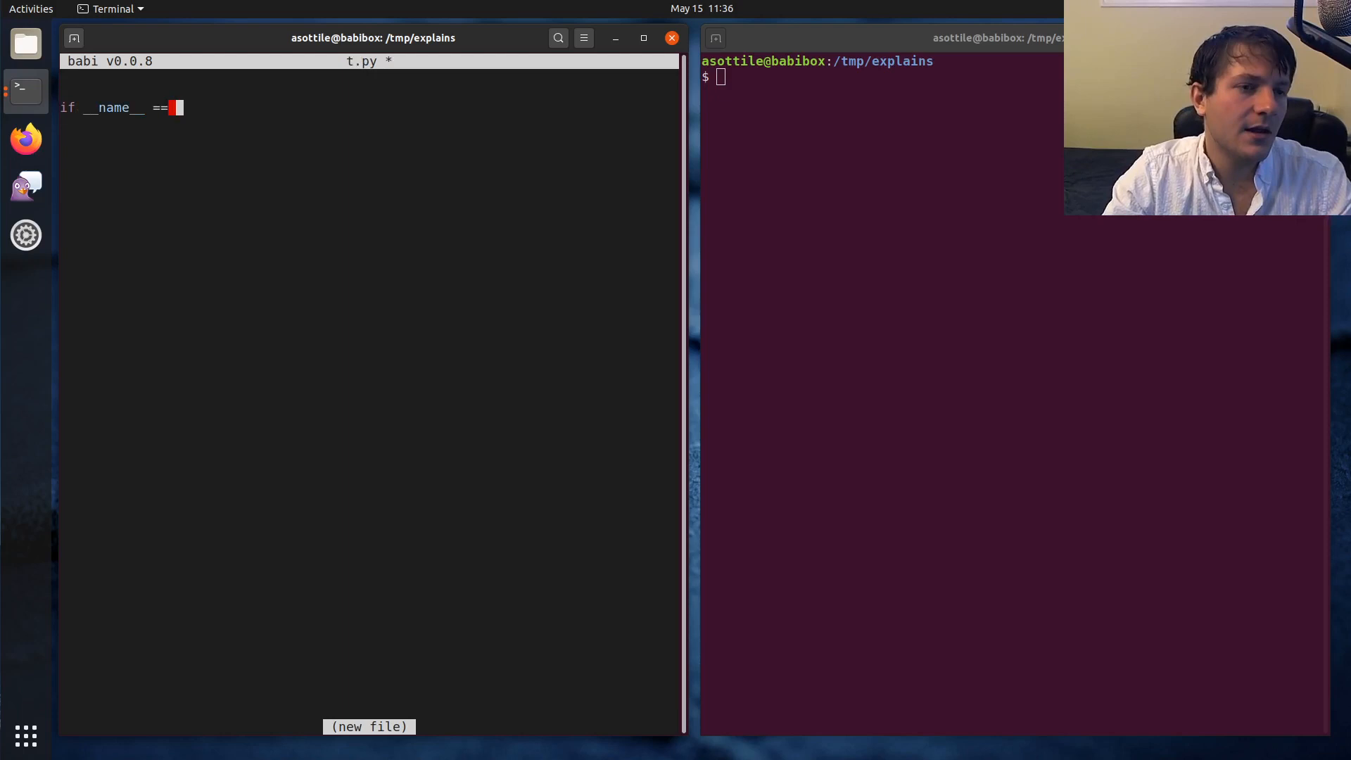
type("'__m")
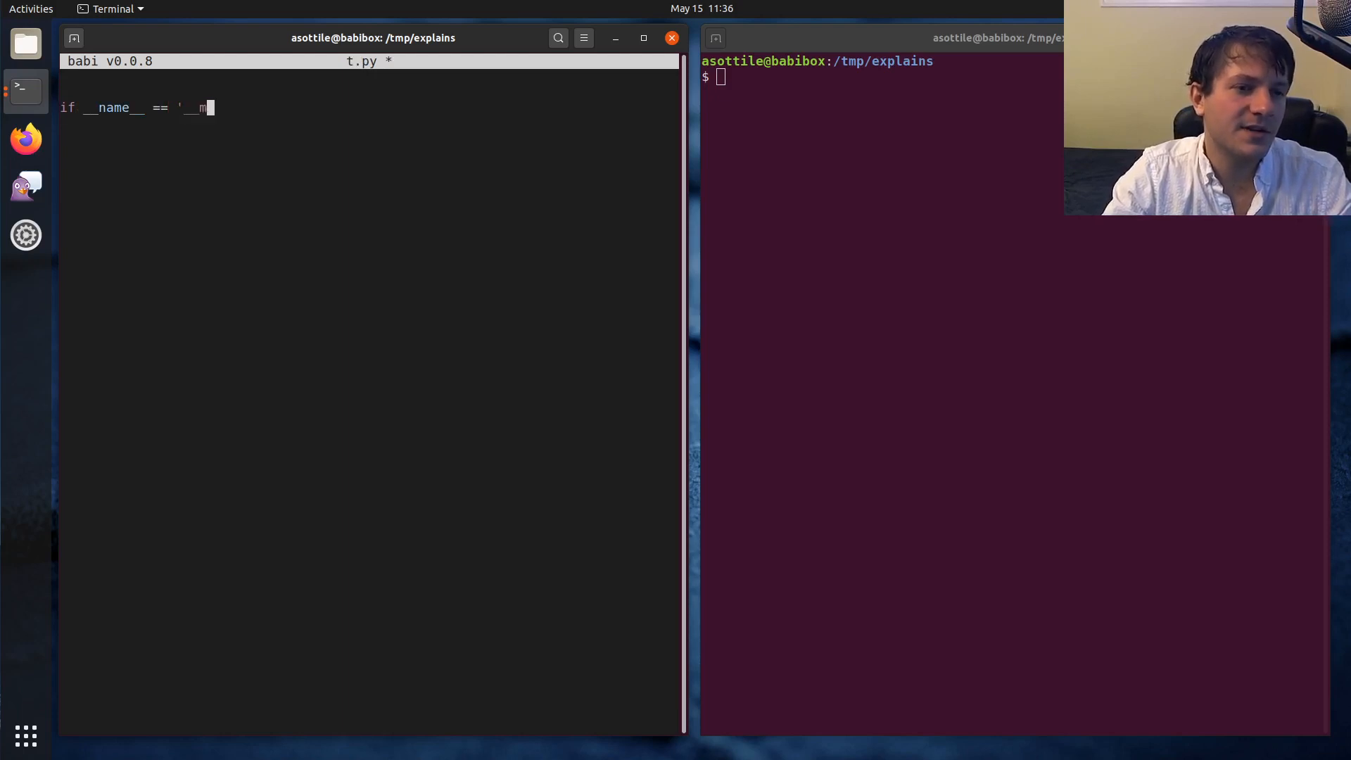
type("main__':")
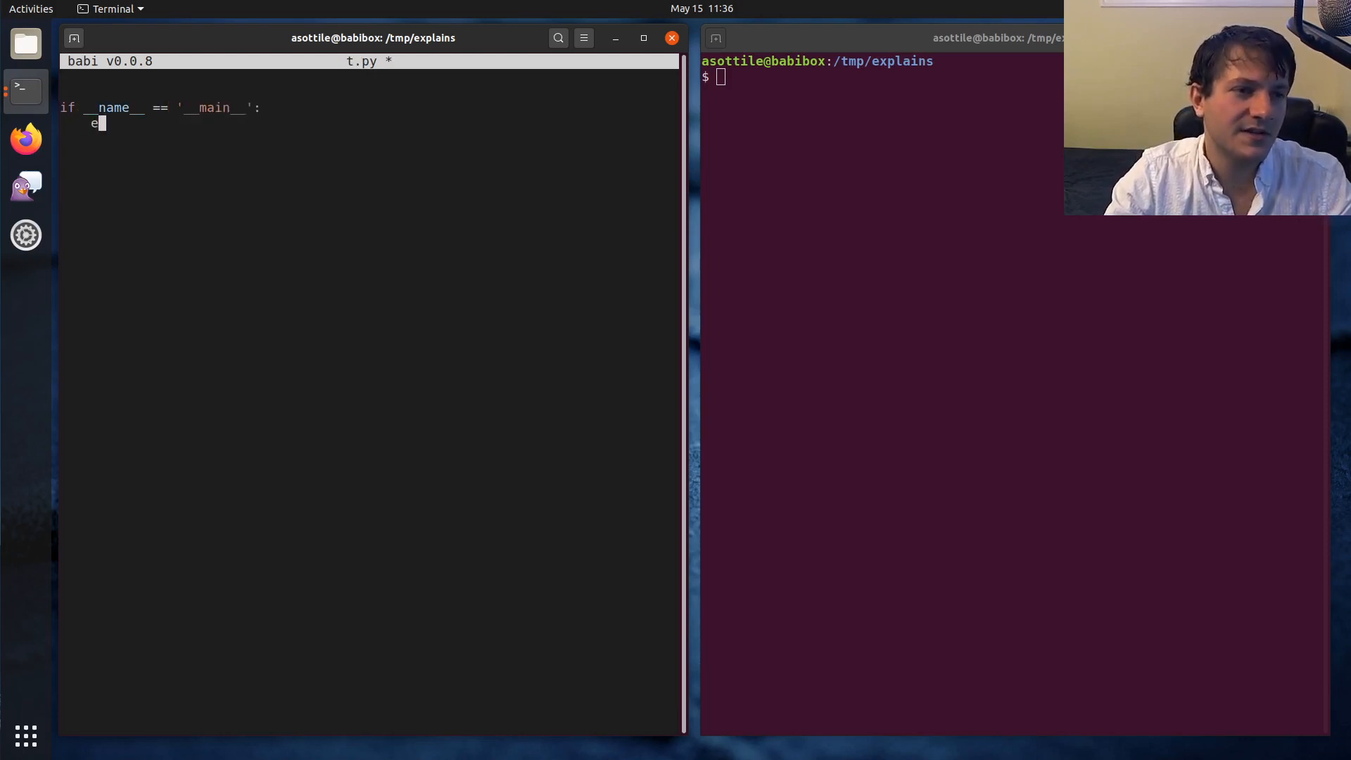
type("xit(m")
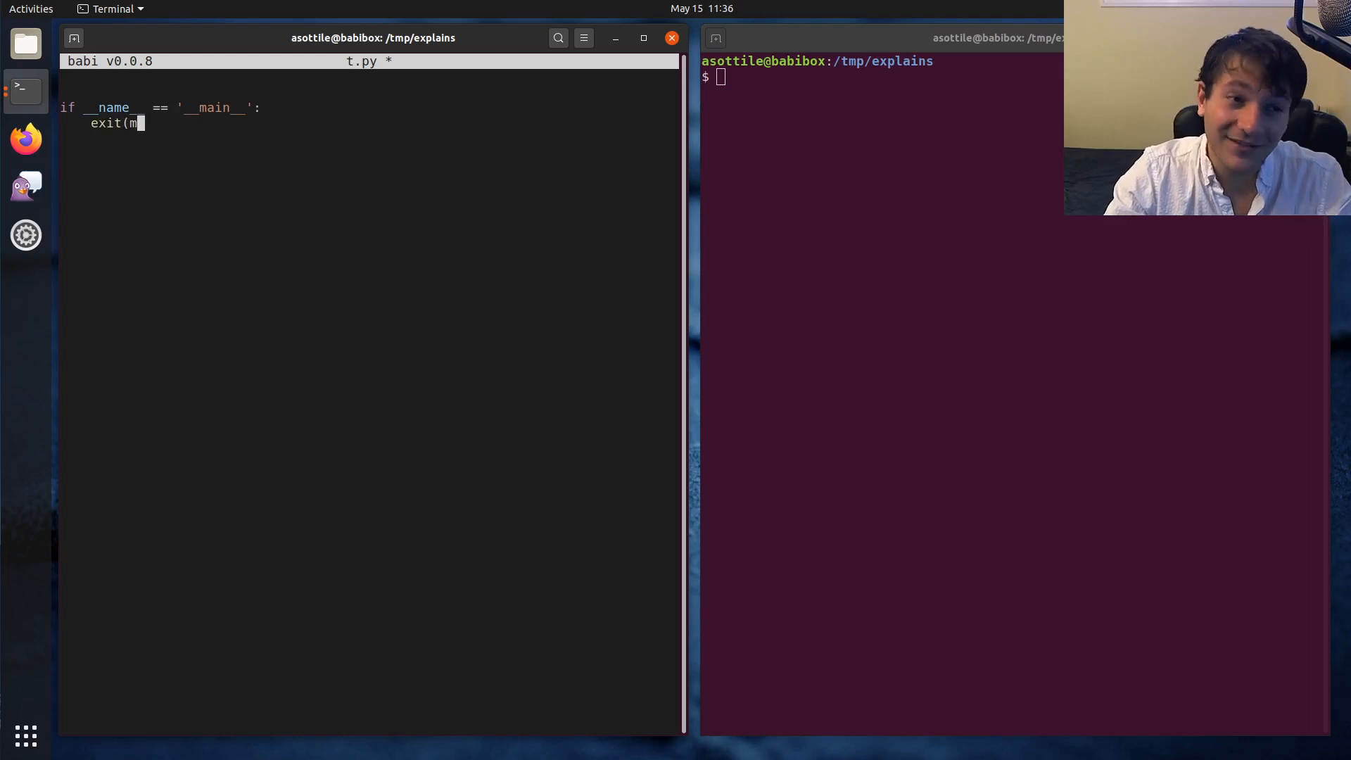
type("ain(")
type("def mai")
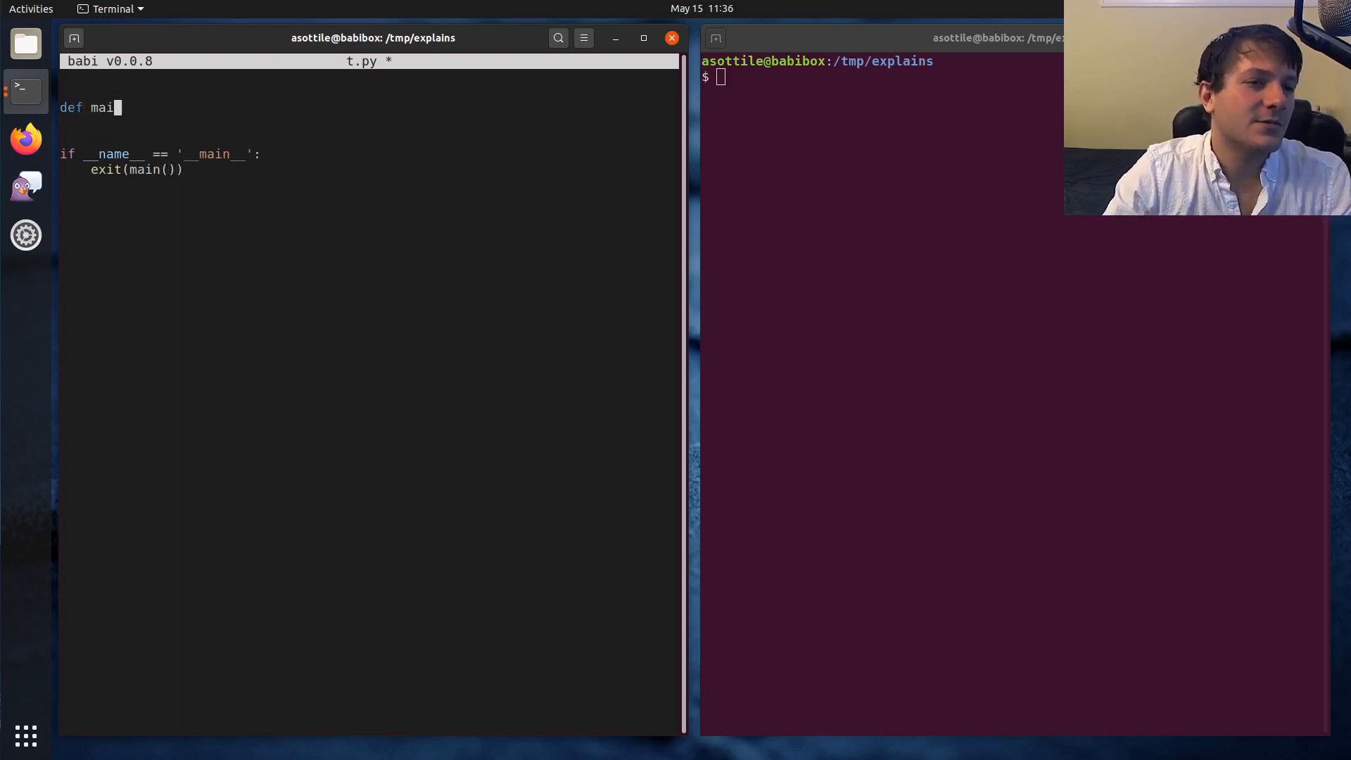
type("n() -> int:")
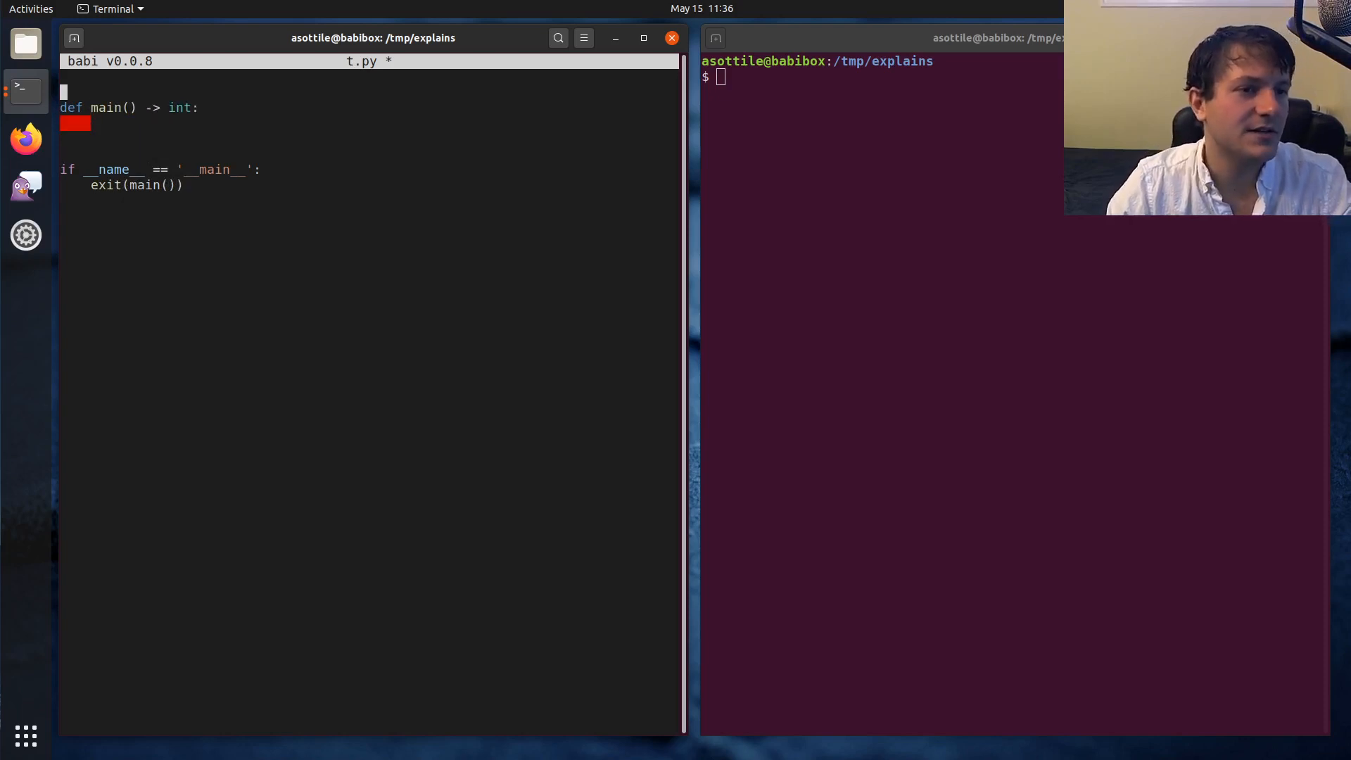
type("import curses")
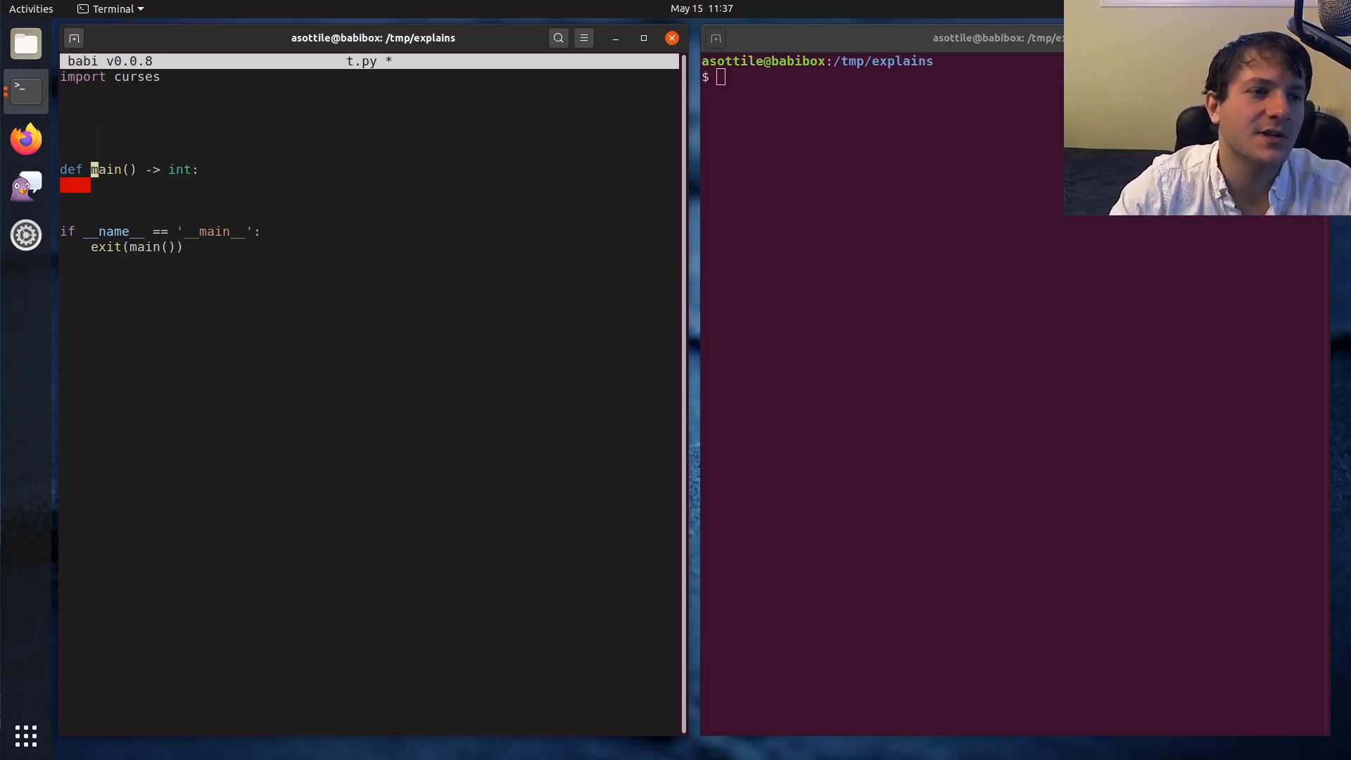
Step: Define c_main(stdscr: 'curses._CursesWindow') -> int that returns 0
type("def c_main(")
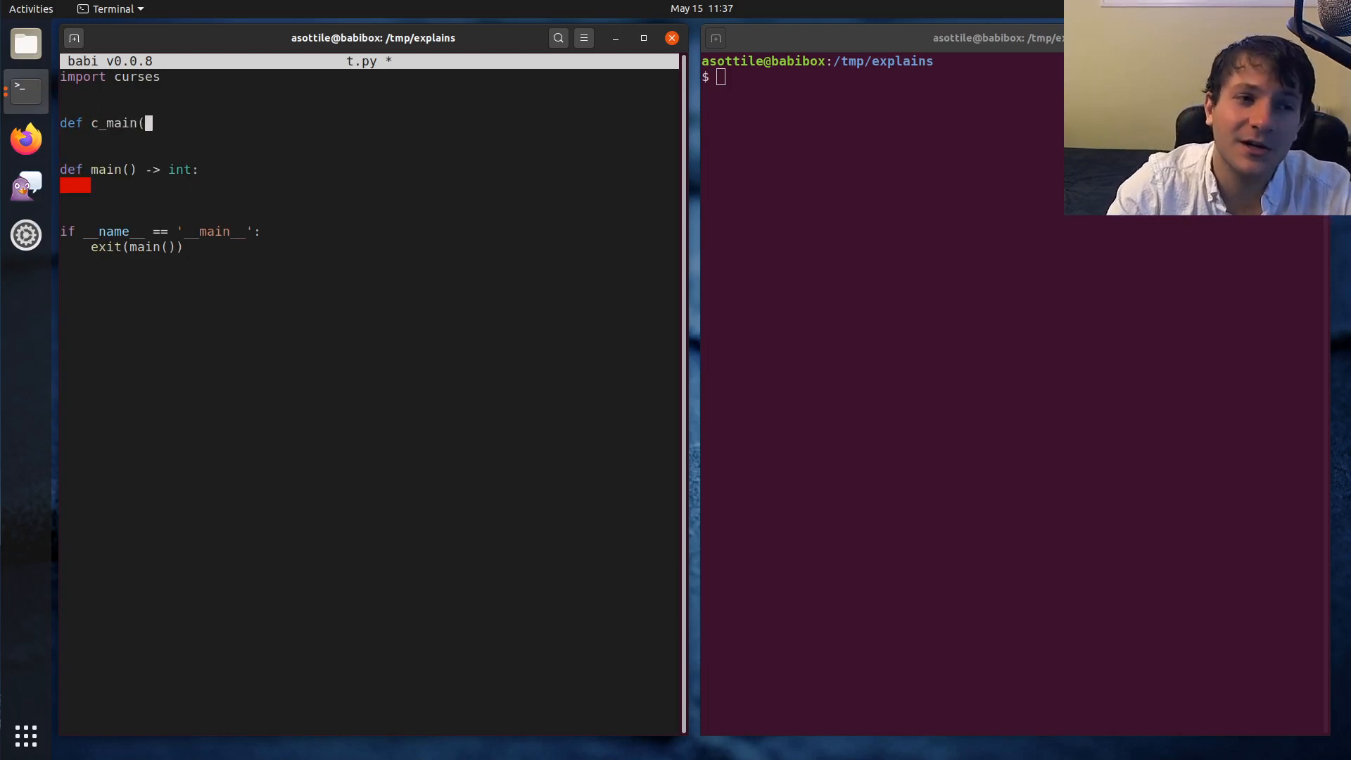
type("stdscr)")
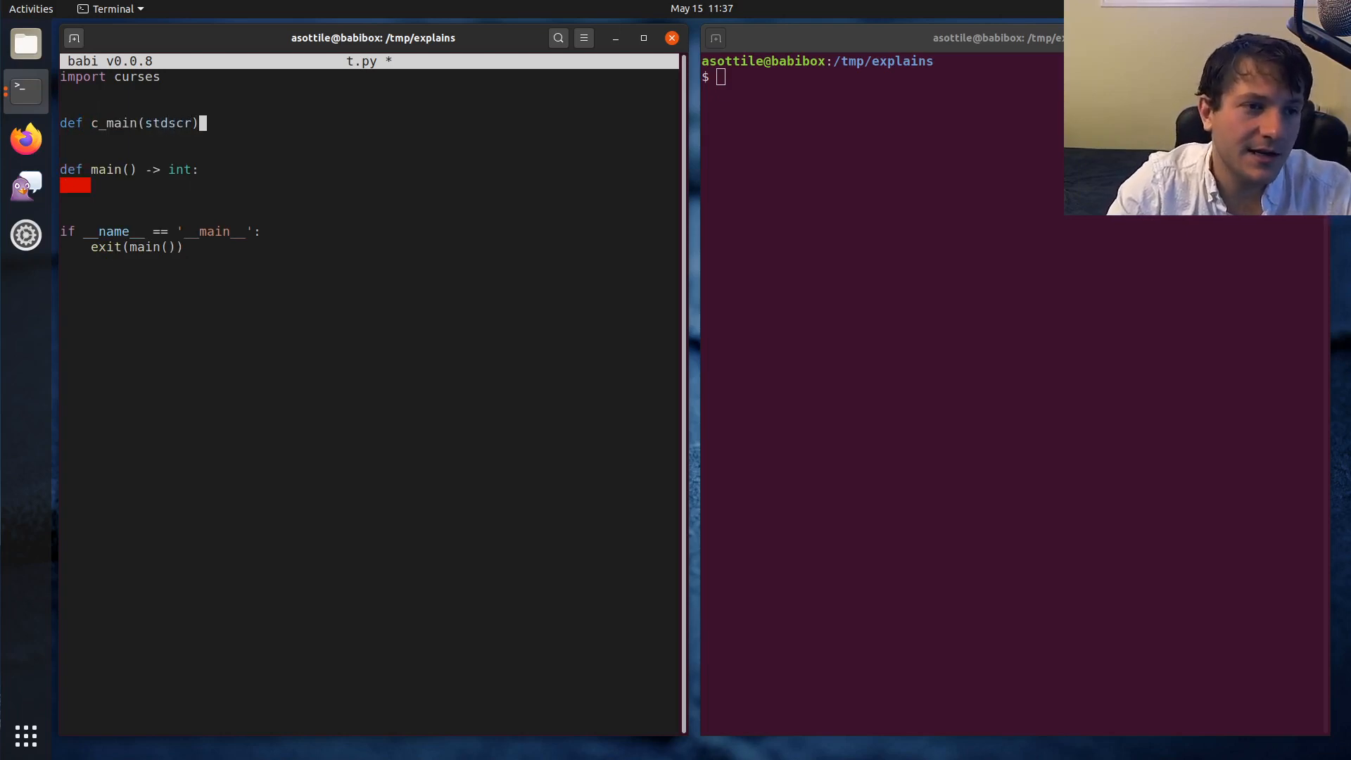
type("-> str:")
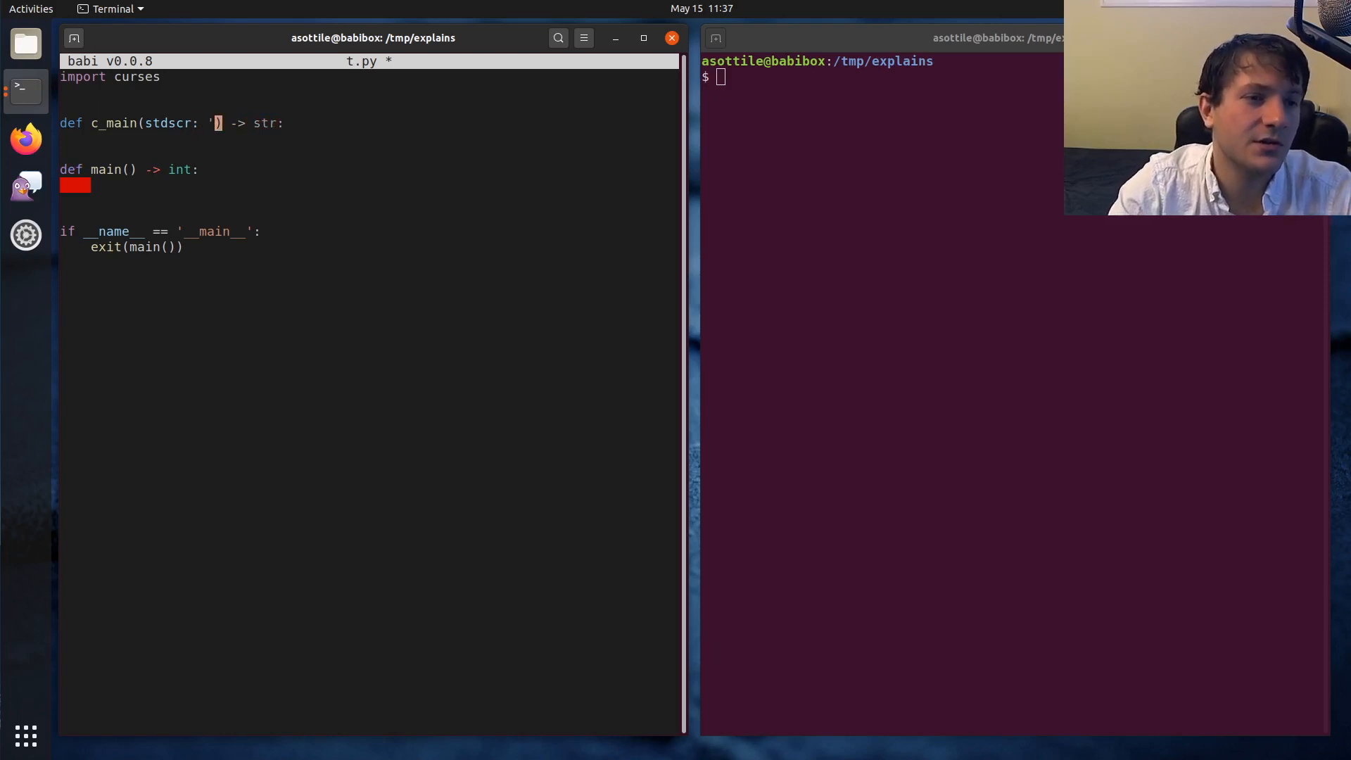
type("curses._CursesWindow'")
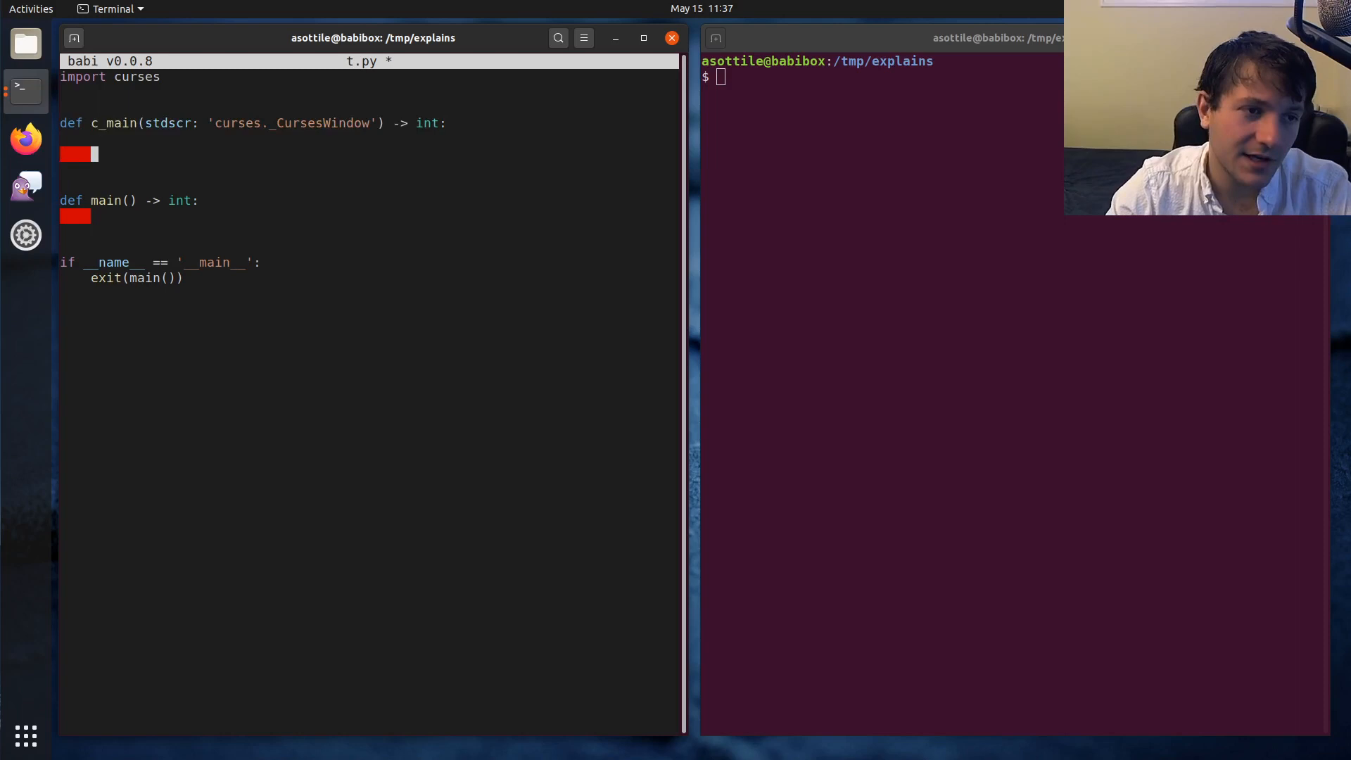
type("return 0")
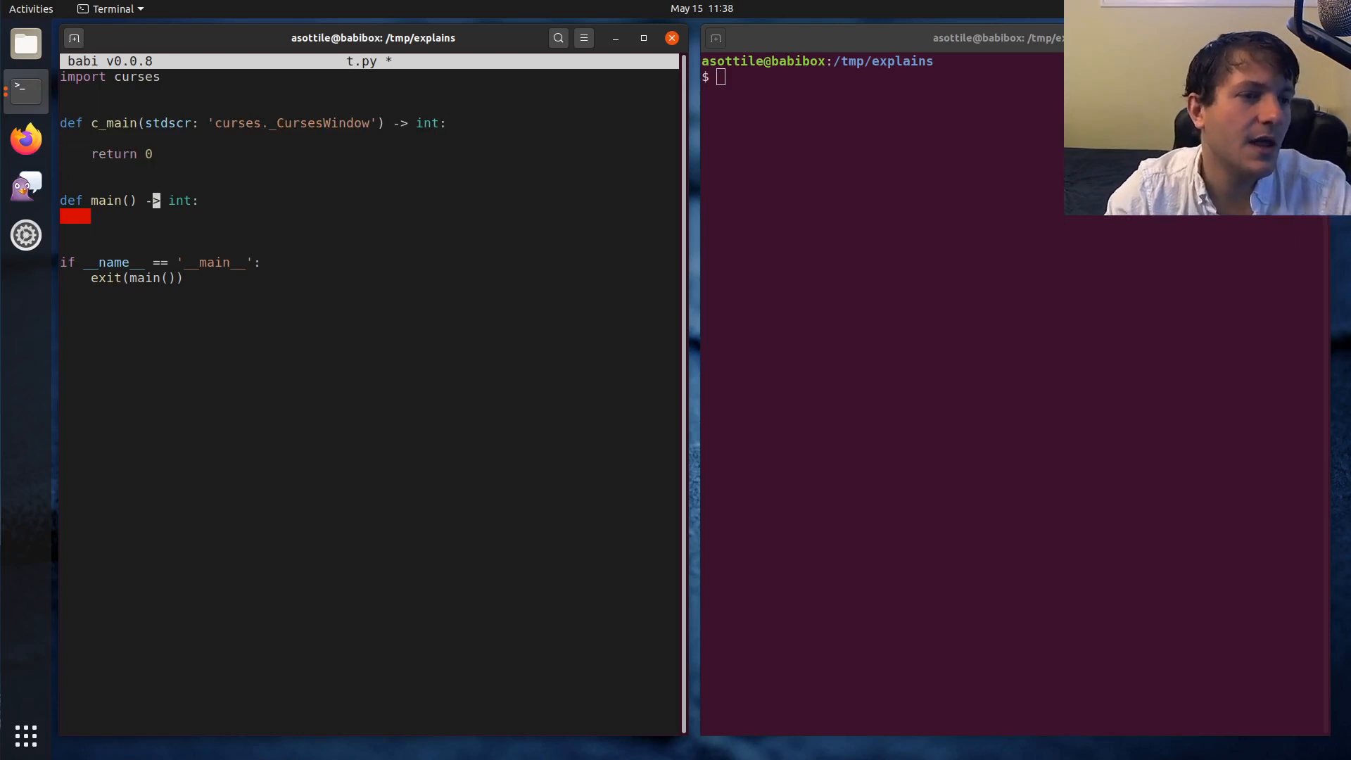
Step: Make main return curses.wrapper(c_main), try then undo an extra arg, and save
type("return curses.wrapper(c_main")
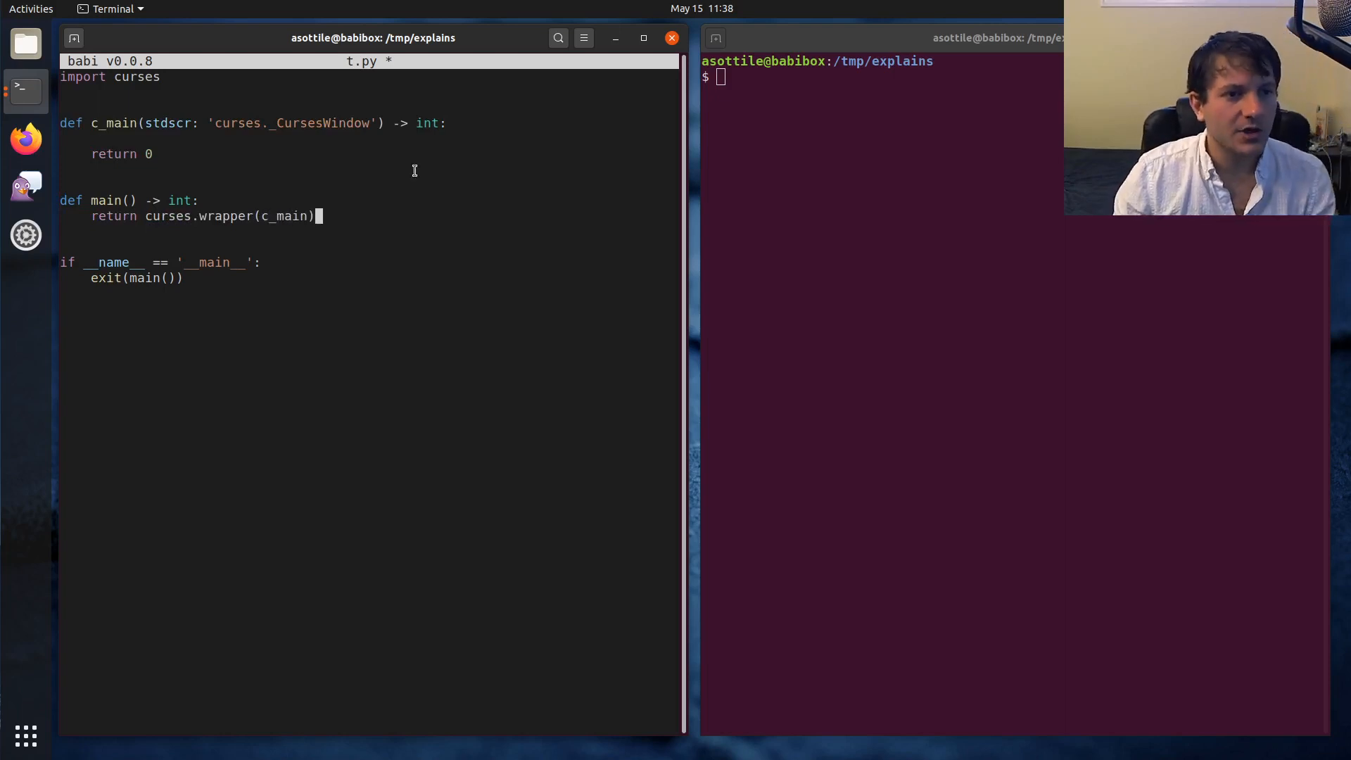
double_click(199, 216)
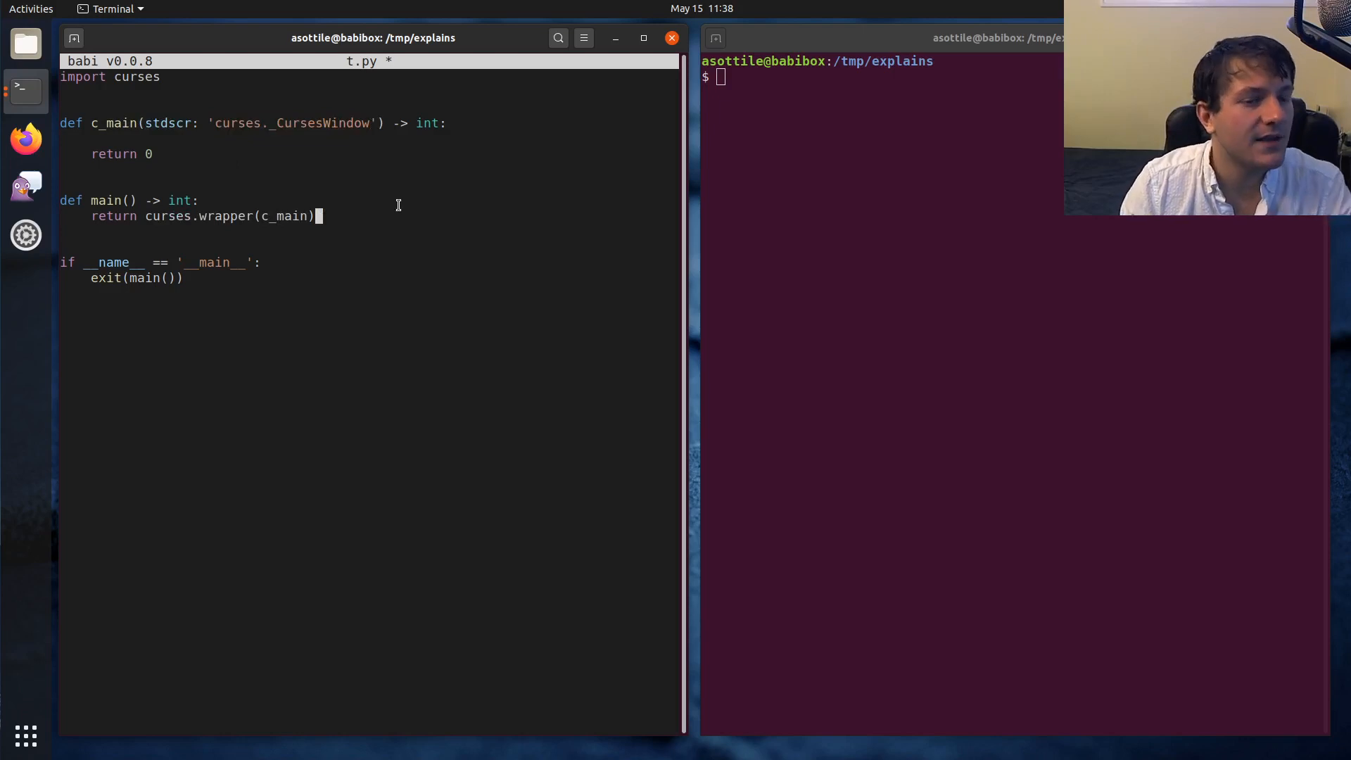
type(", arg")
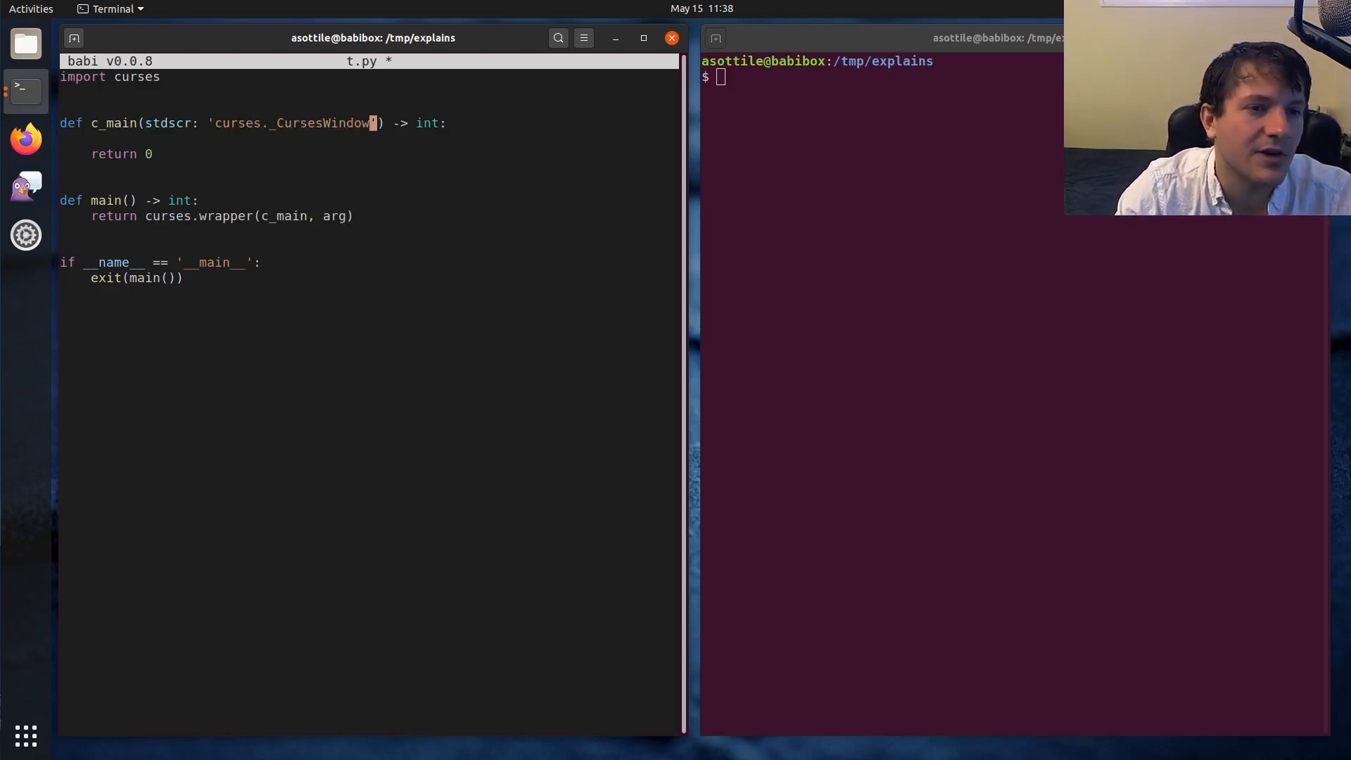
type(", arg: str")
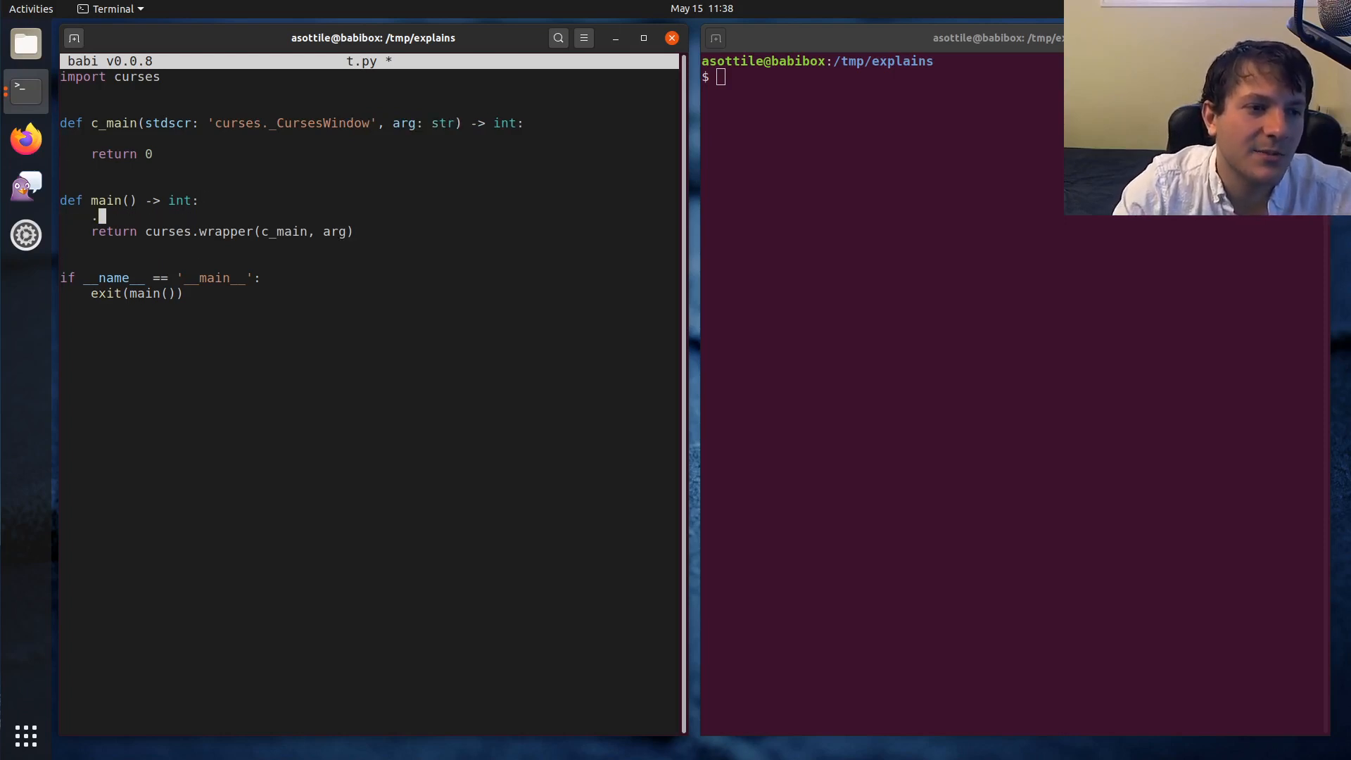
type("..")
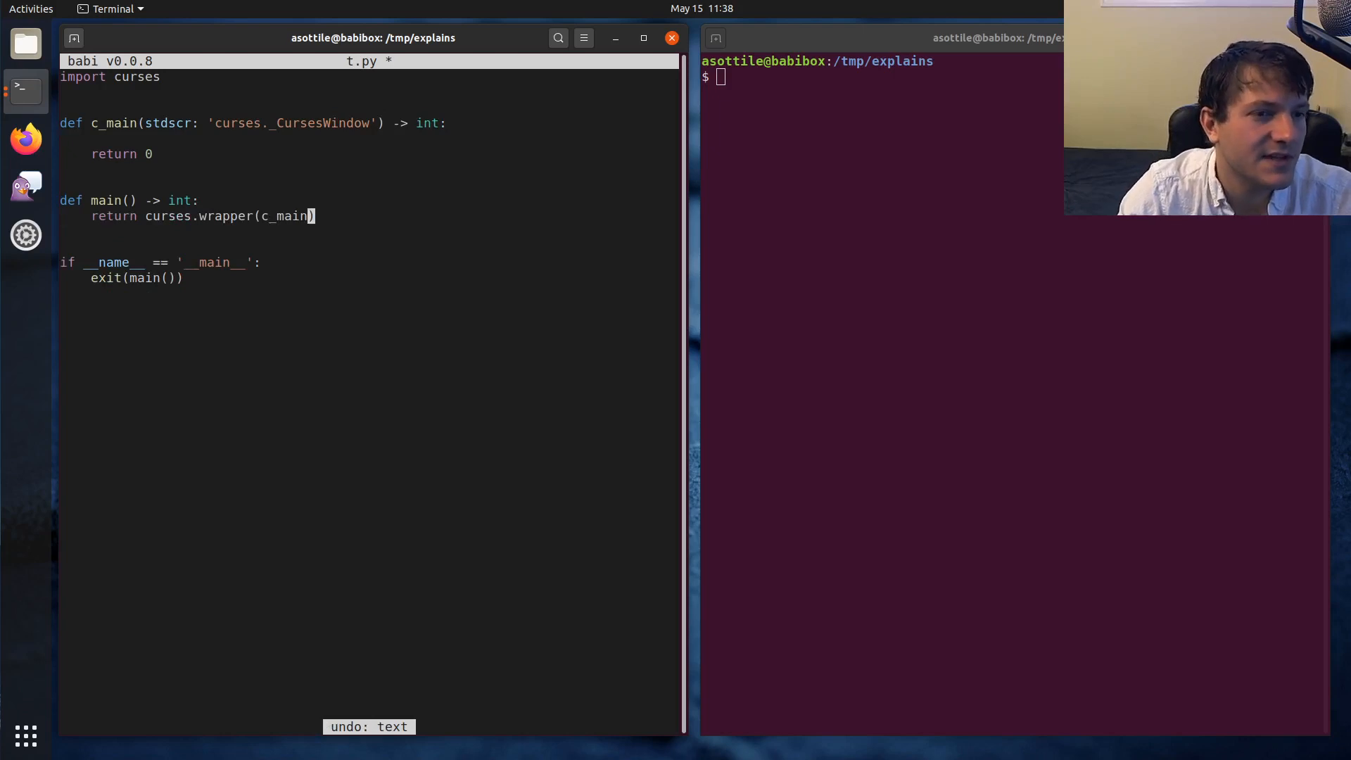
key("ctrl+s")
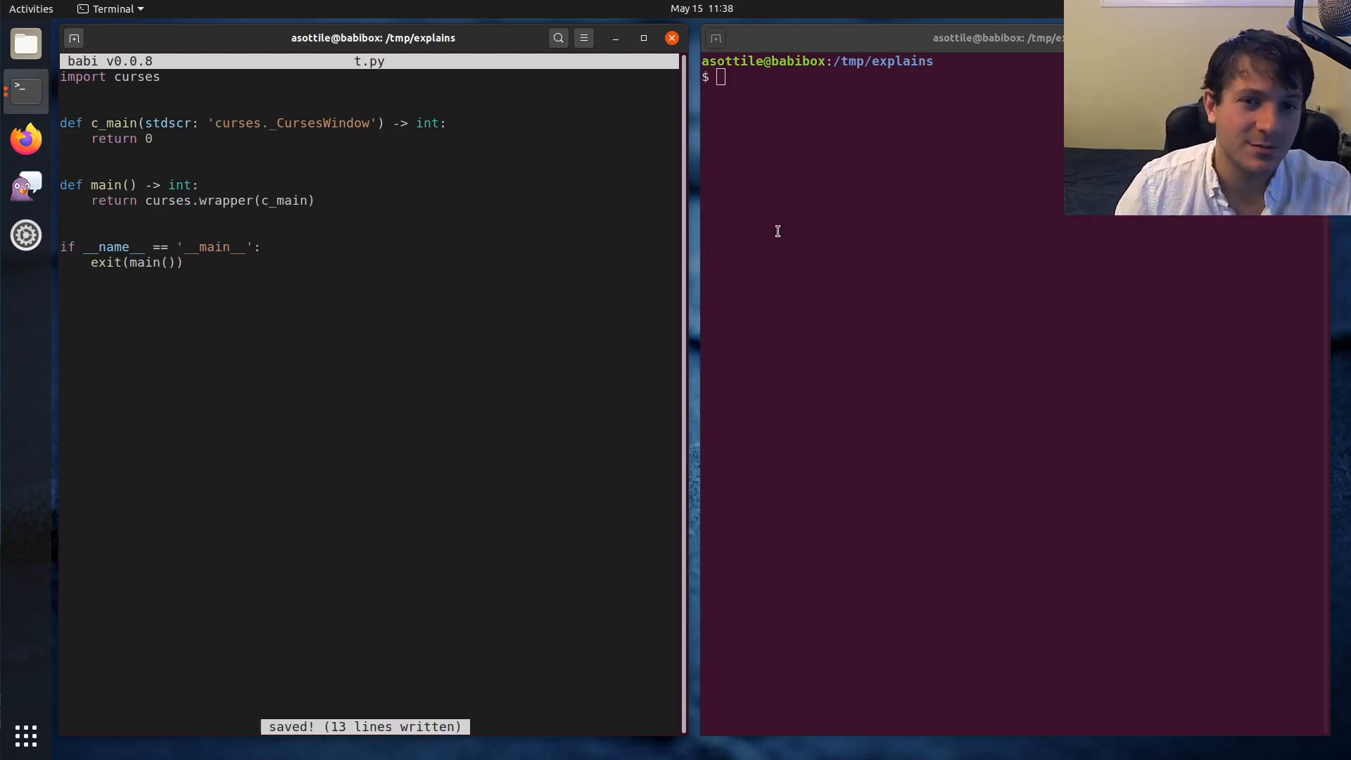
Step: Run t.py with python3, add an import time line, and save the script
type("python 3")
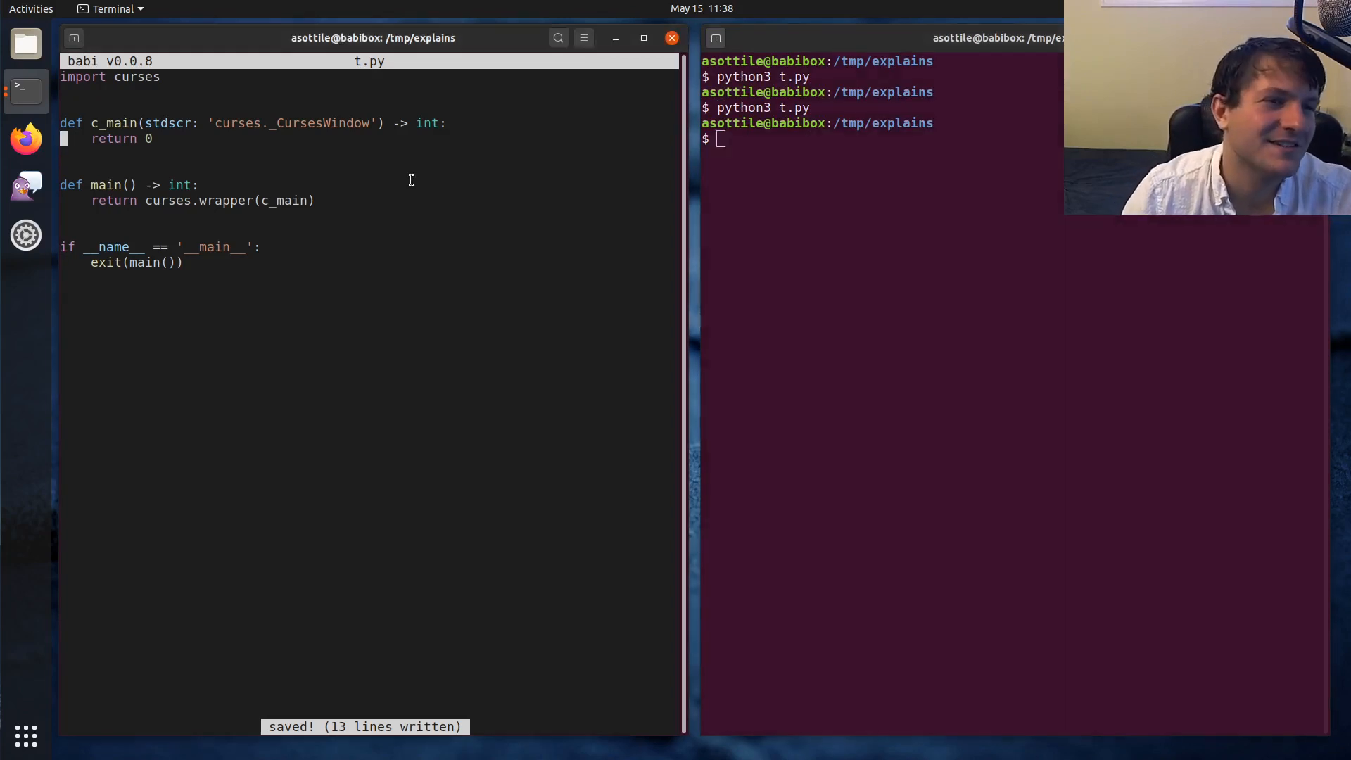
type("import time; time.sleep(1")
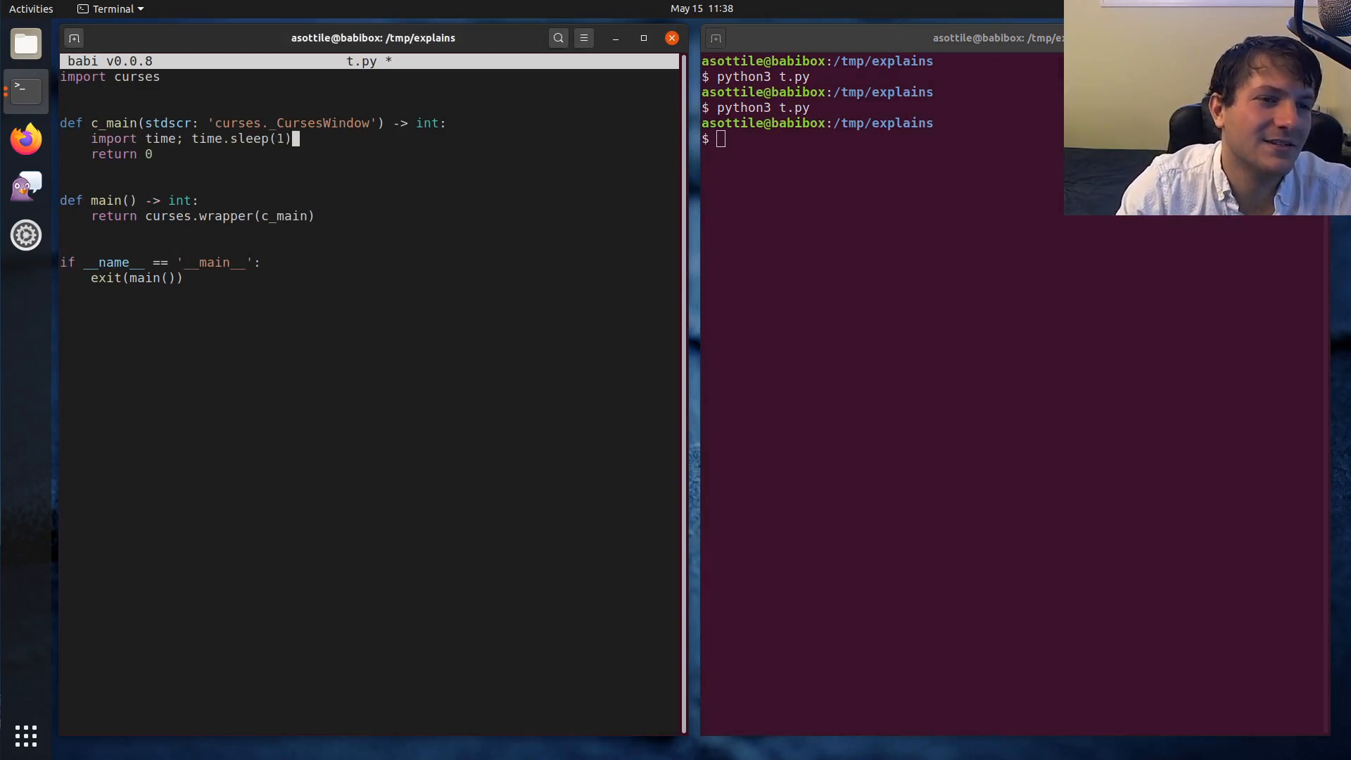
key("ctrl+s")
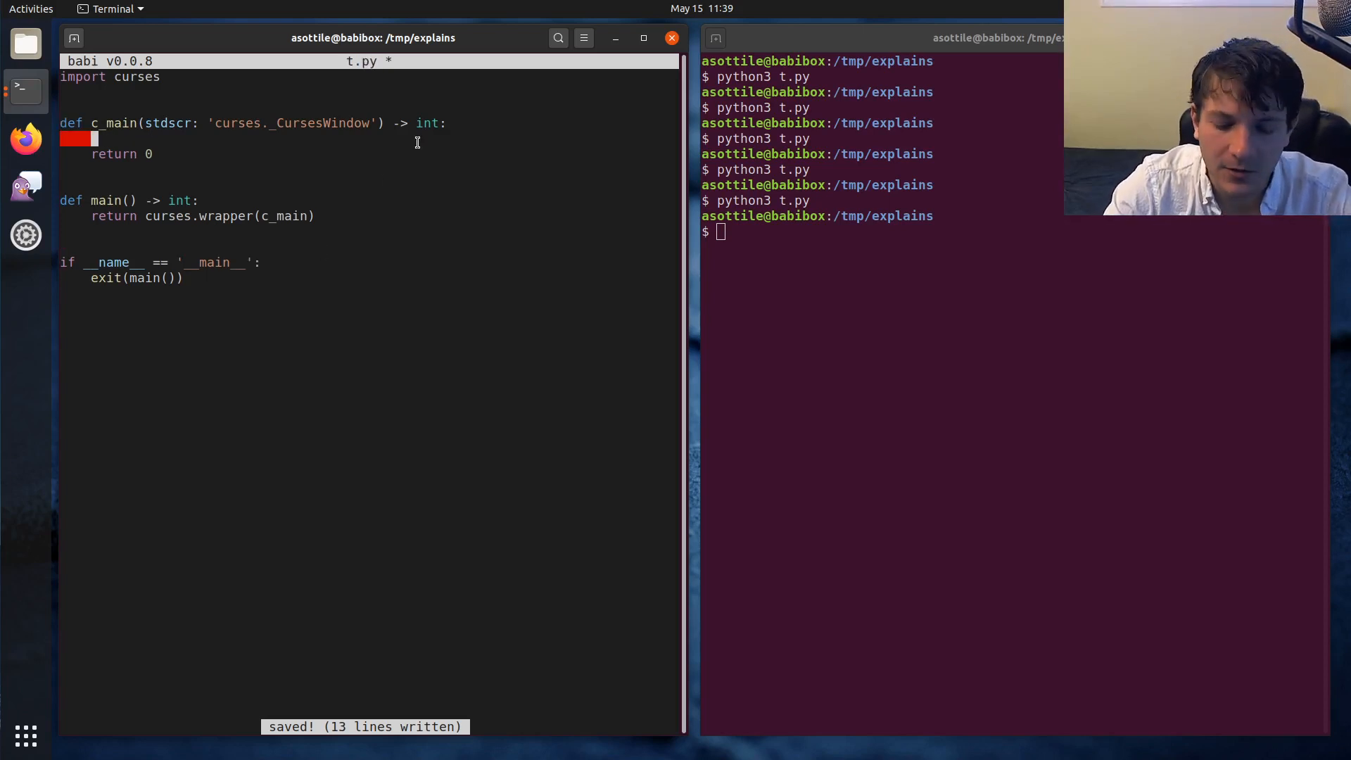
Step: Add a while True loop with '# rendering phase', '...', and char = stdscr.get_wch()
type("while True:")
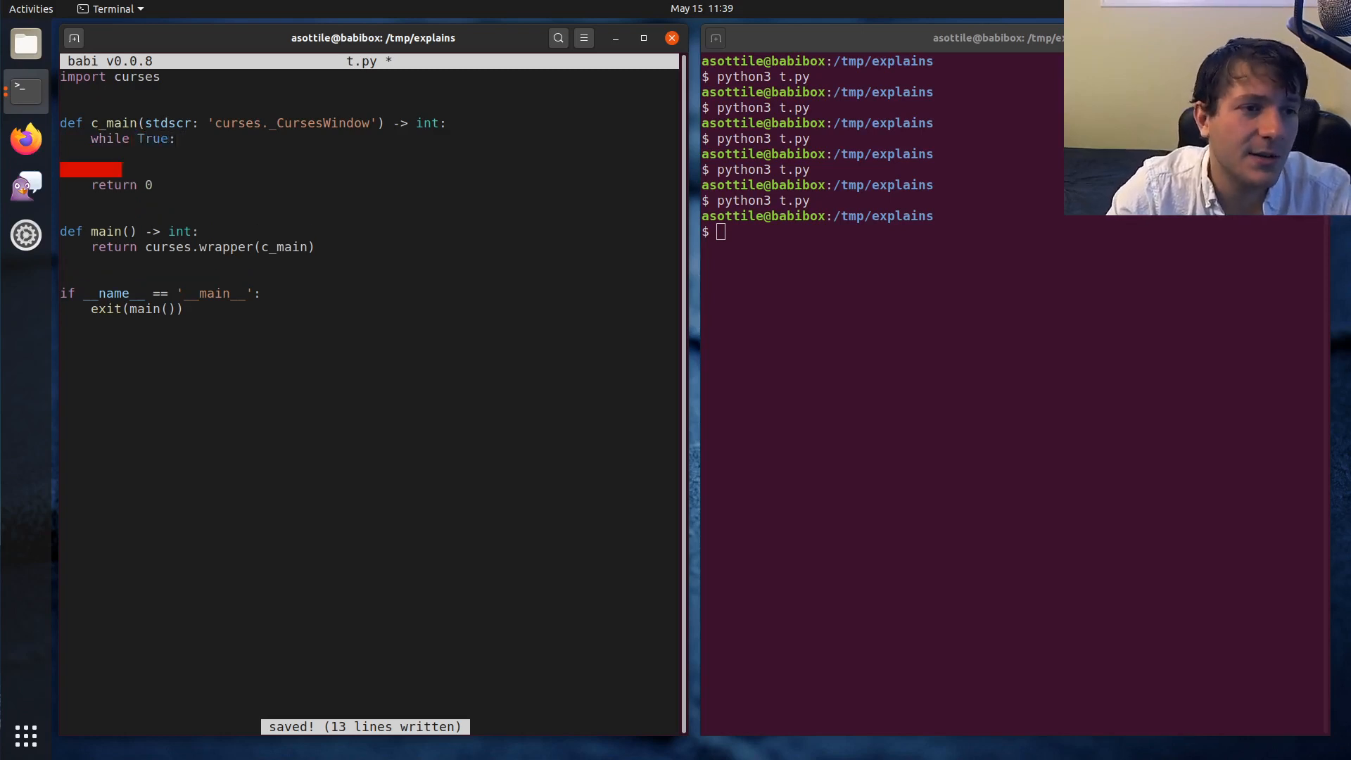
type("# rendering phase")
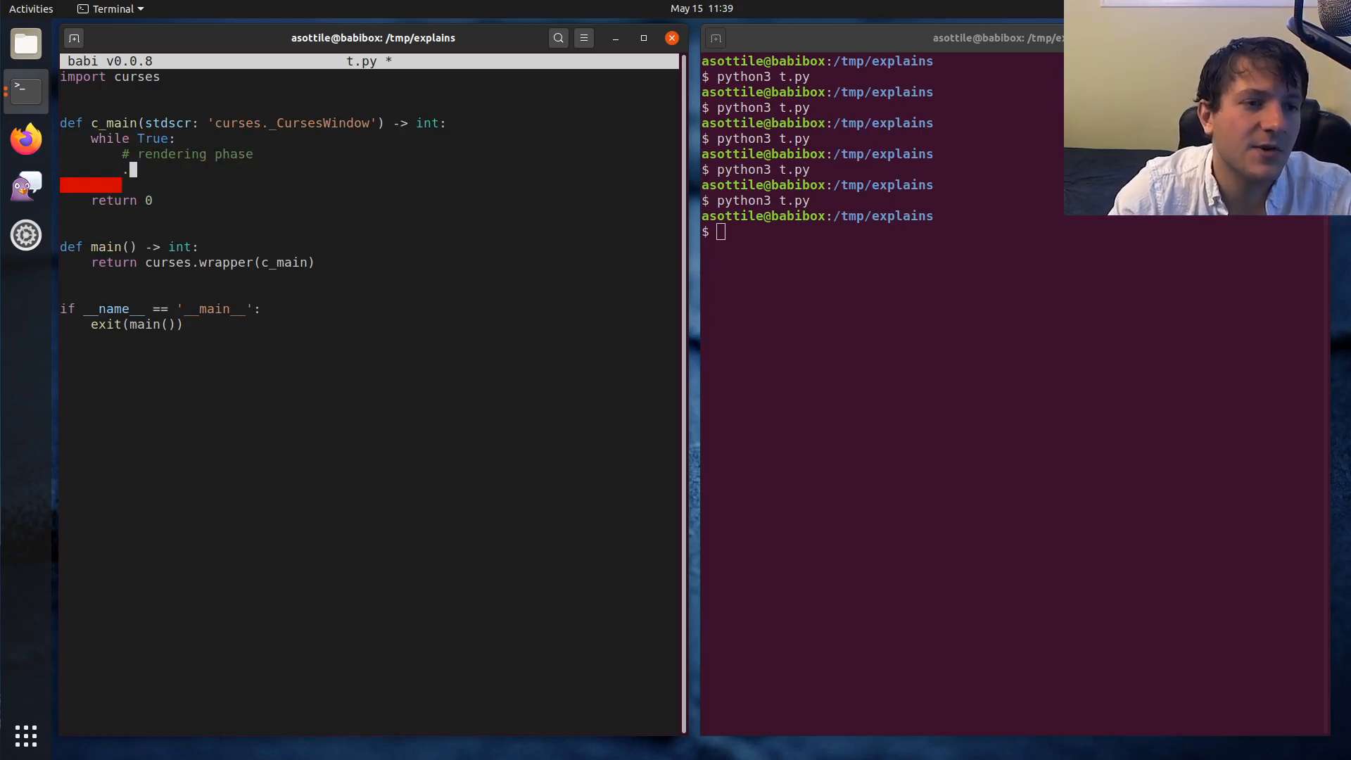
type("...")
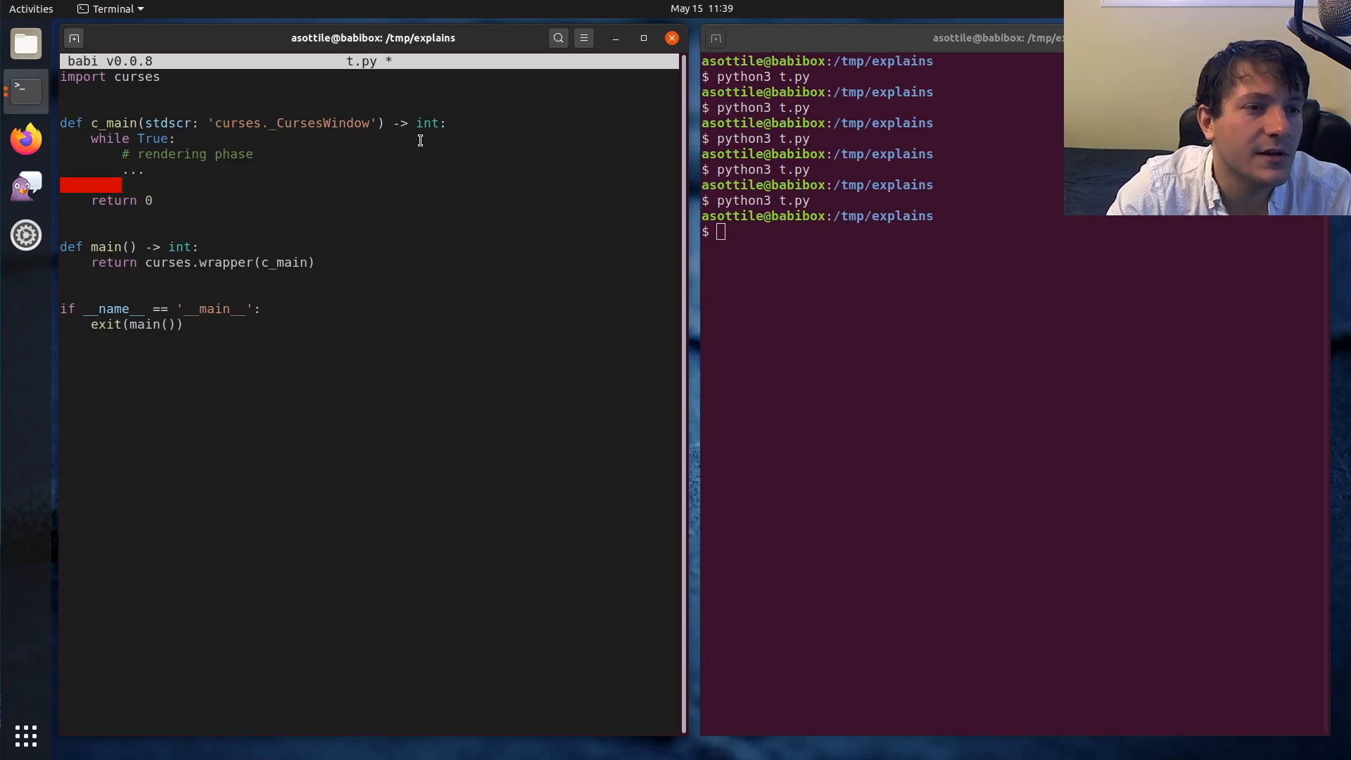
type("char = stdscr.")
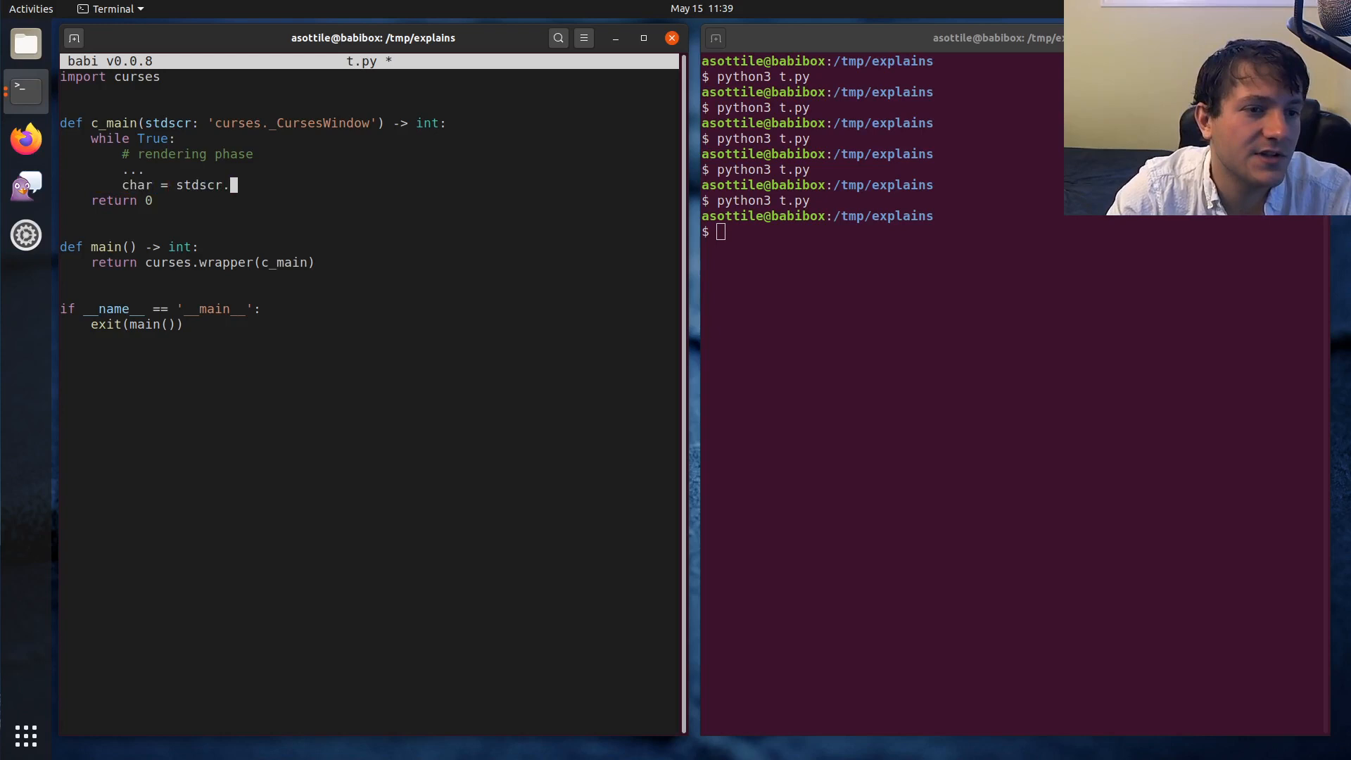
type("get_wch()")
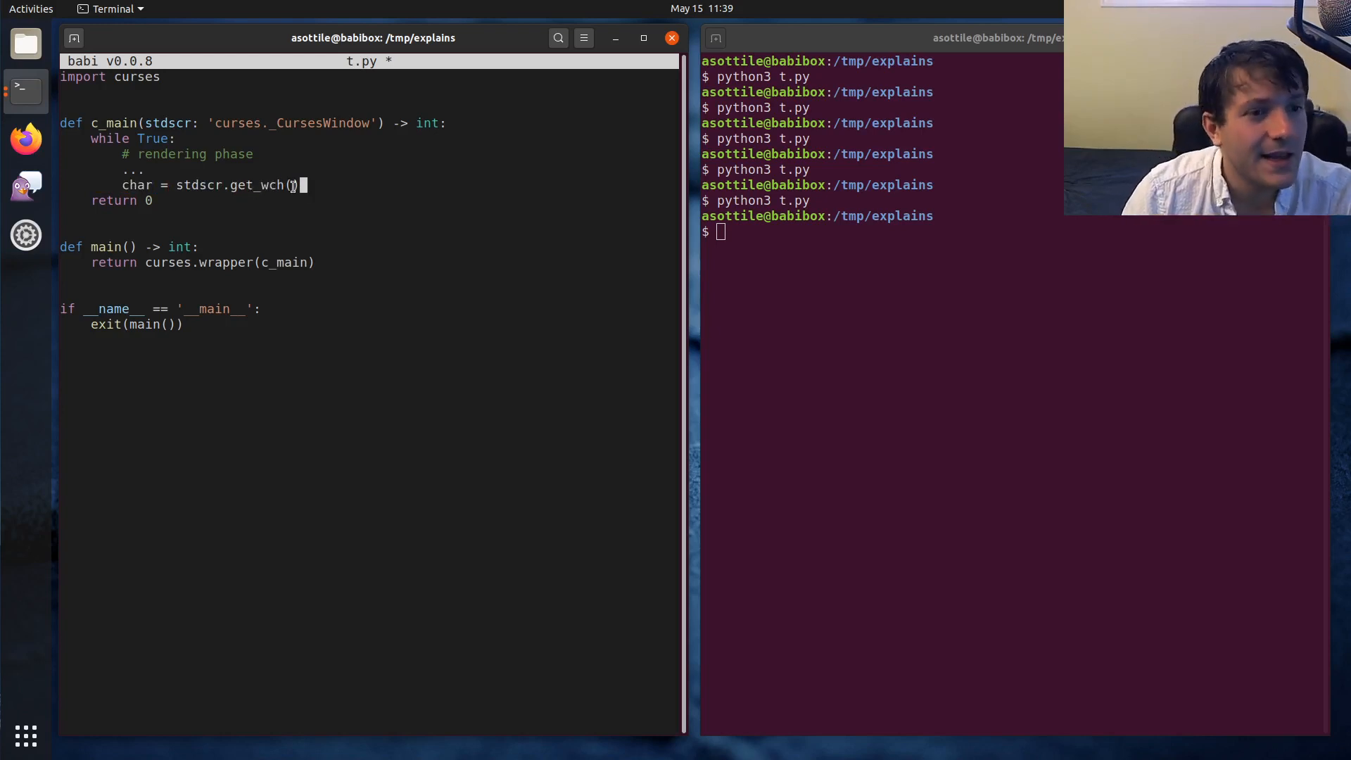
double_click(259, 185)
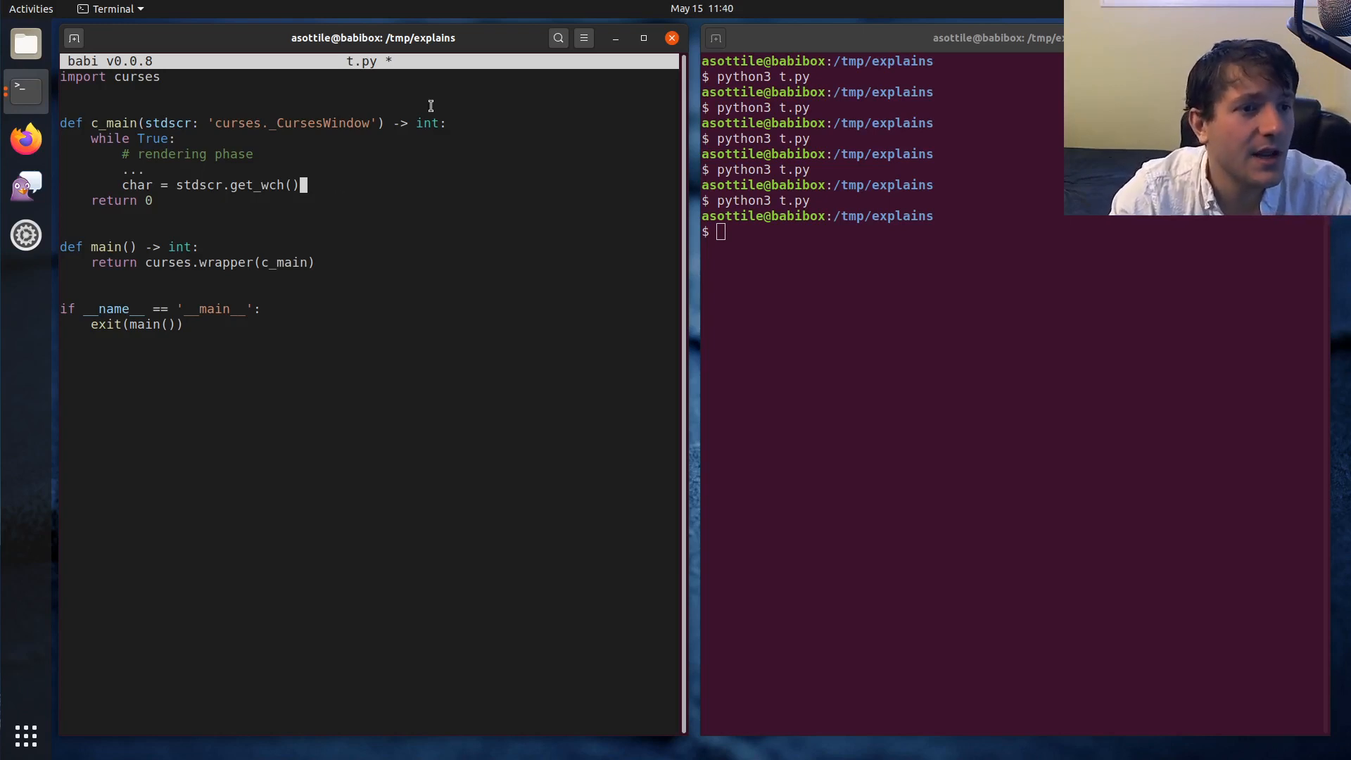
Step: Replace the placeholder with stdscr.insstr(0, 0, "hello world"), add break, and save
key("ctrl+s")
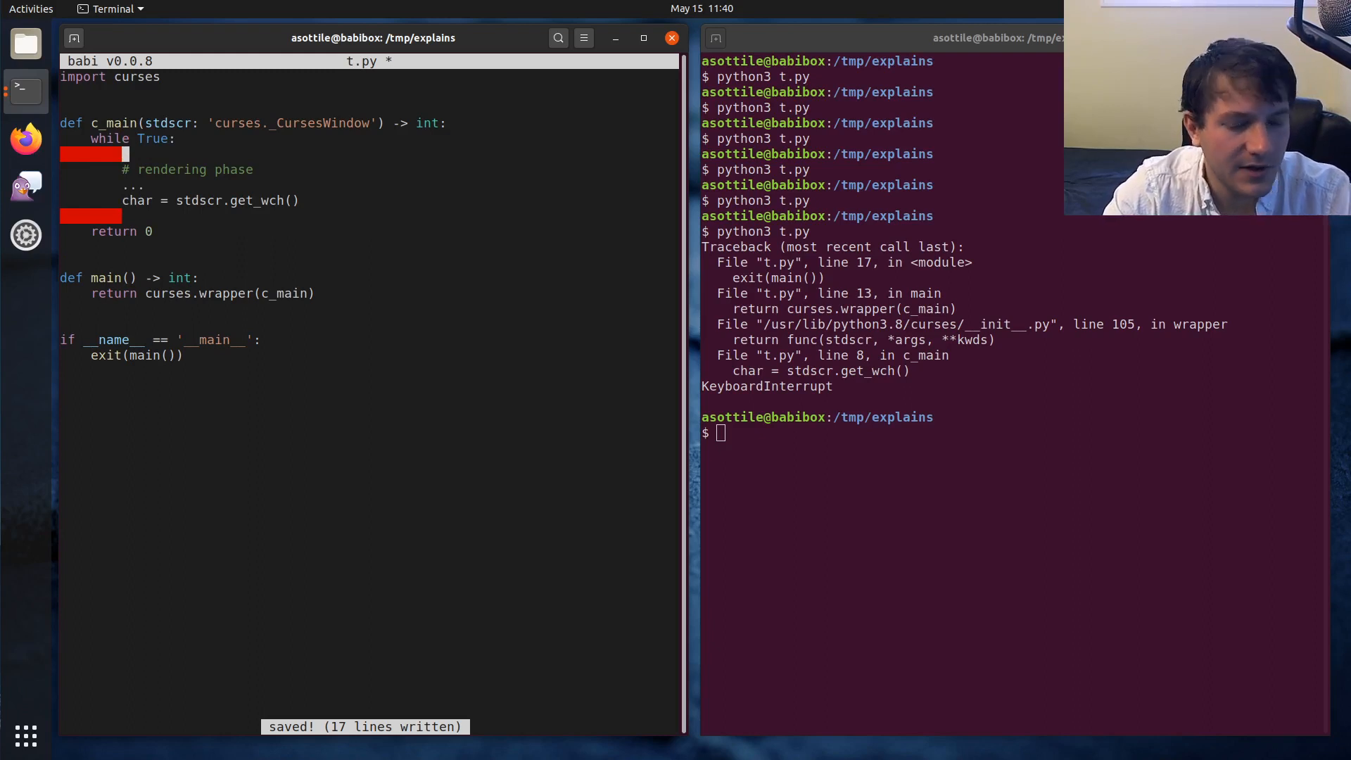
type("stdscr.insstr(")
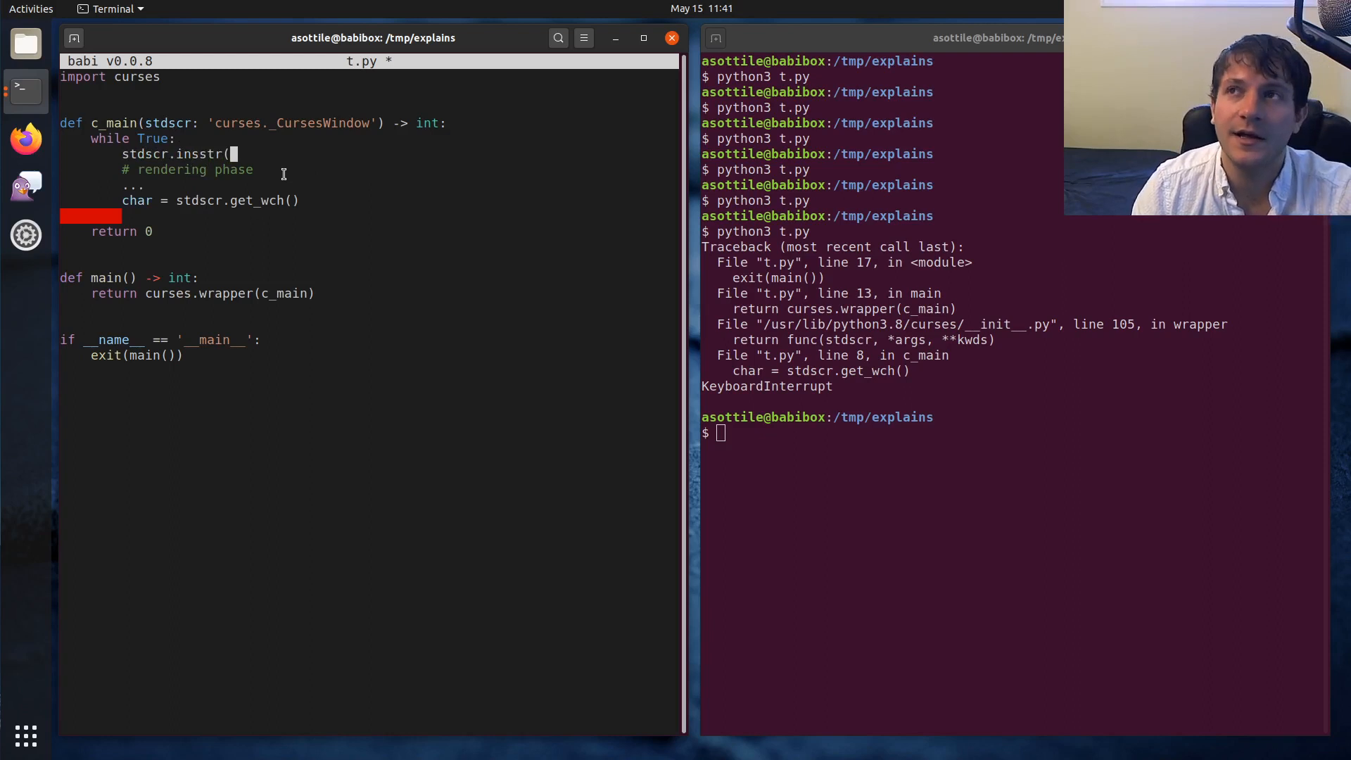
double_click(197, 153)
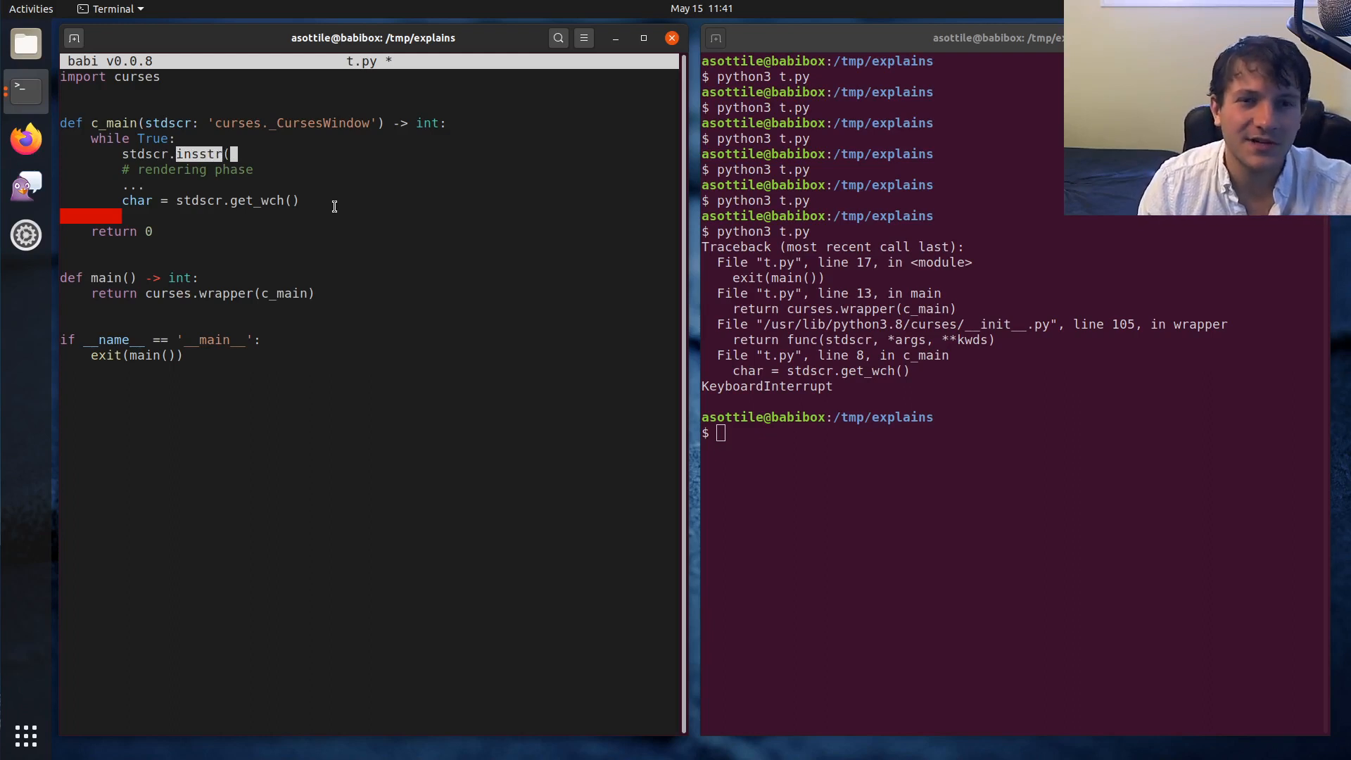
mouse_move(336, 207)
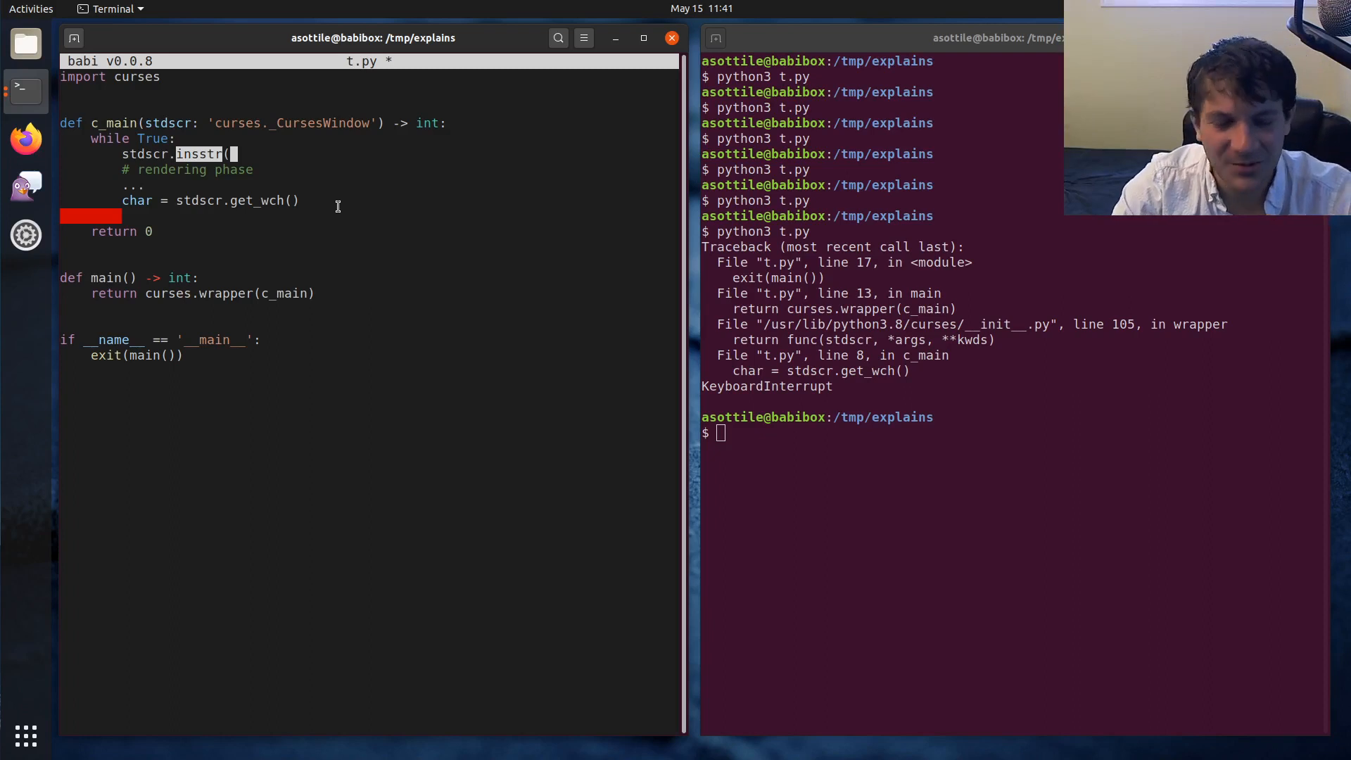
type("0")
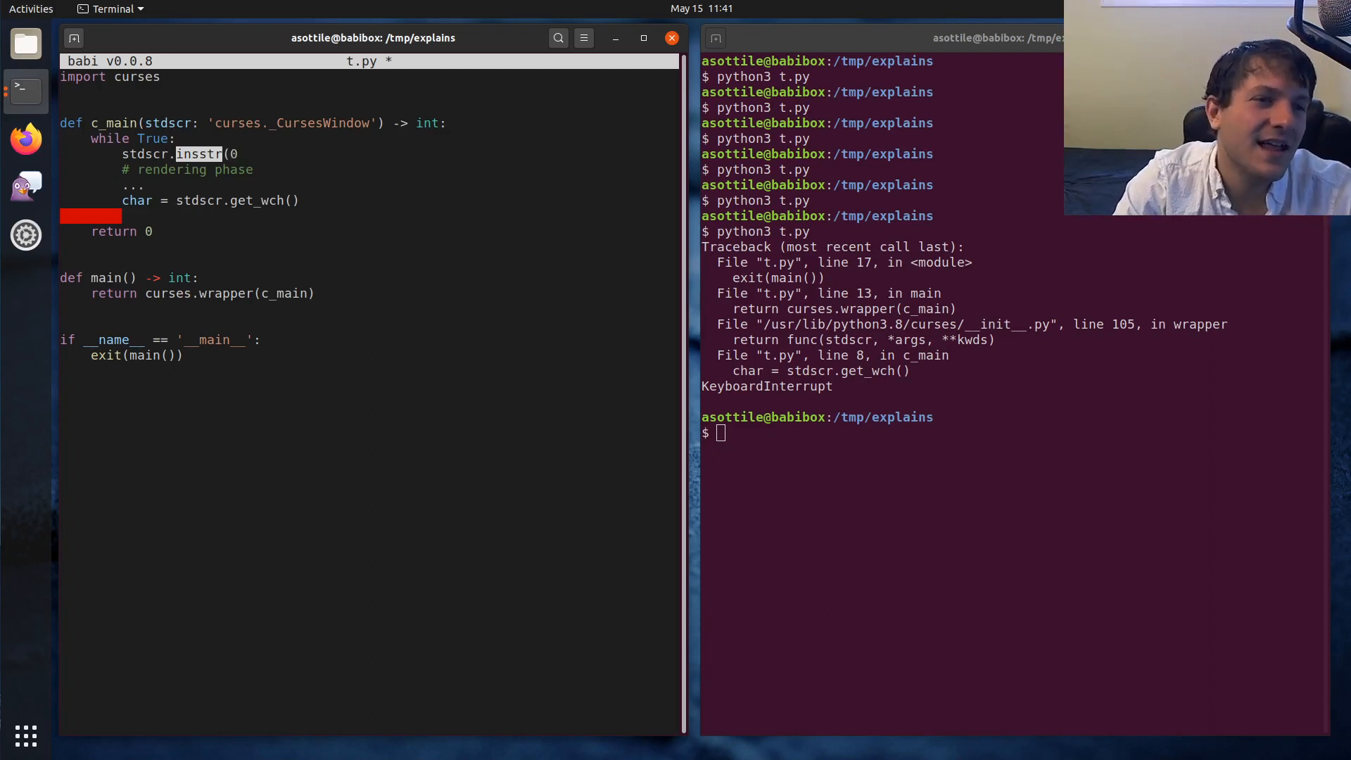
type(", 0")
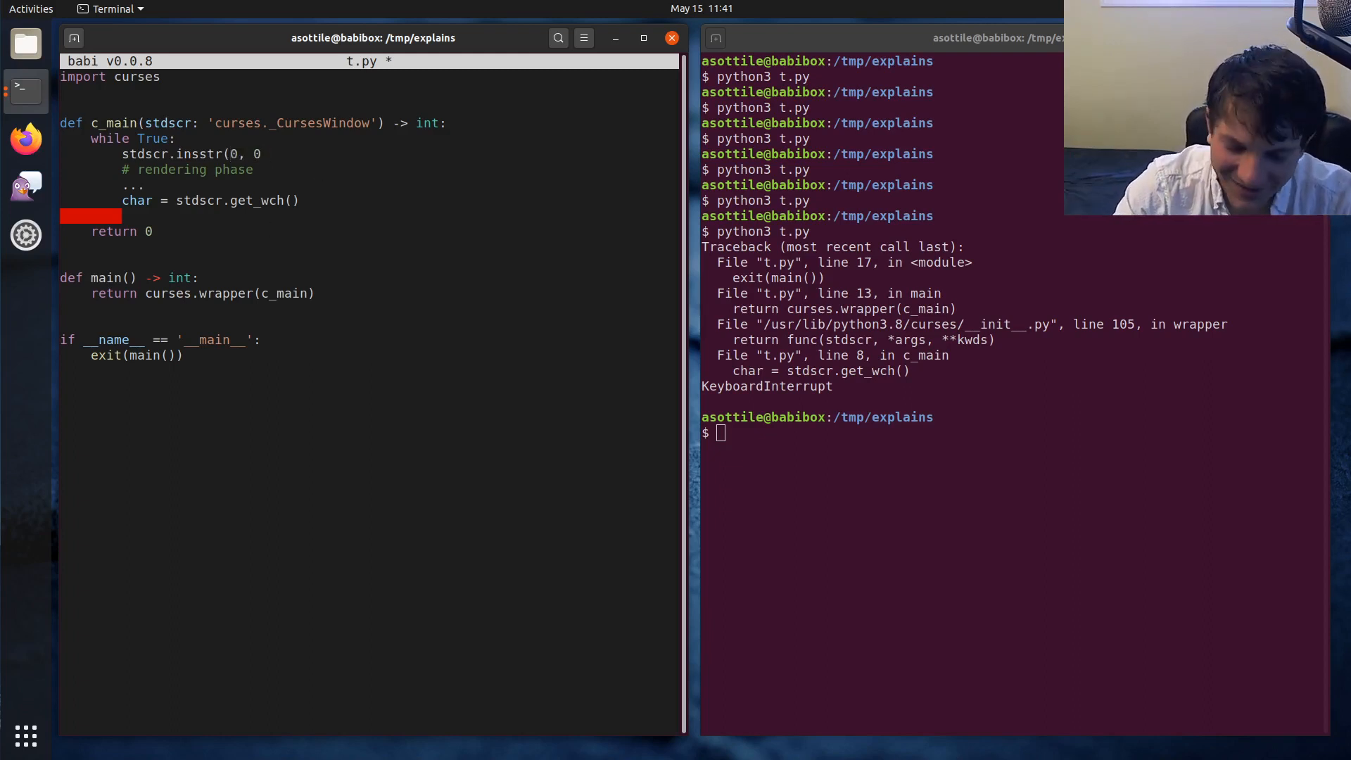
type("\"hello")
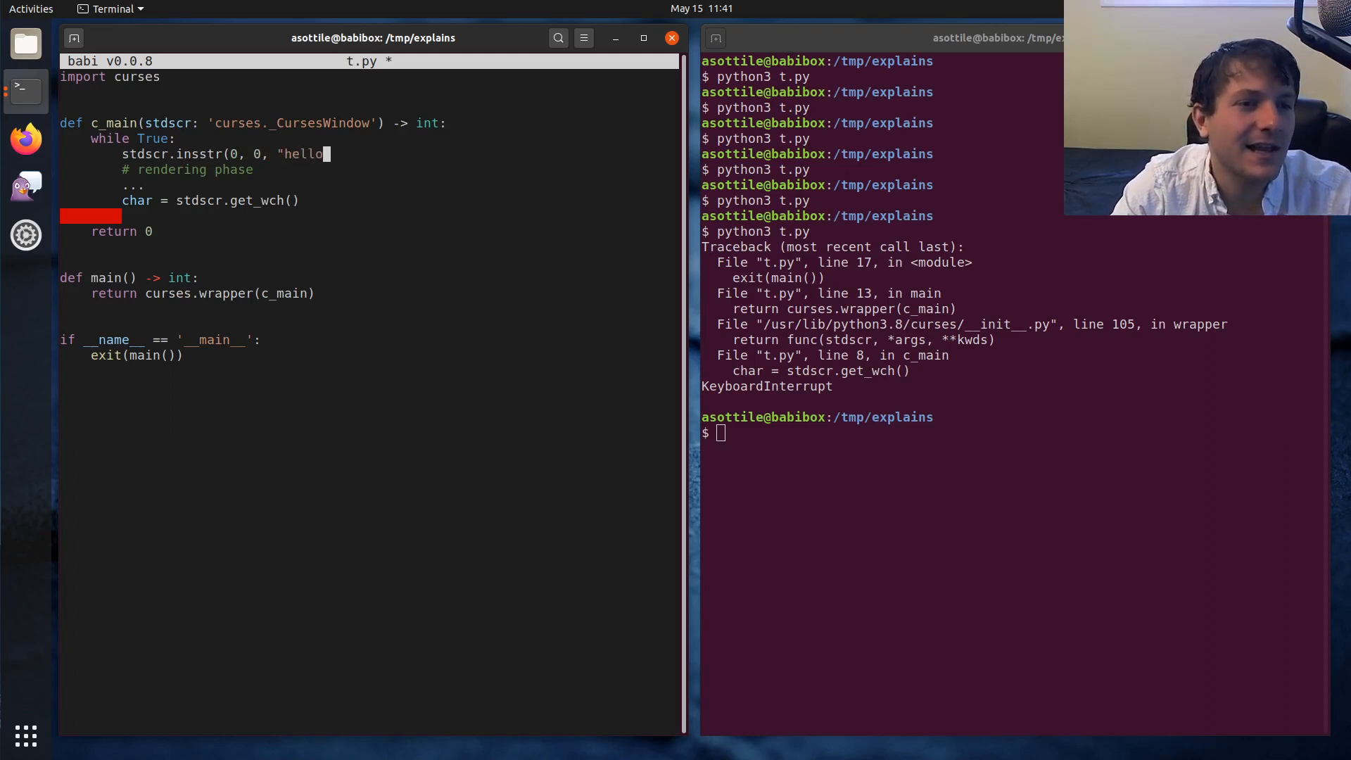
type("world\")")
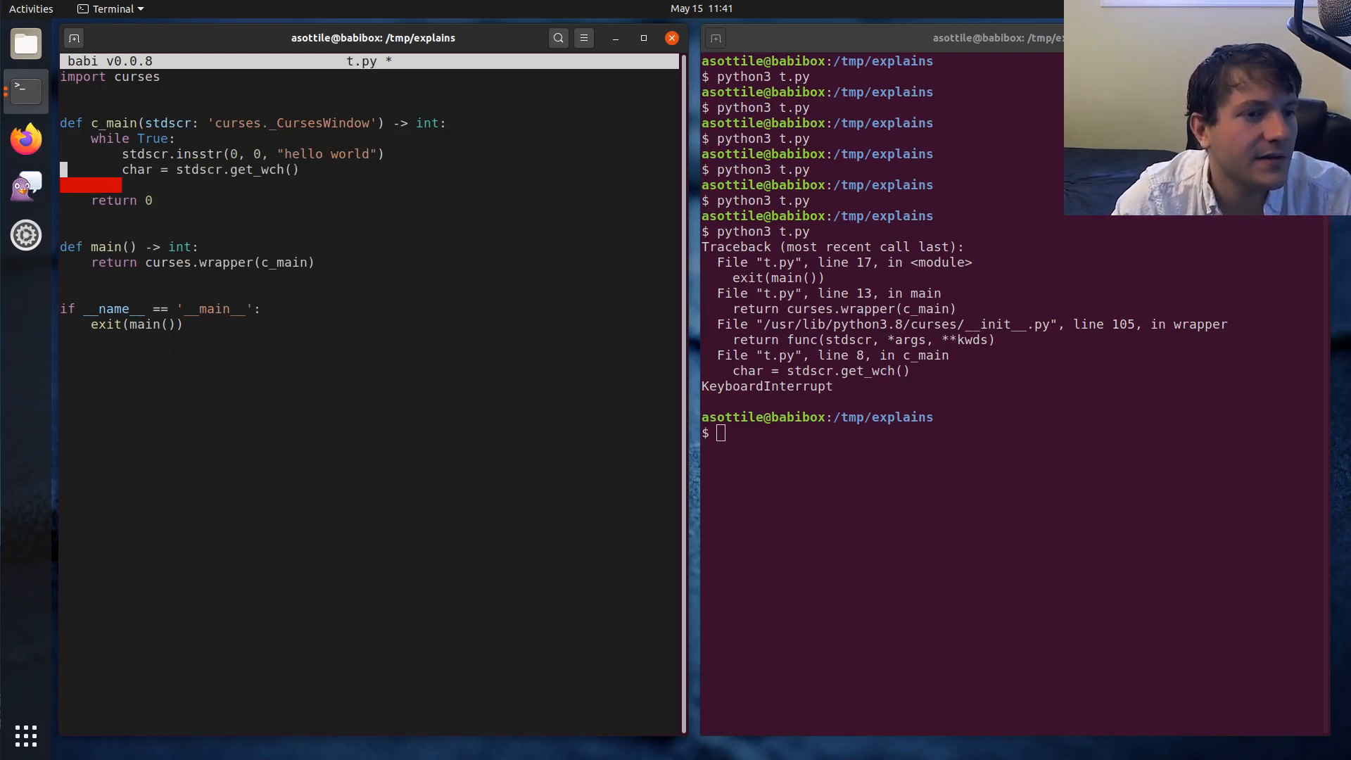
type("break")
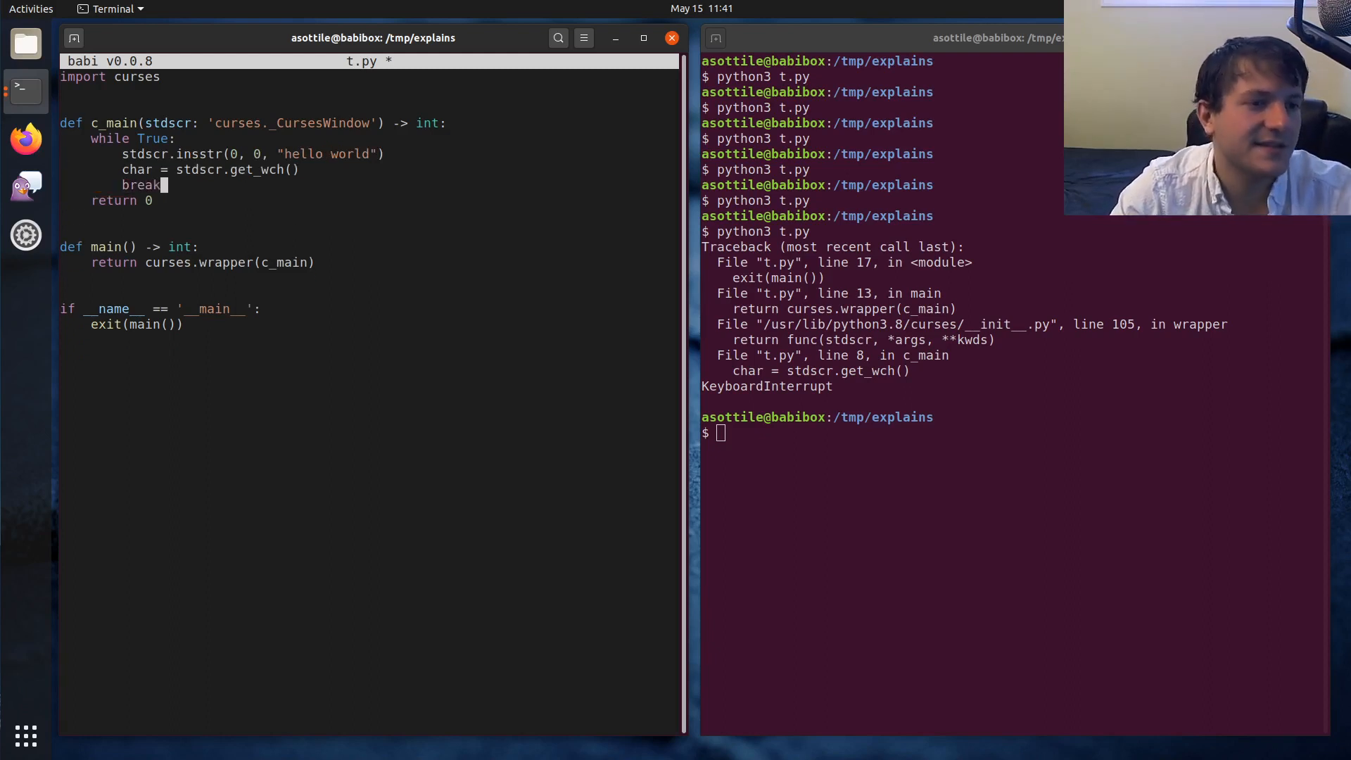
key("ctrl+s")
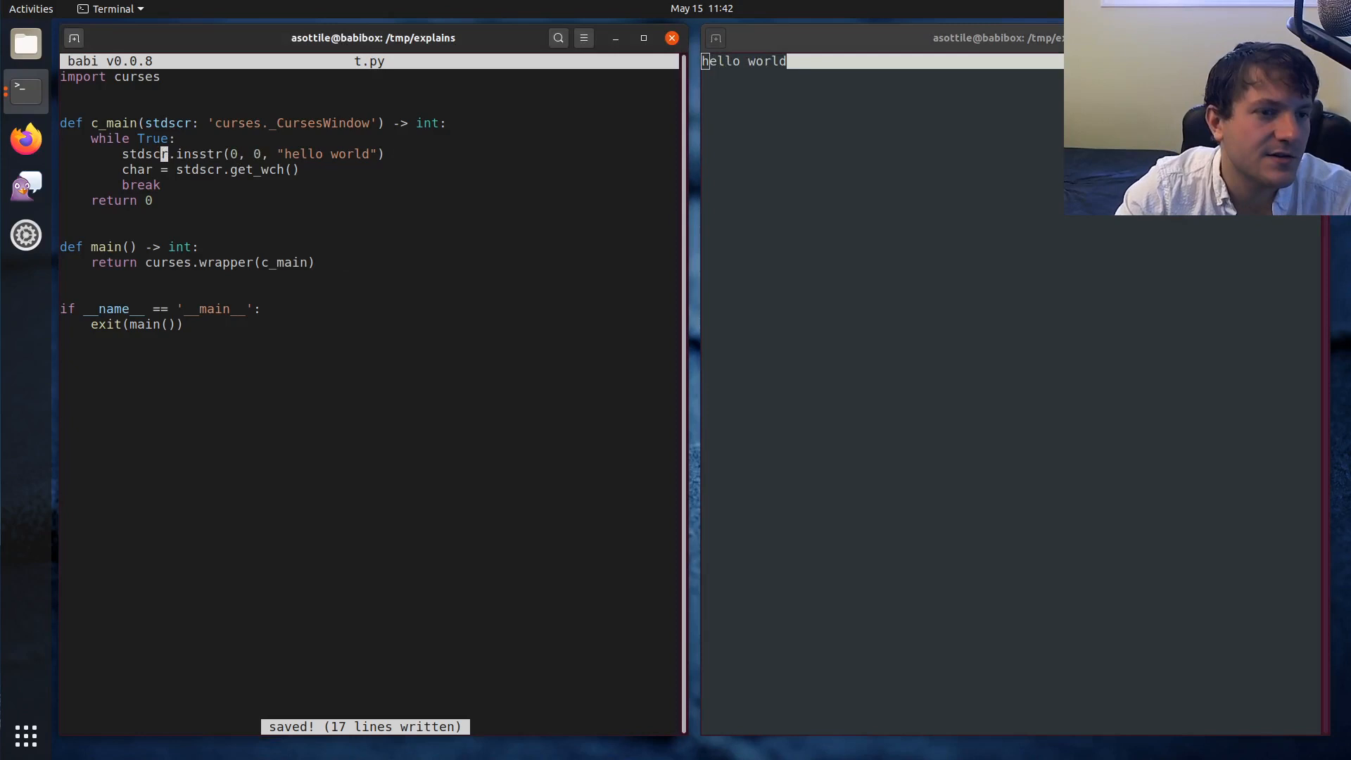
Step: Add stdscr.move(0, len("hello world") + 1), then run python3 t.py and stop it
type("stdscr.")
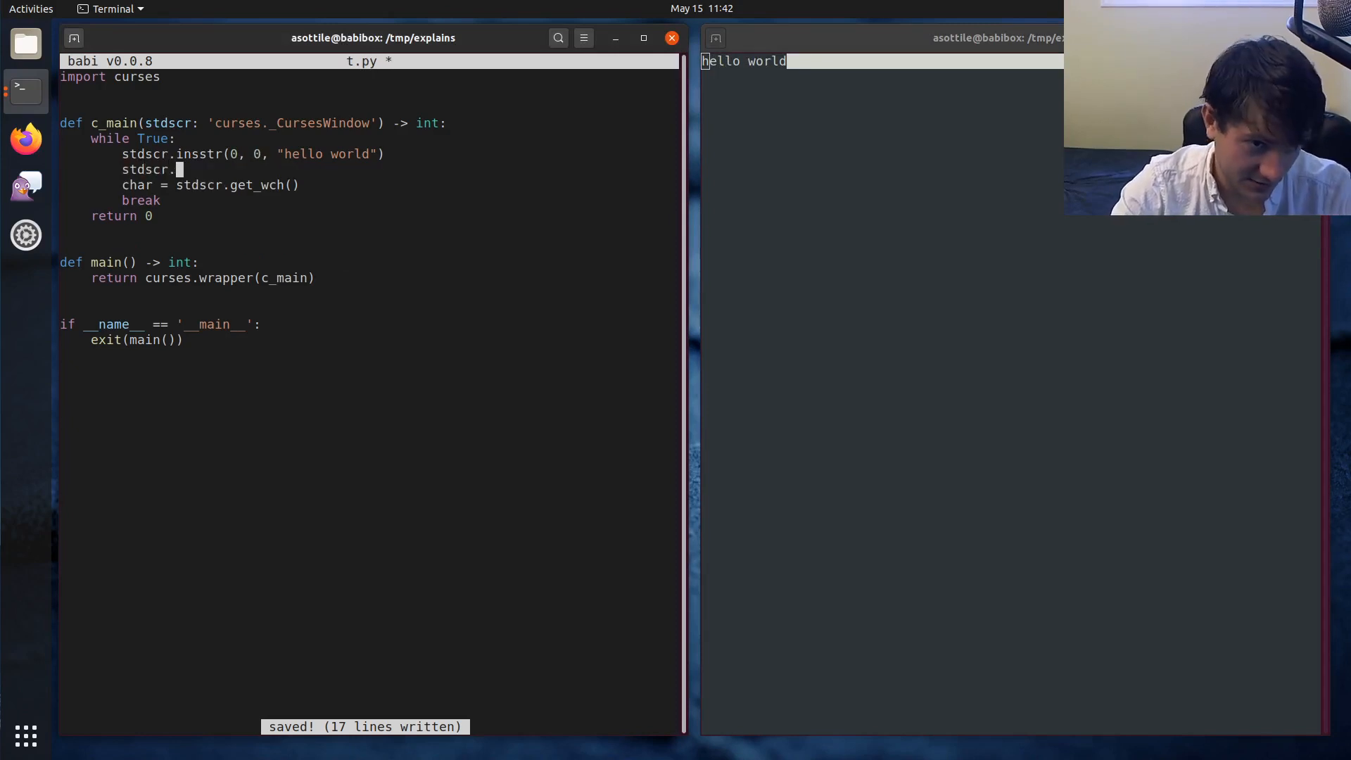
type("move(")
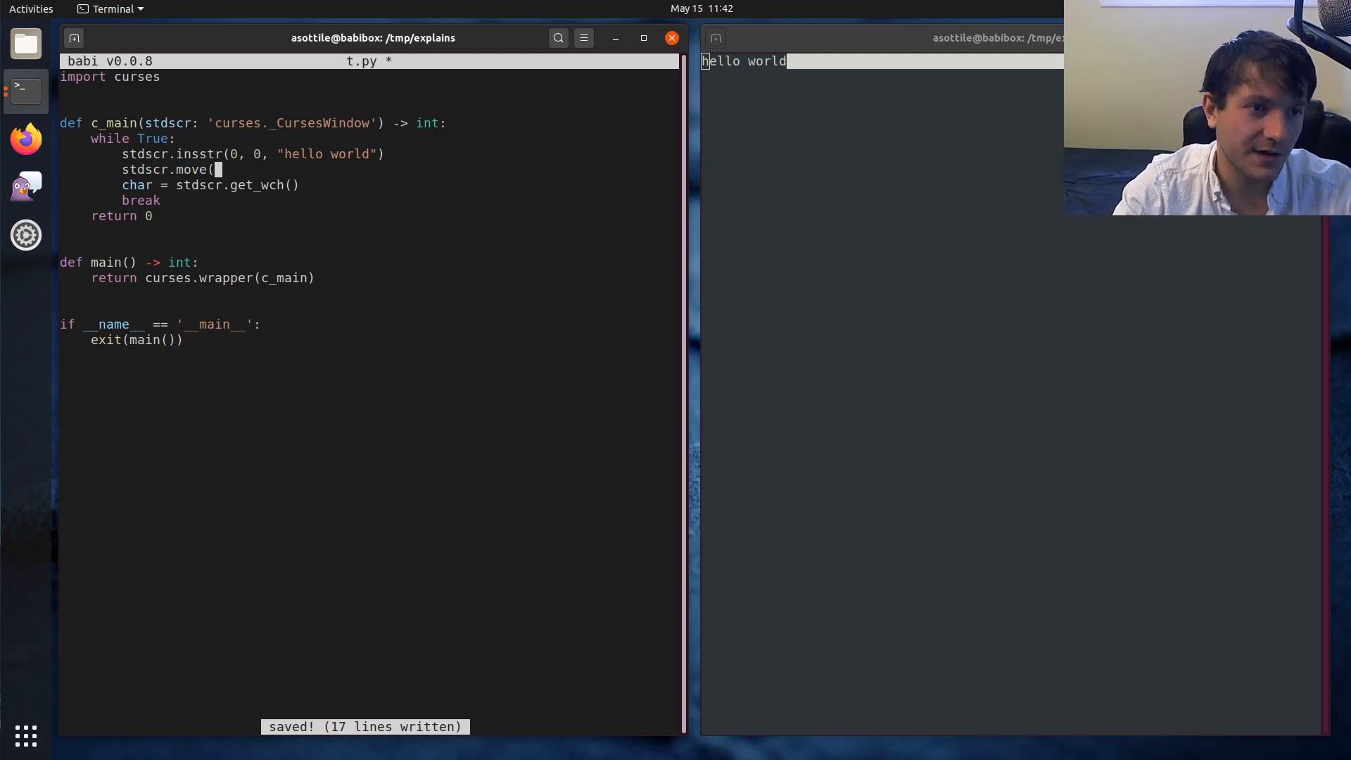
type("0, len(")
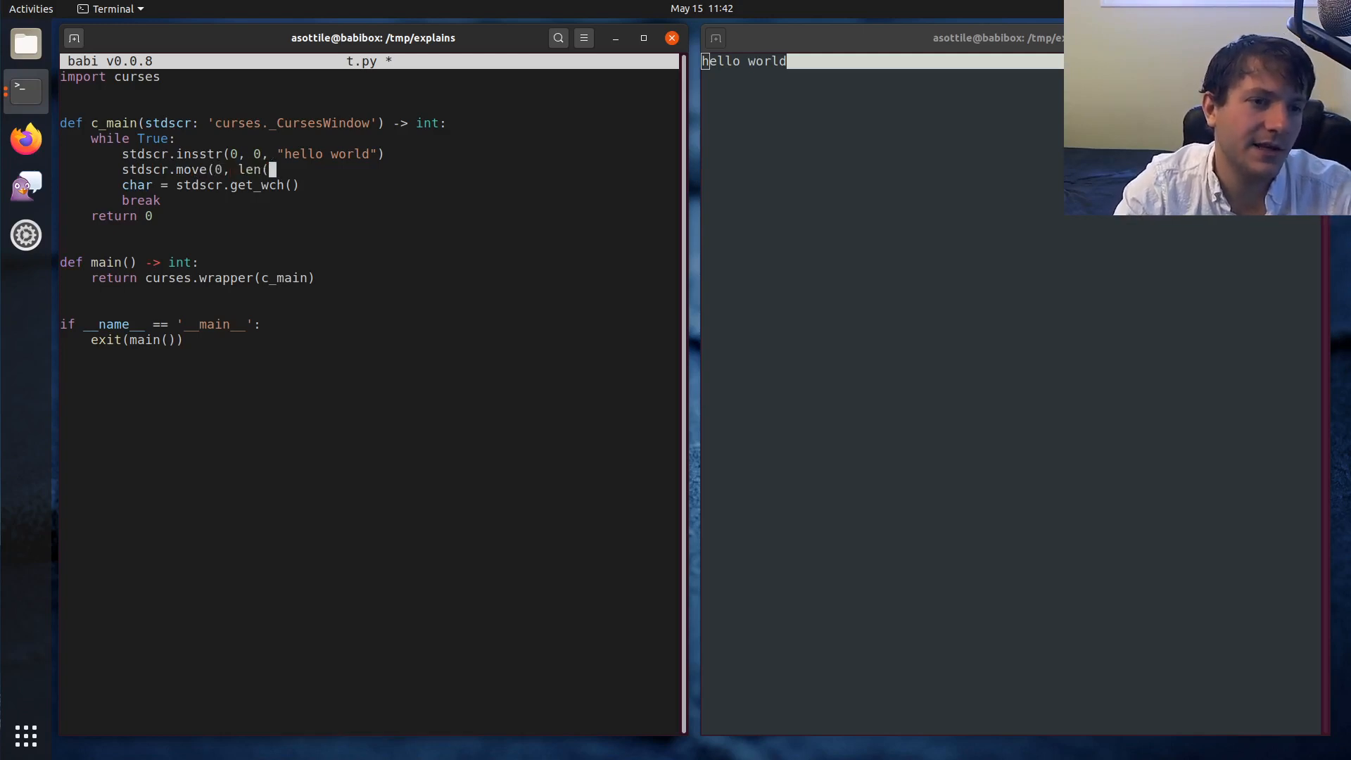
type("\"hello world\") + 1")
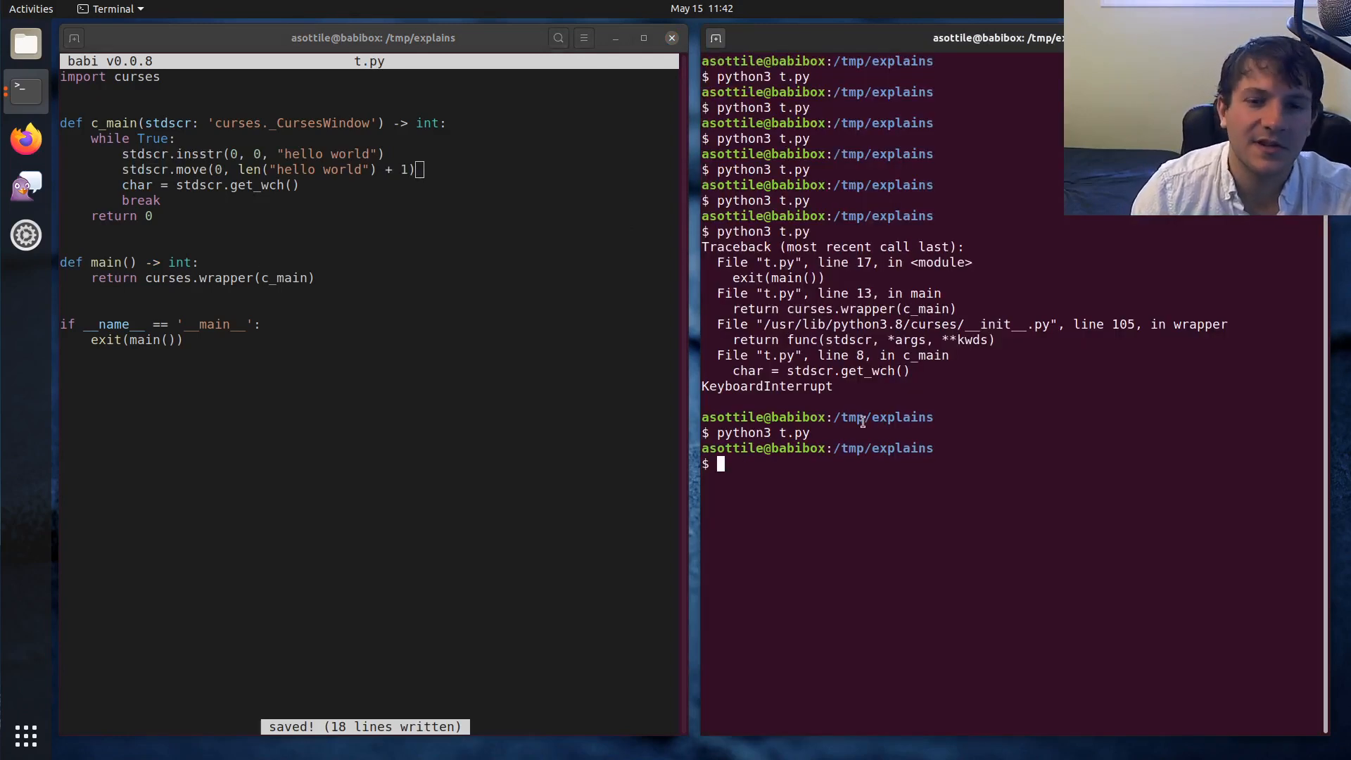
type("python3 t.py")
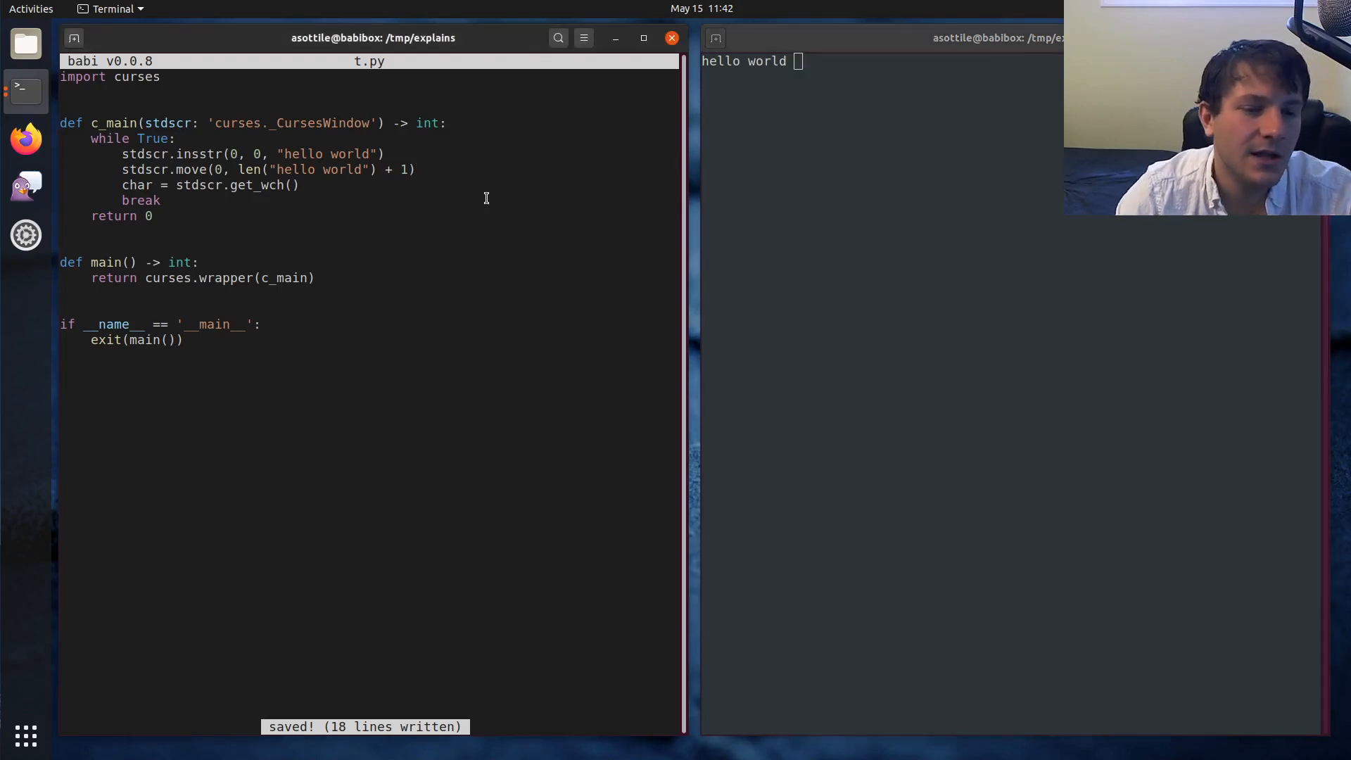
key("ctrl+c")
type("std")
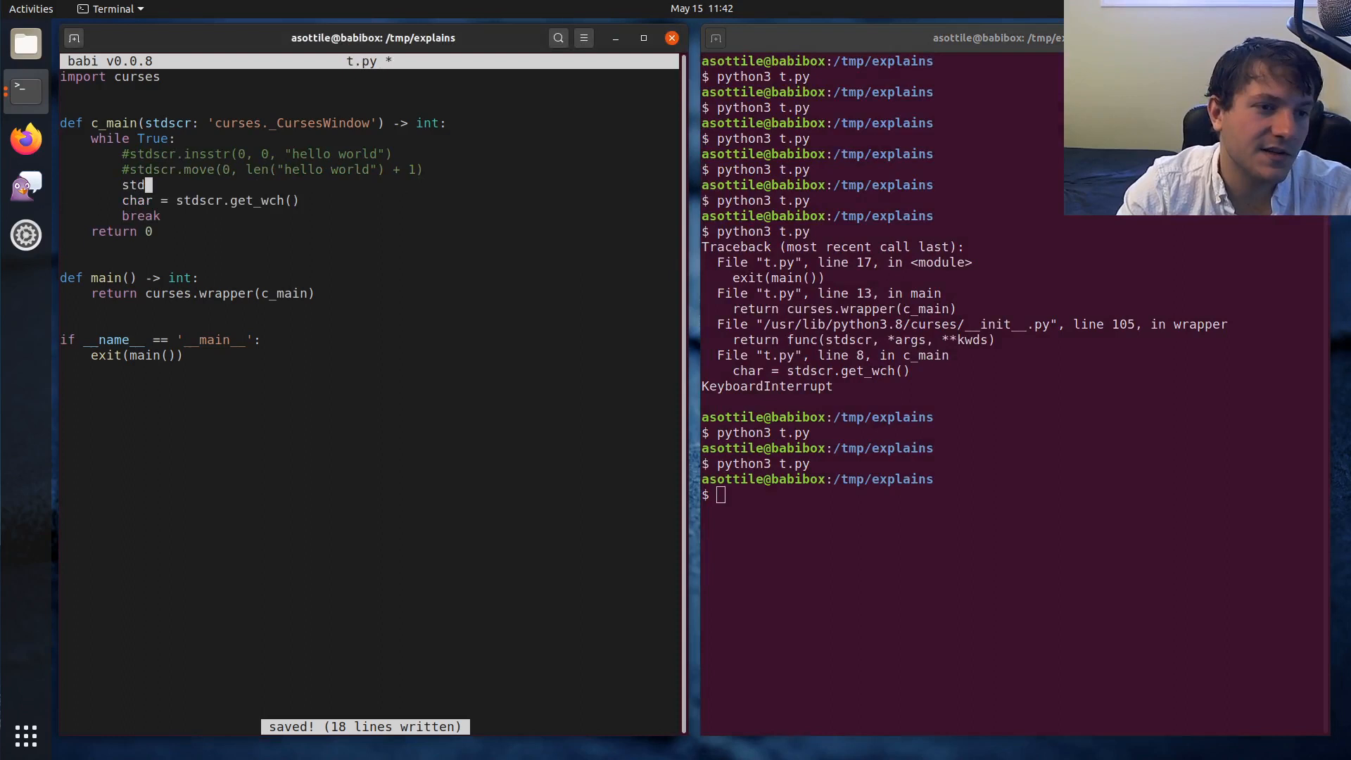
Step: Add stdscr.addstr(0, 0, "hello world") and save t.py
type("scr.addstr(0")
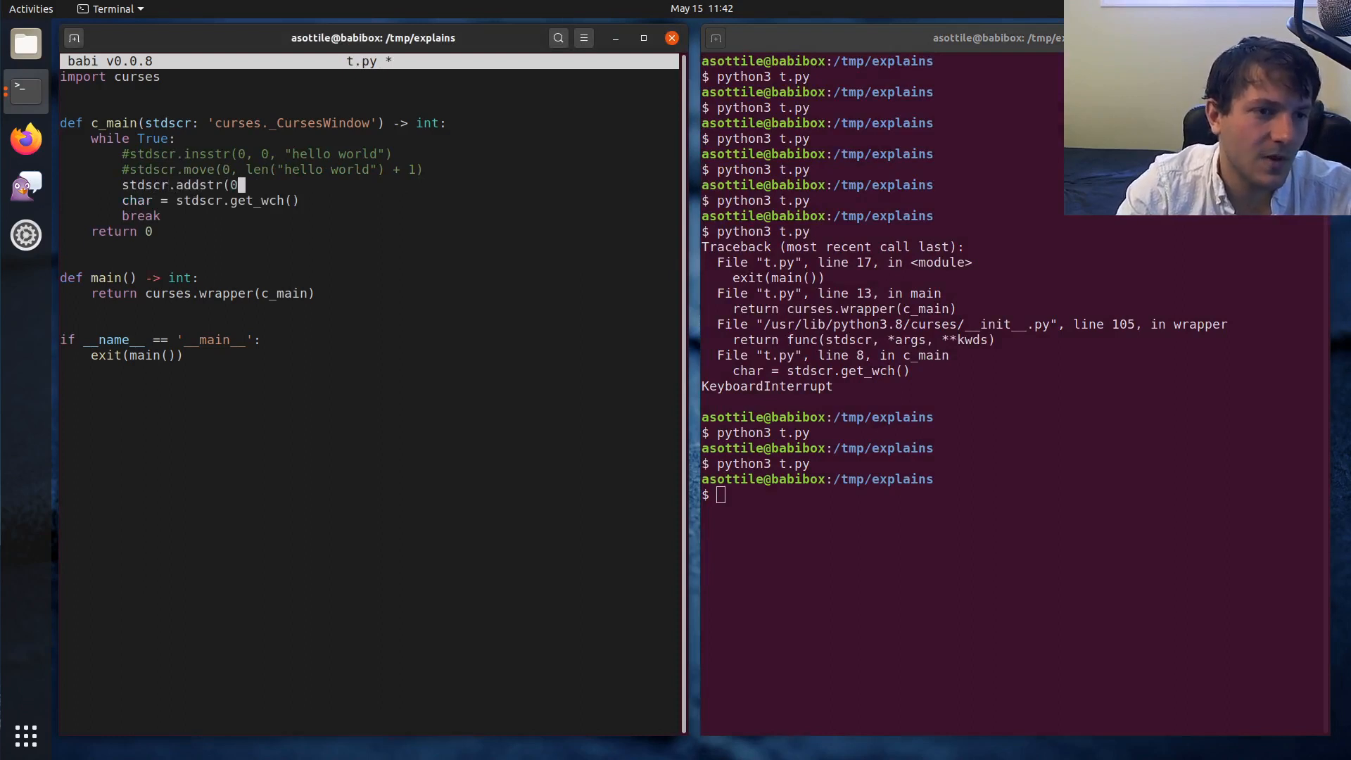
type(", 0, \"hello world\")")
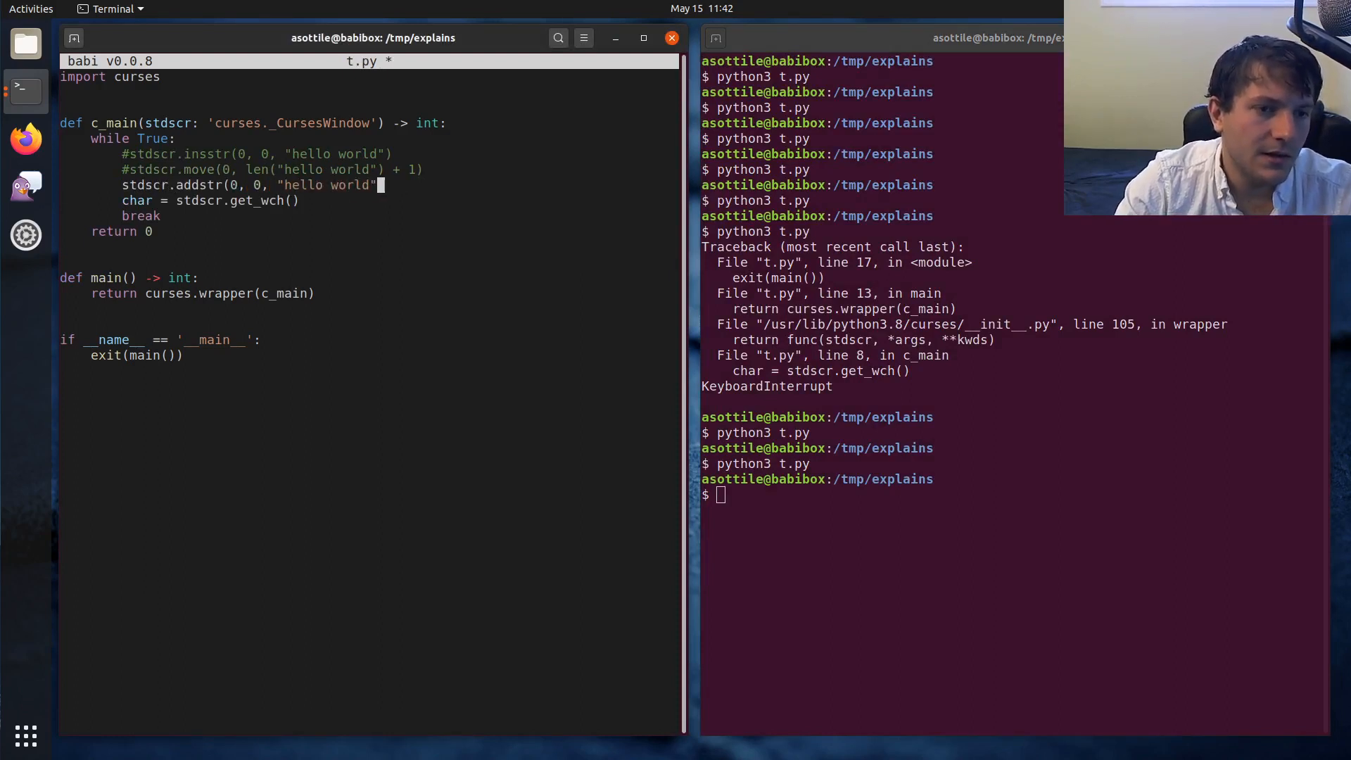
key("ctrl+s")
type("python3 t.py")
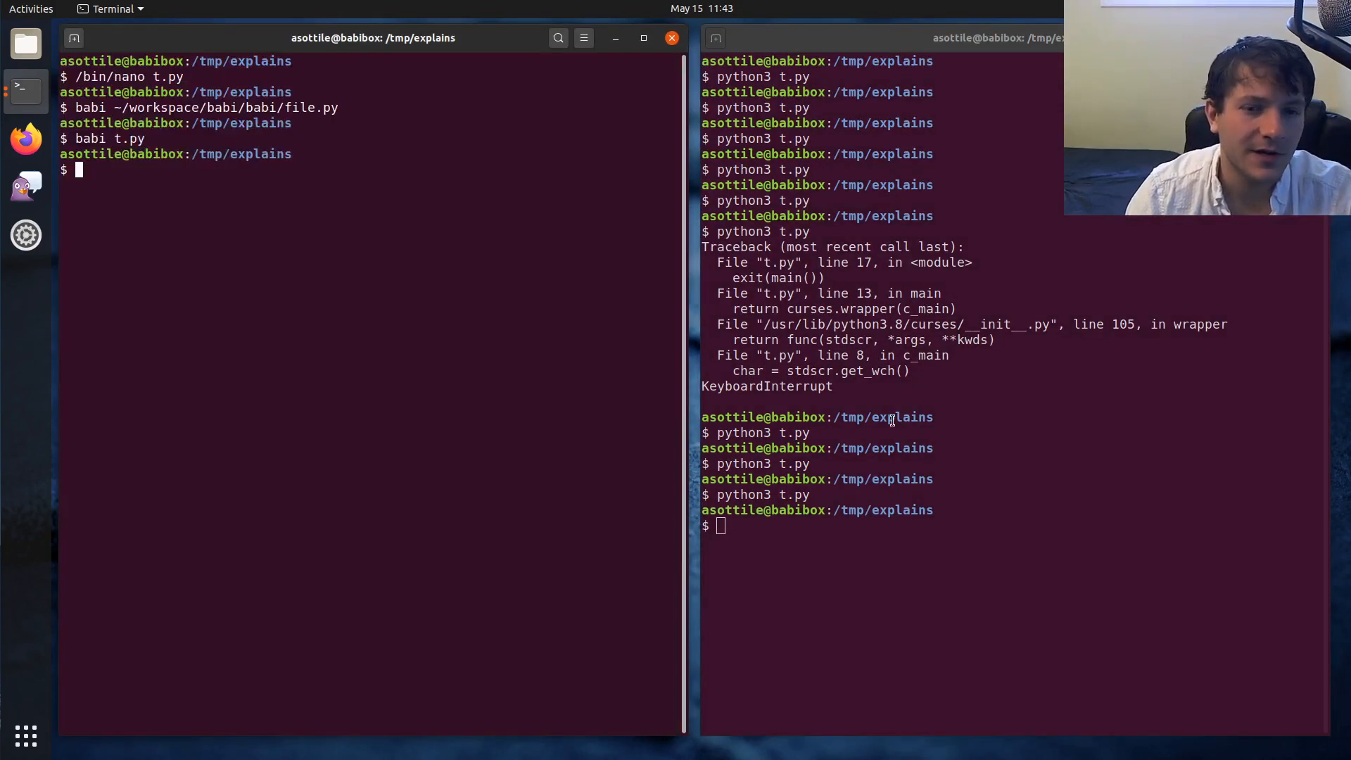
Step: Write x's on the bottom row using curses.LINES, then run python3 t.py
type("nano t.py")
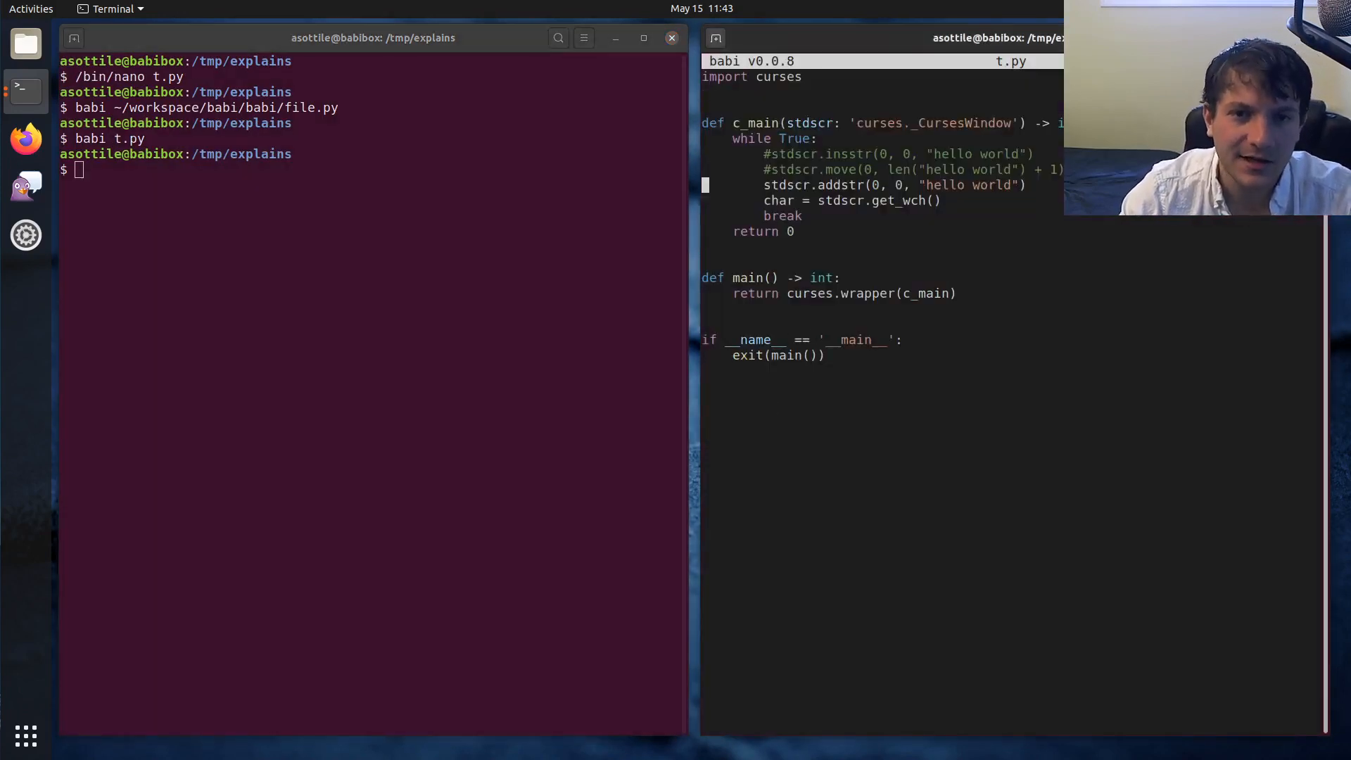
type("x\"")
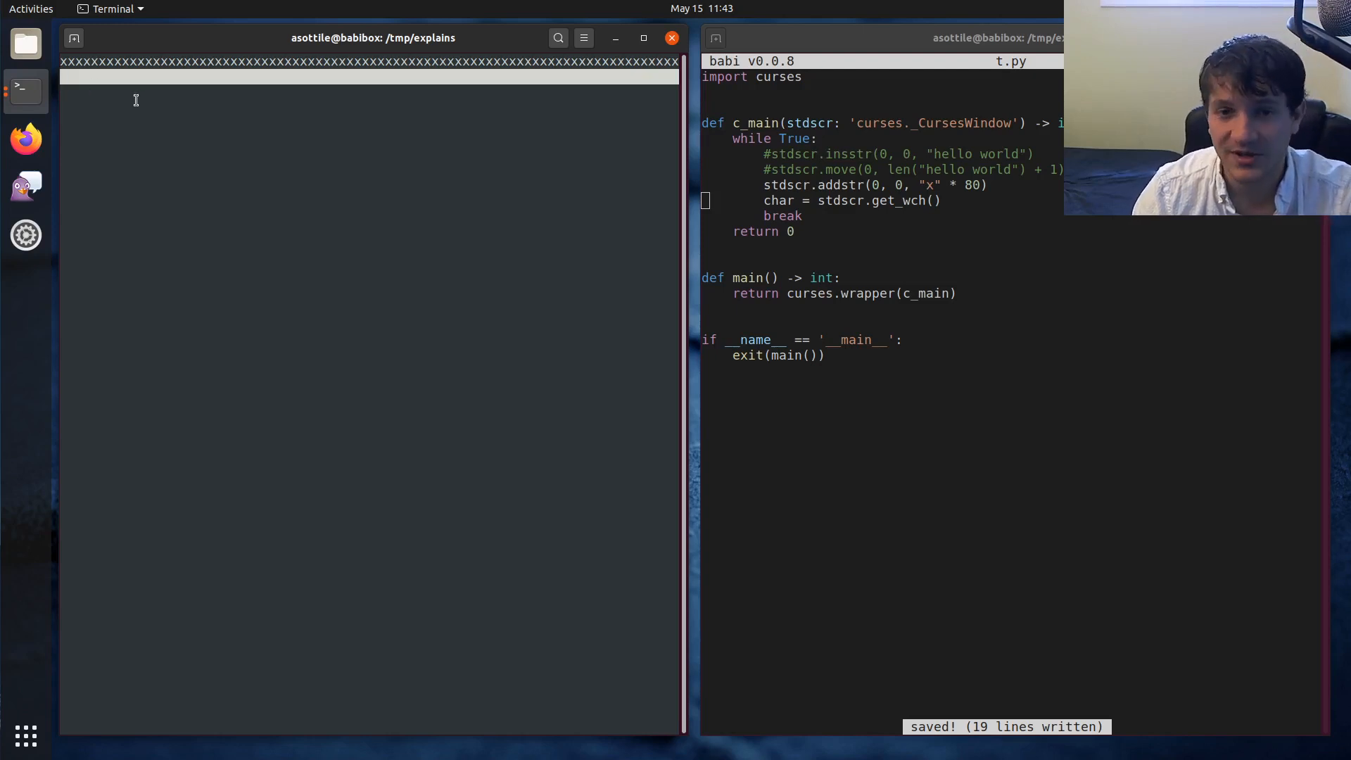
mouse_move(482, 141)
type("79")
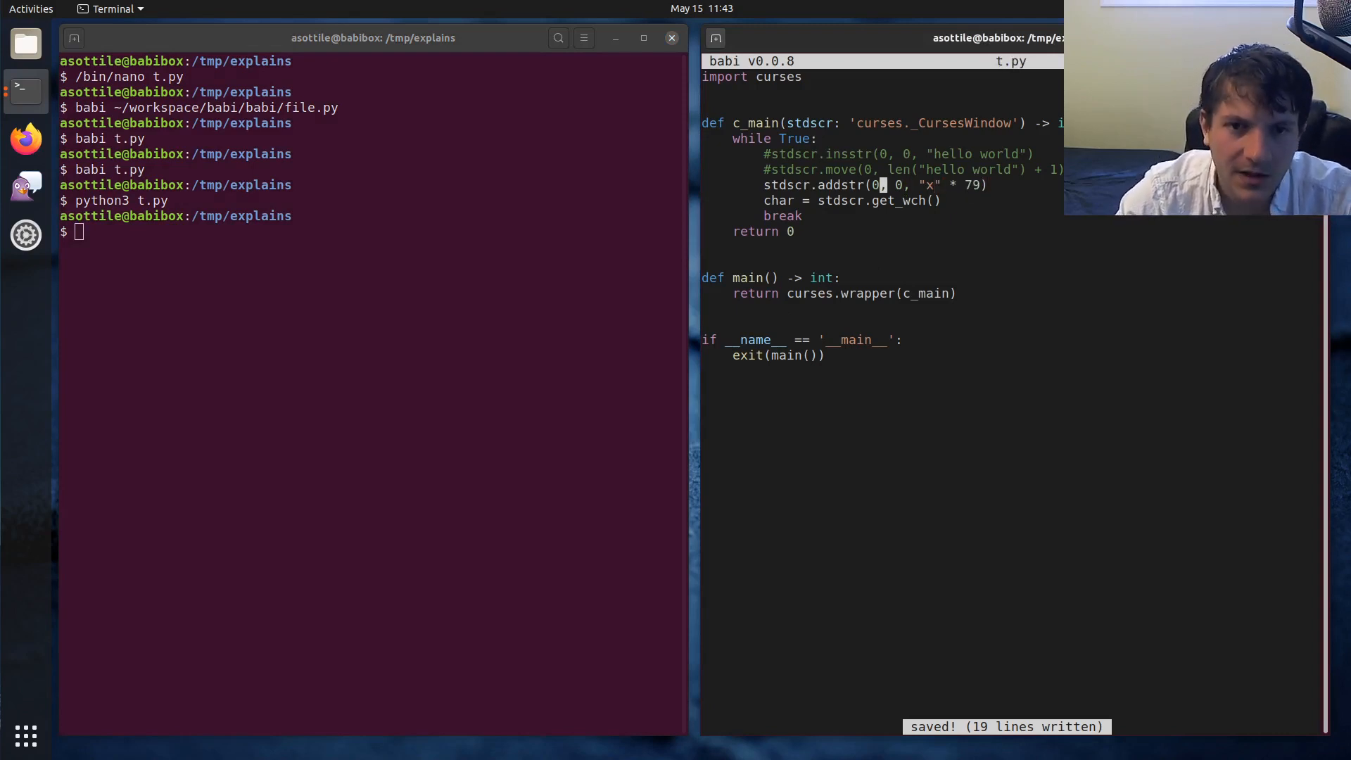
type("curses.LINES - 1")
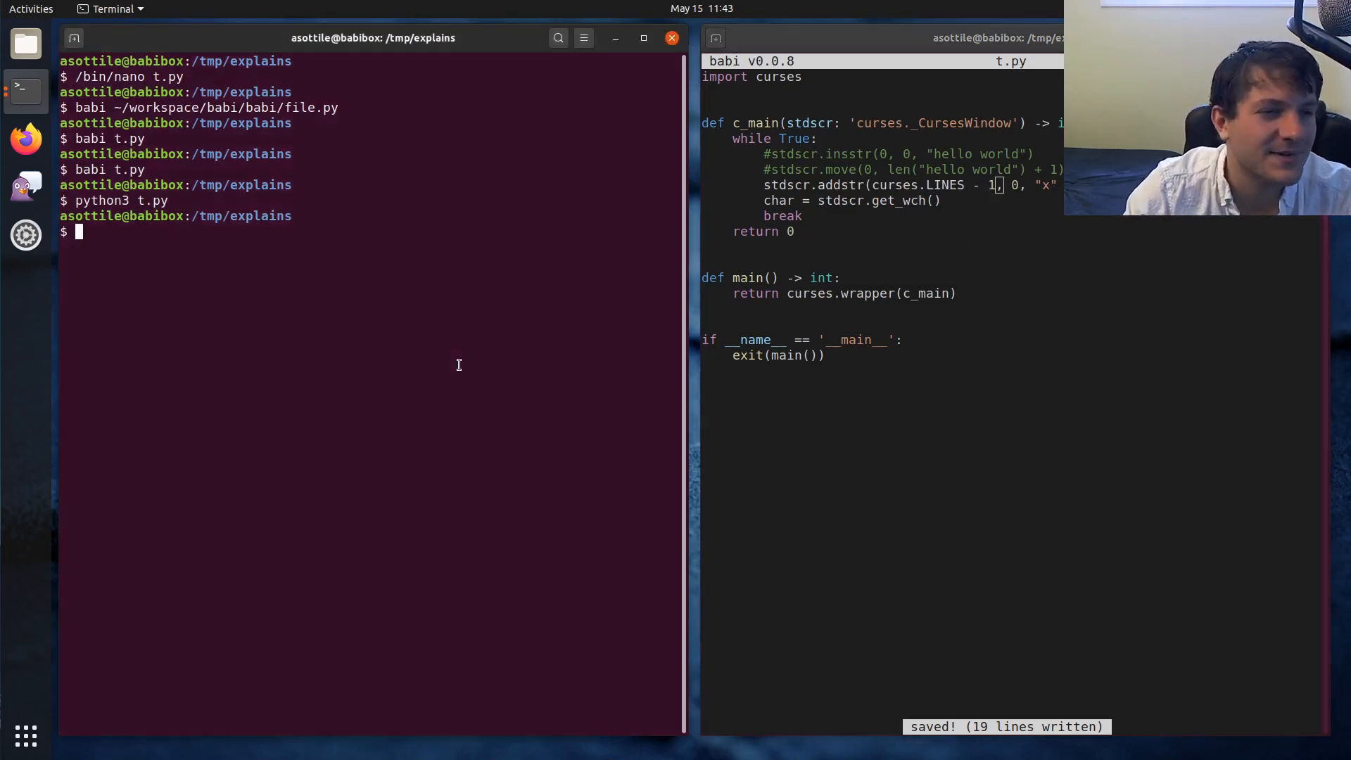
type("python3 t.py")
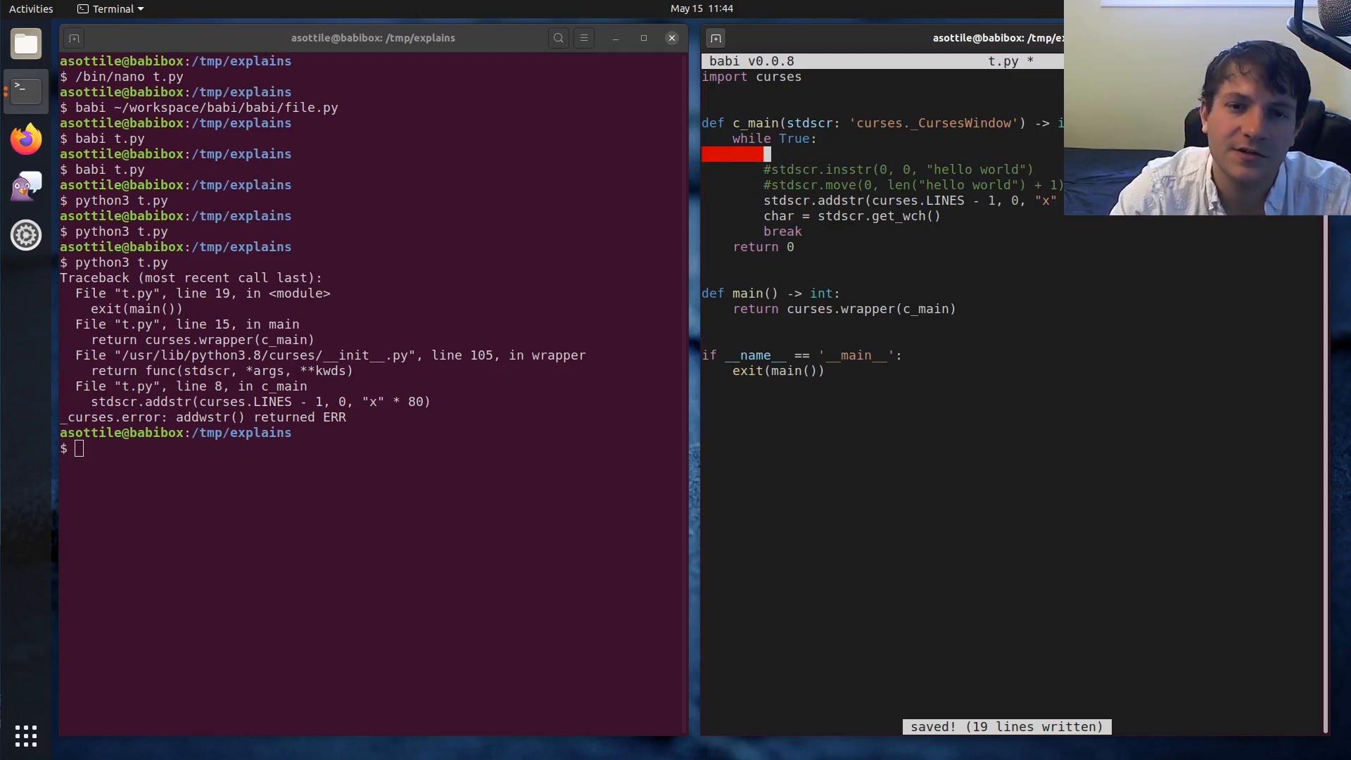
Step: Draw the prompt "what is your name?" at 0, 0 and display name = '' after it
type("stdscr.insst")
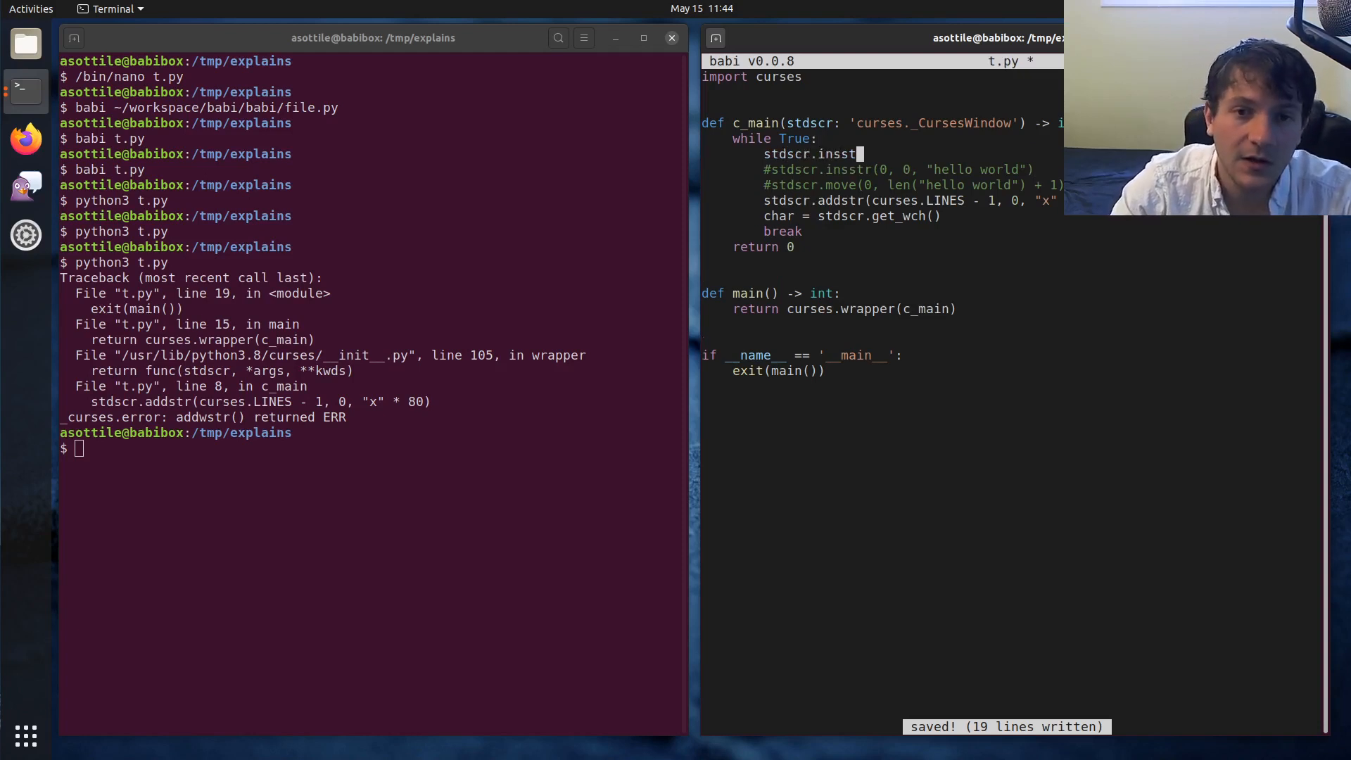
type("r(0, 0, \"what is your name?")
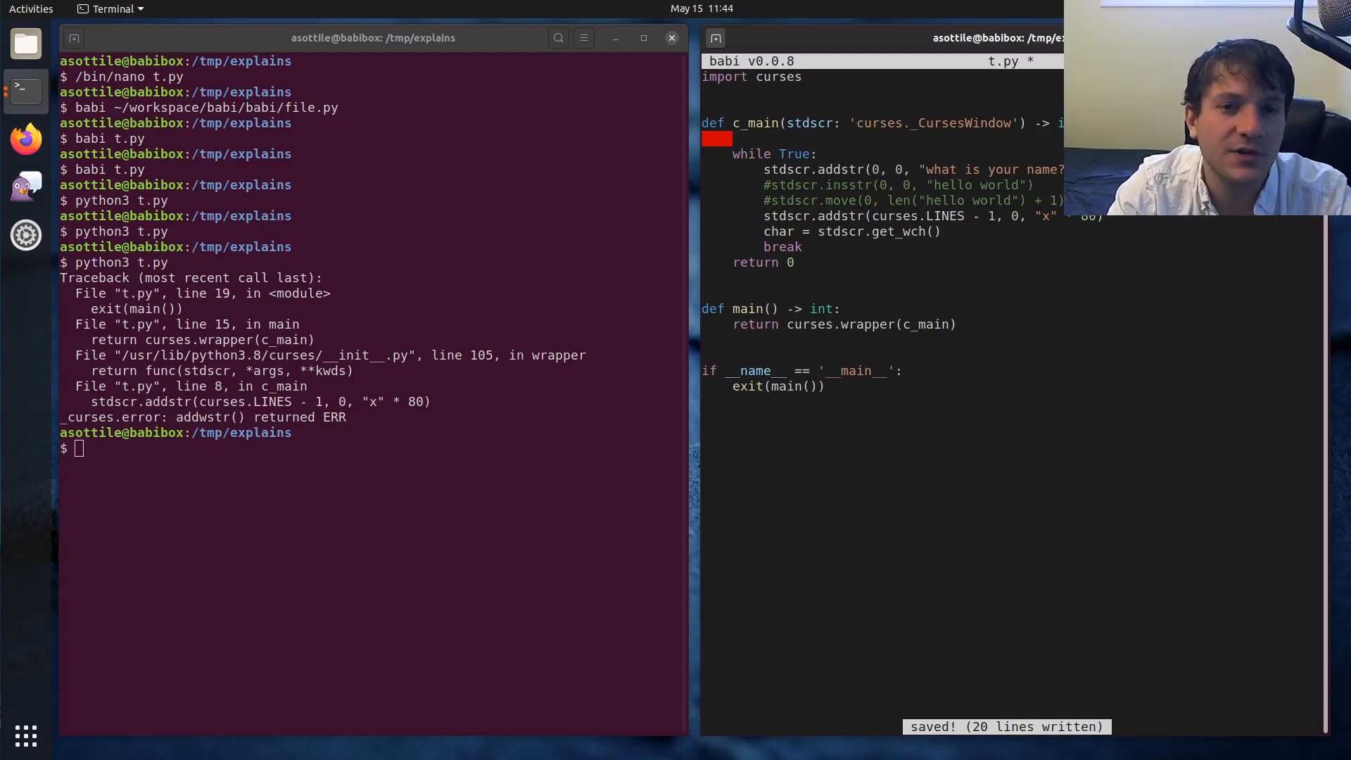
type("name = ''")
type("stdscr.addst")
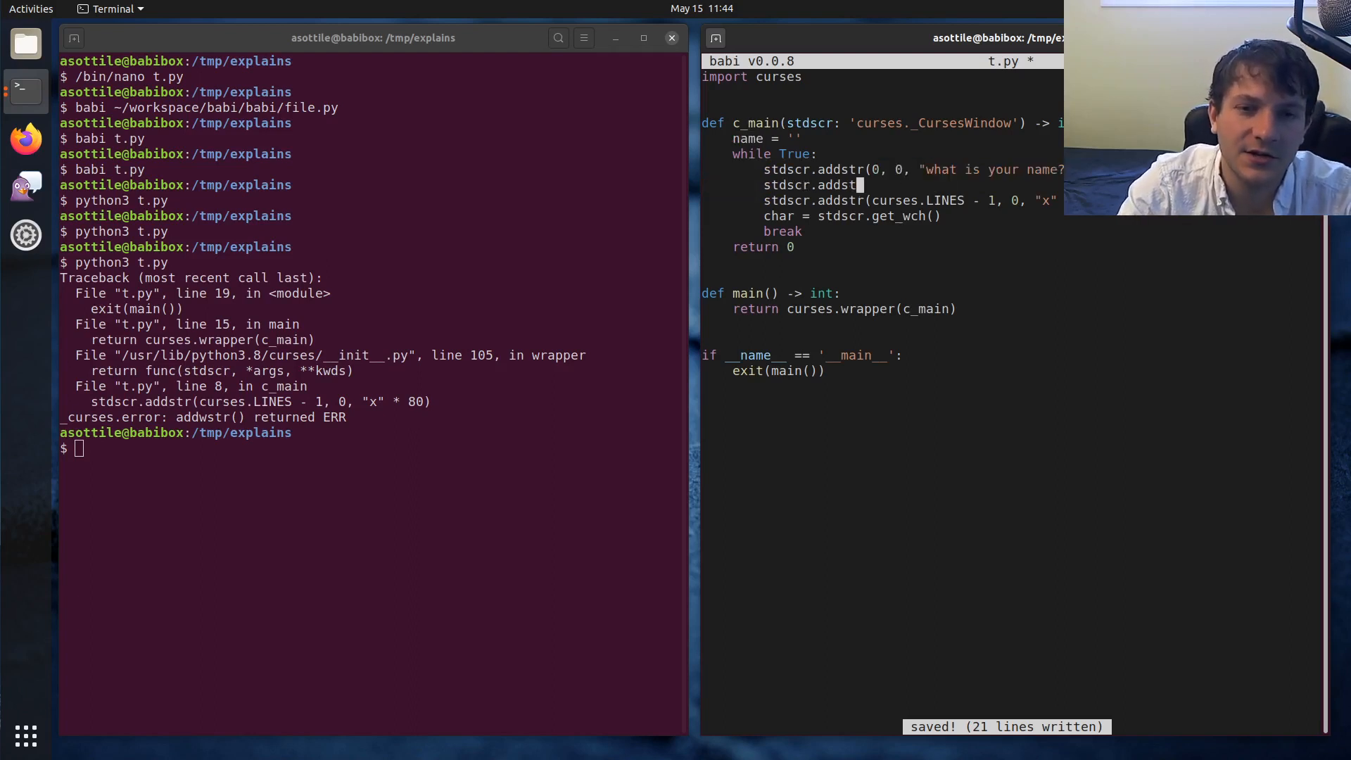
type("(name)")
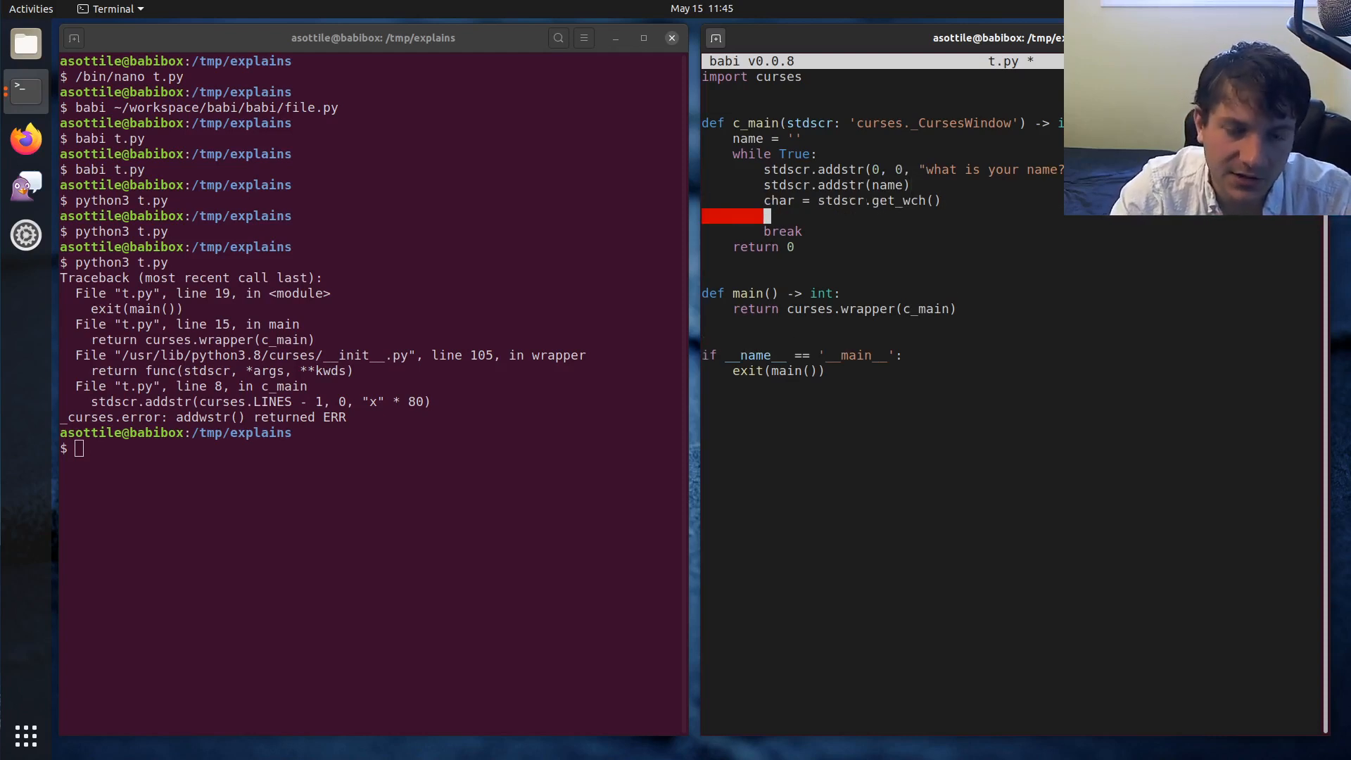
Step: Raise AssertionError(char) for each key read and save t.py
type("if char ==")
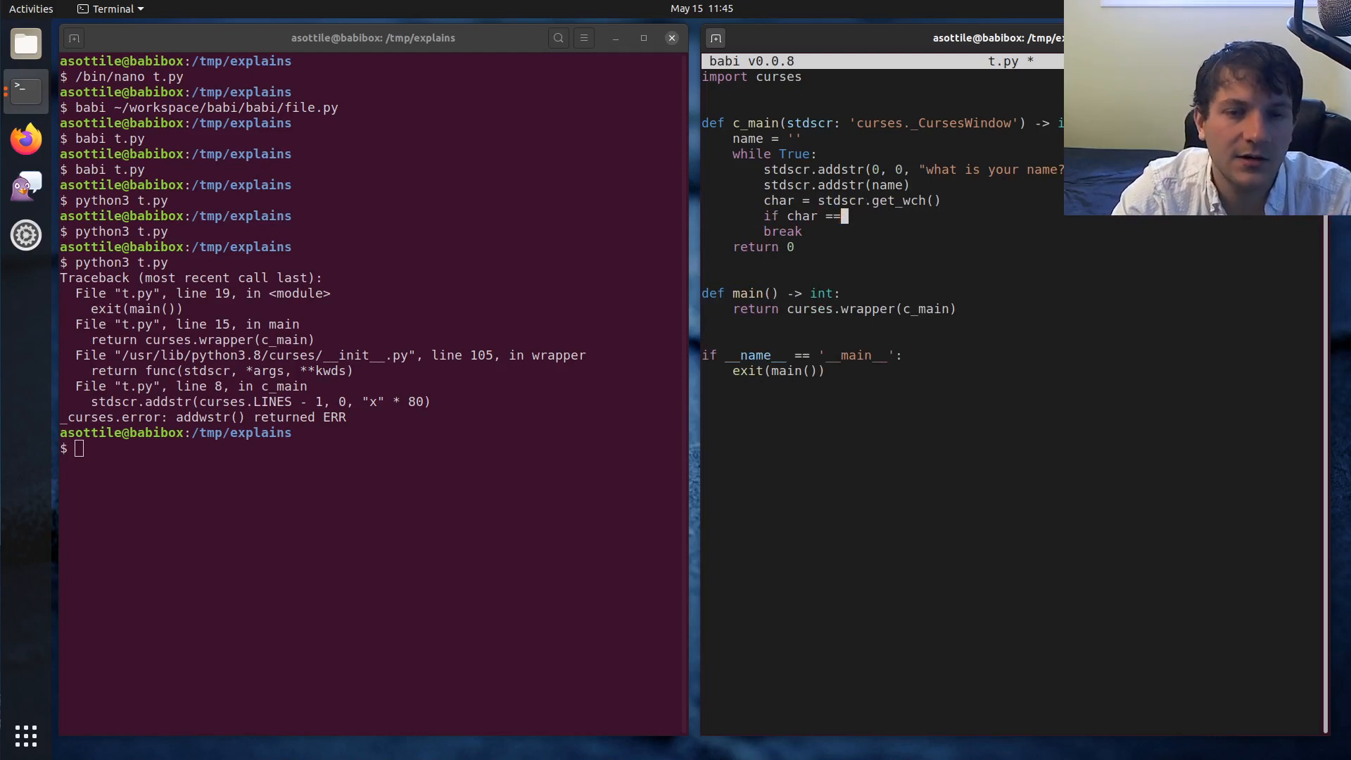
type("raise AssertionE")
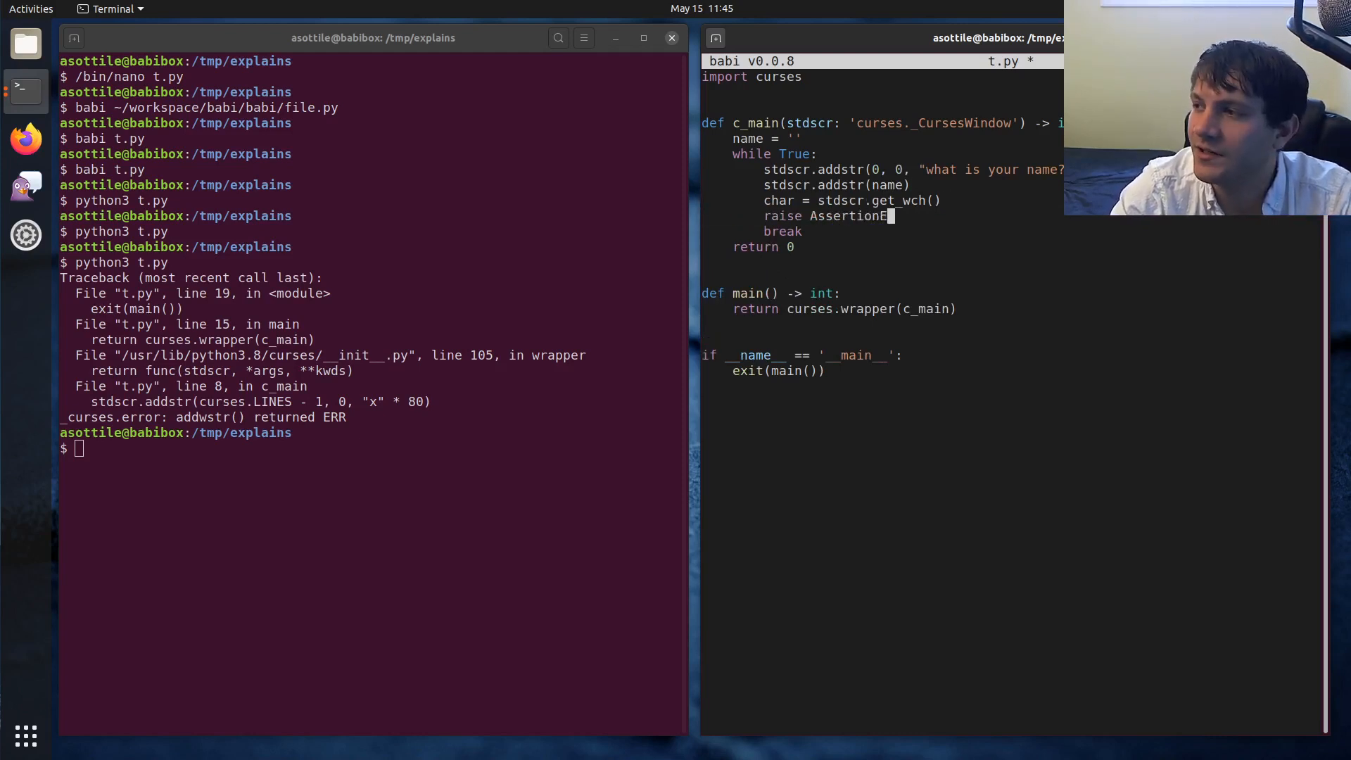
type("rror(char)")
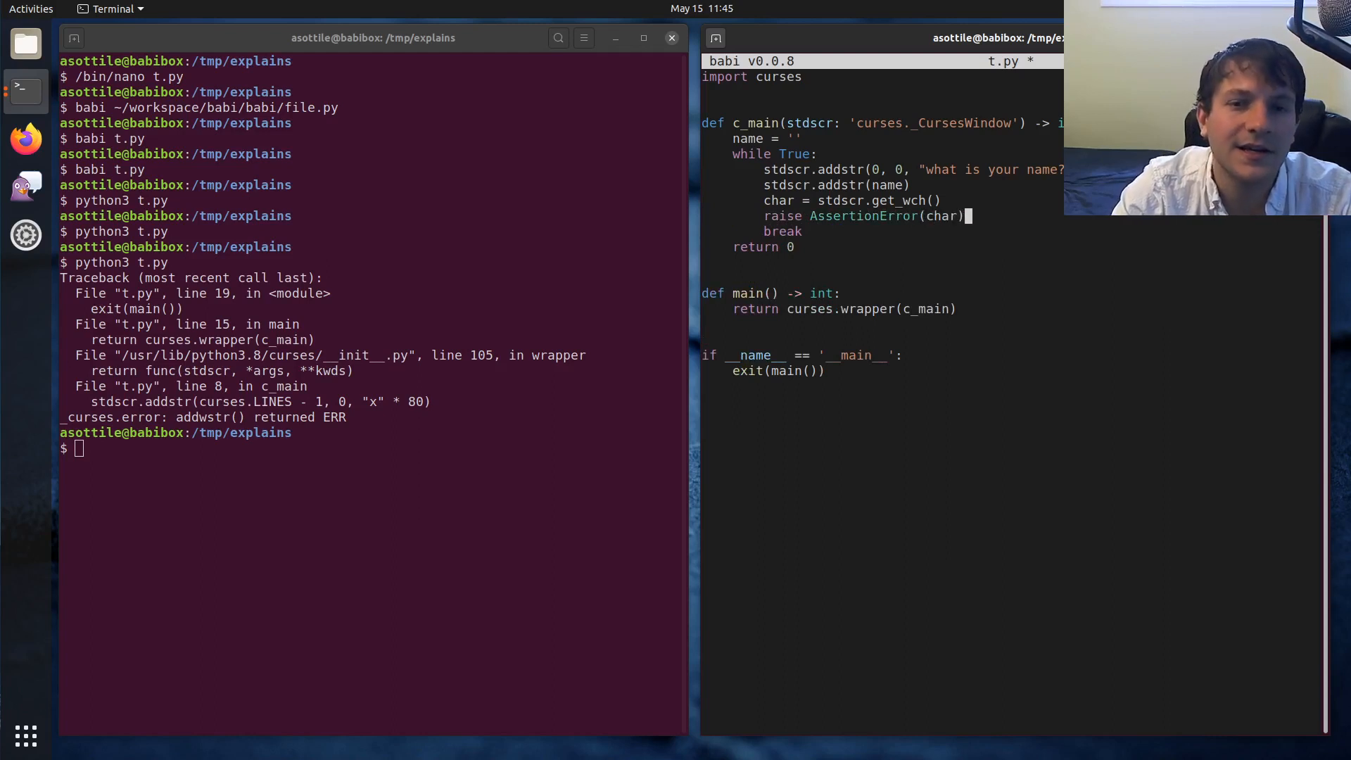
key("ctrl+s")
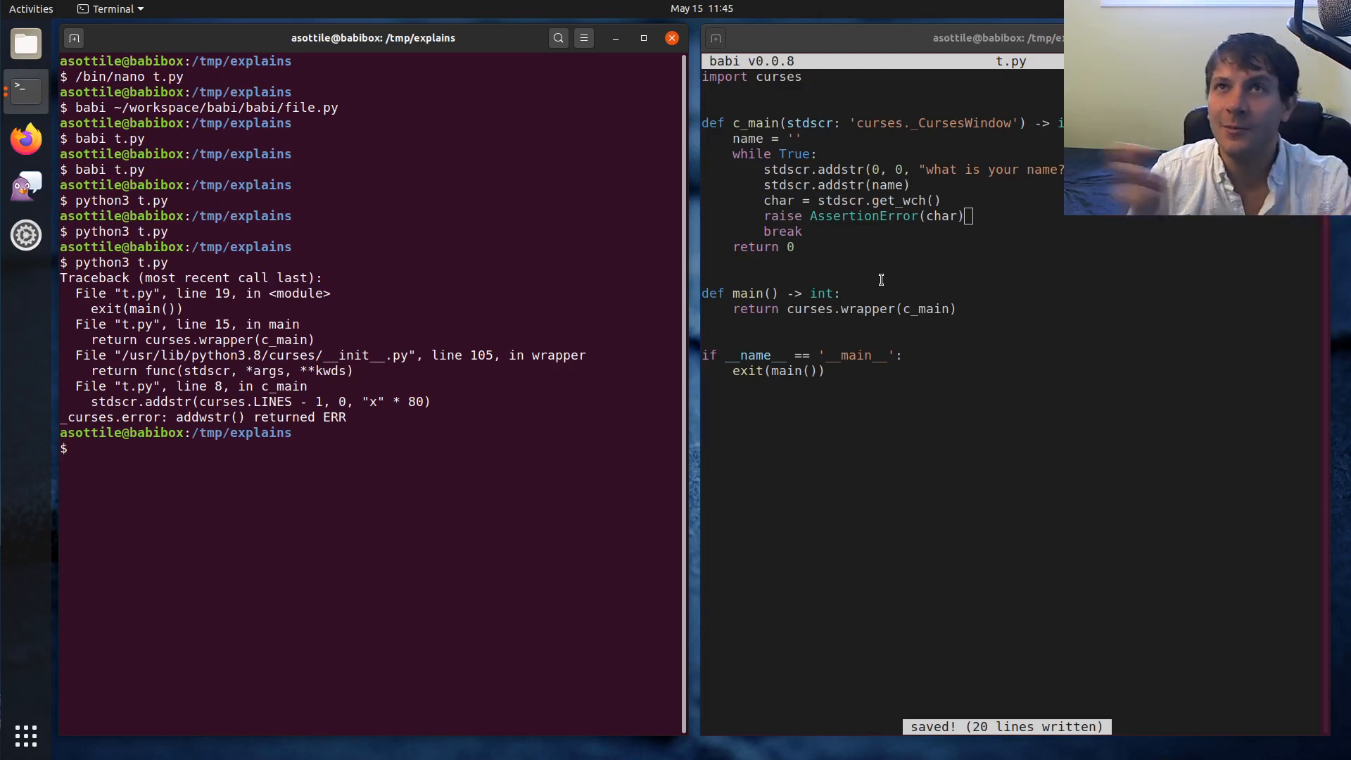
Step: Run python3 t.py to see the 'what is your name?' prompt
type("python3 t.py")
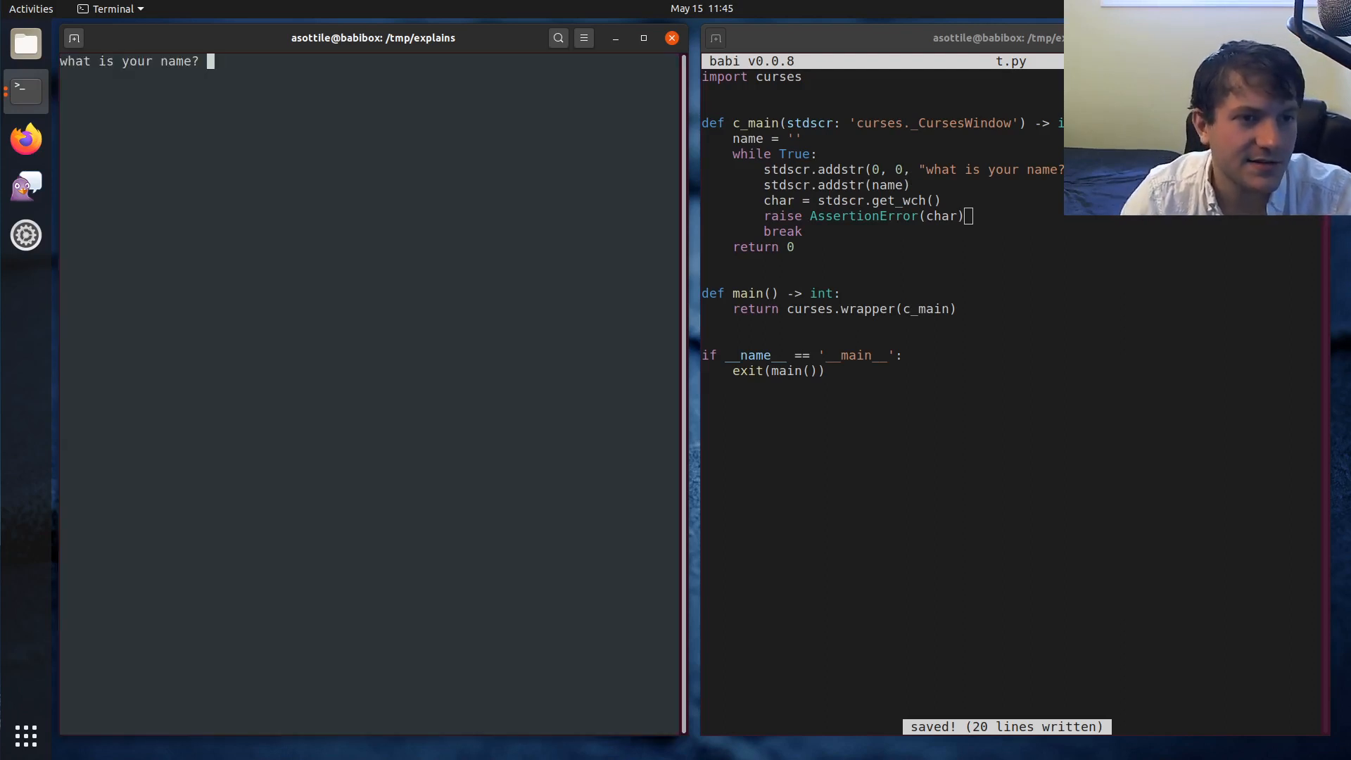
mouse_move(230, 65)
type("if isinstance(")
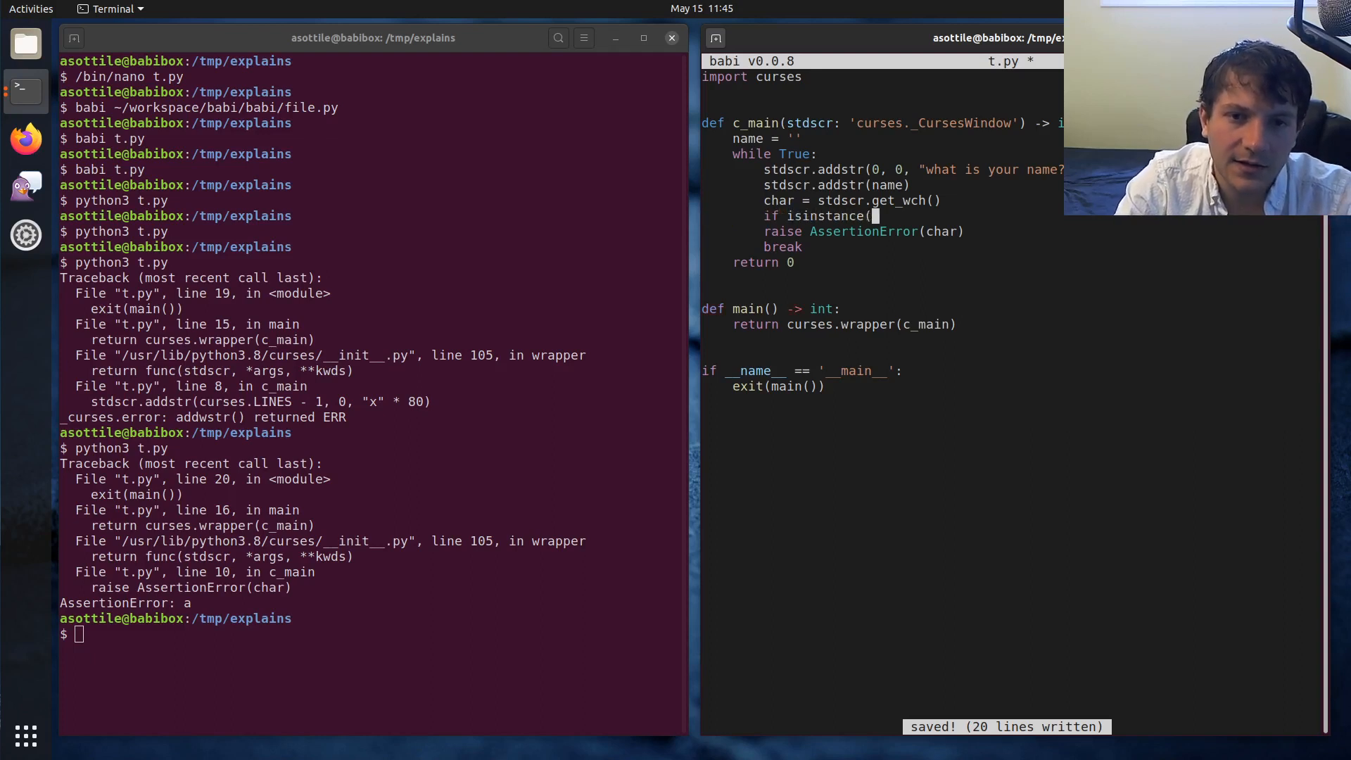
Step: Append keys to name when isinstance(char, str) and char.isprintable(), save, and test typing a name
type("char, str)")
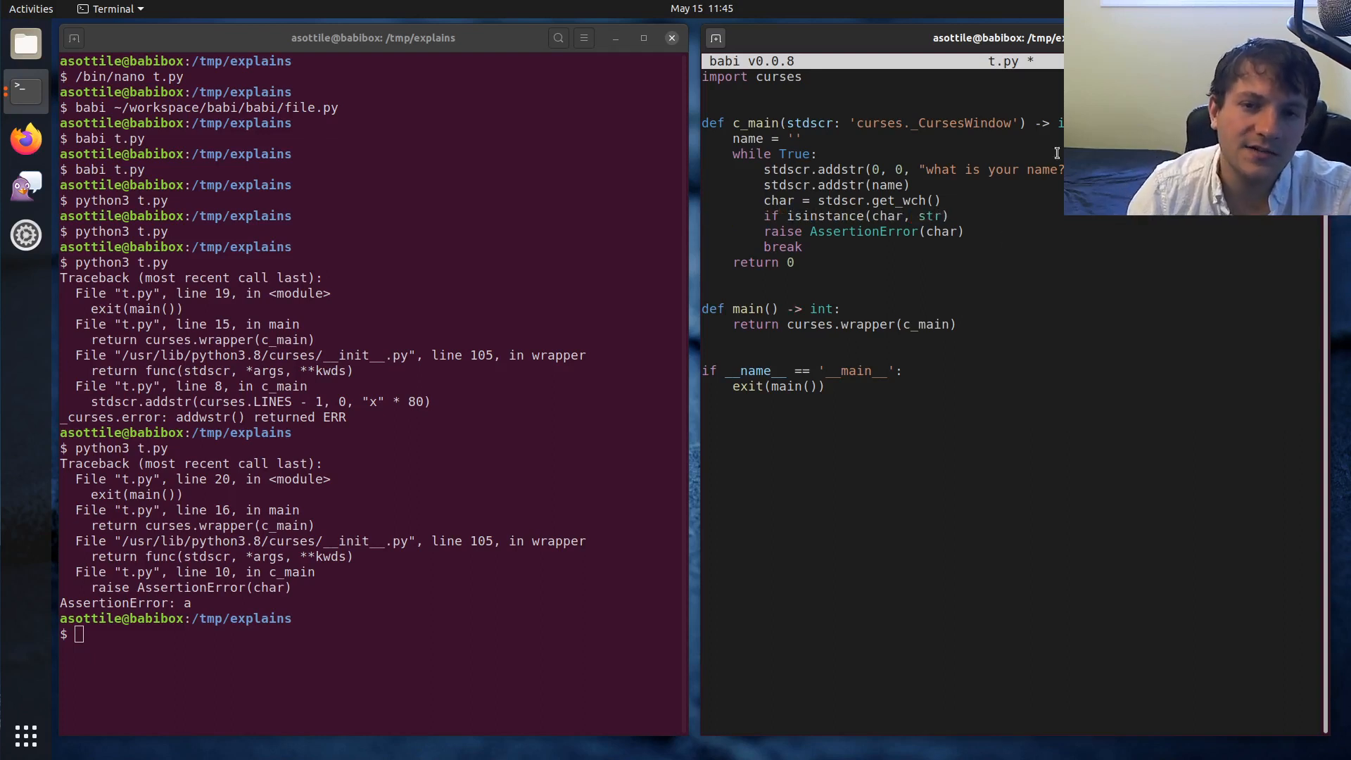
left_click(870, 200)
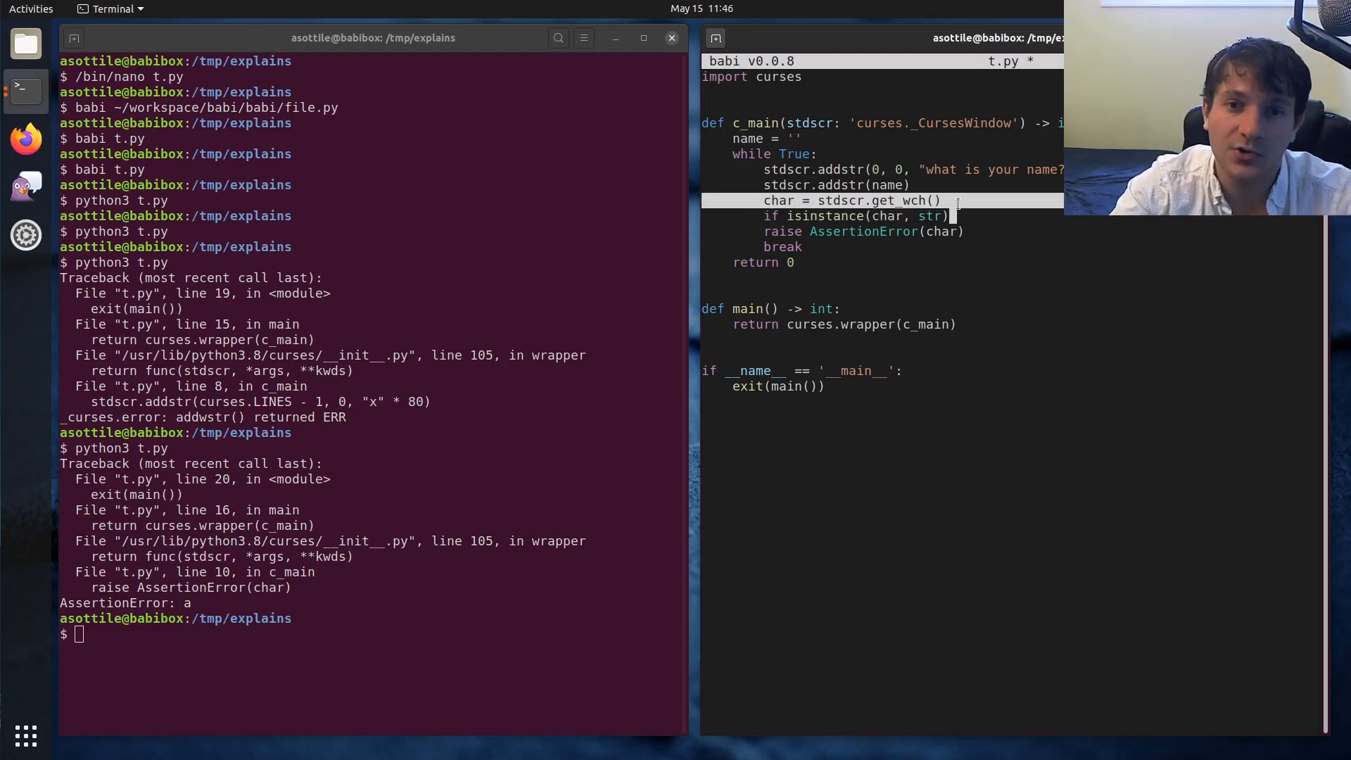
type("and")
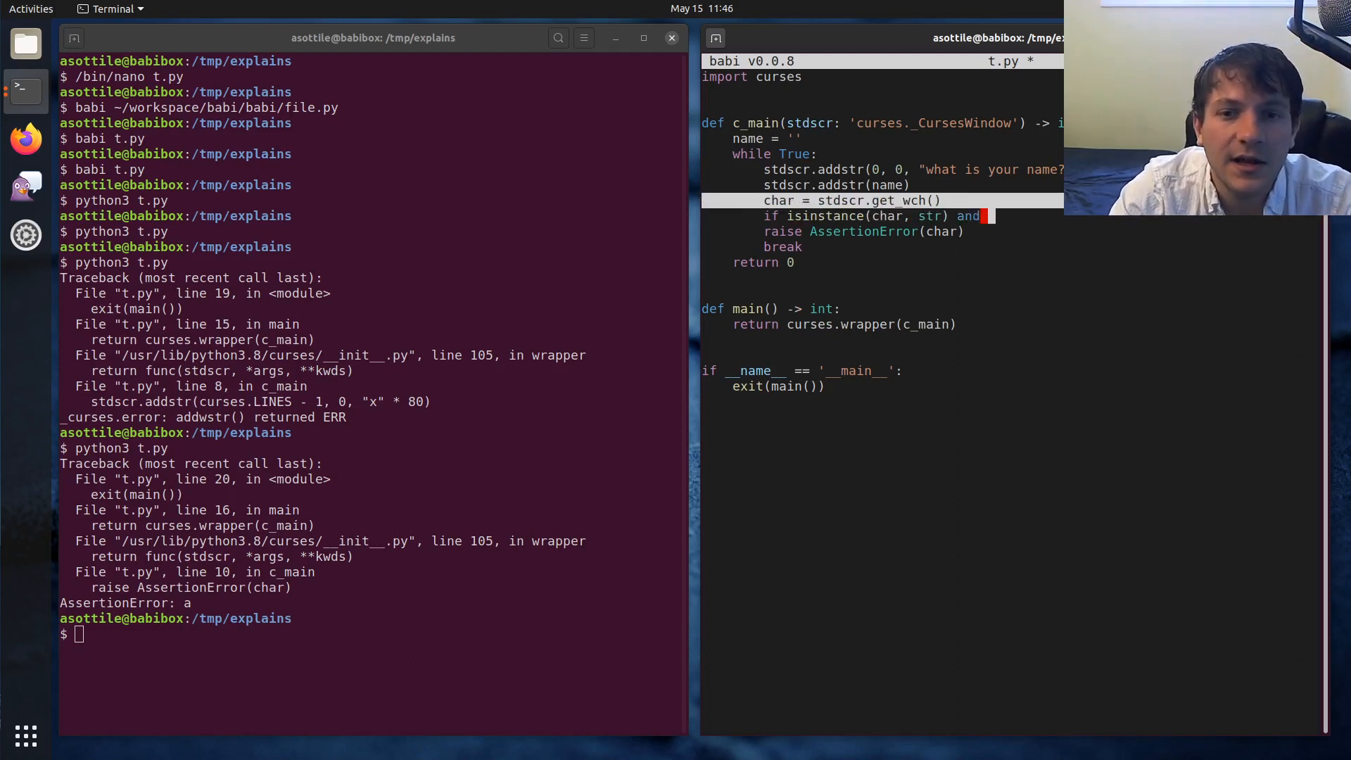
type("char.isprintable():")
type("name")
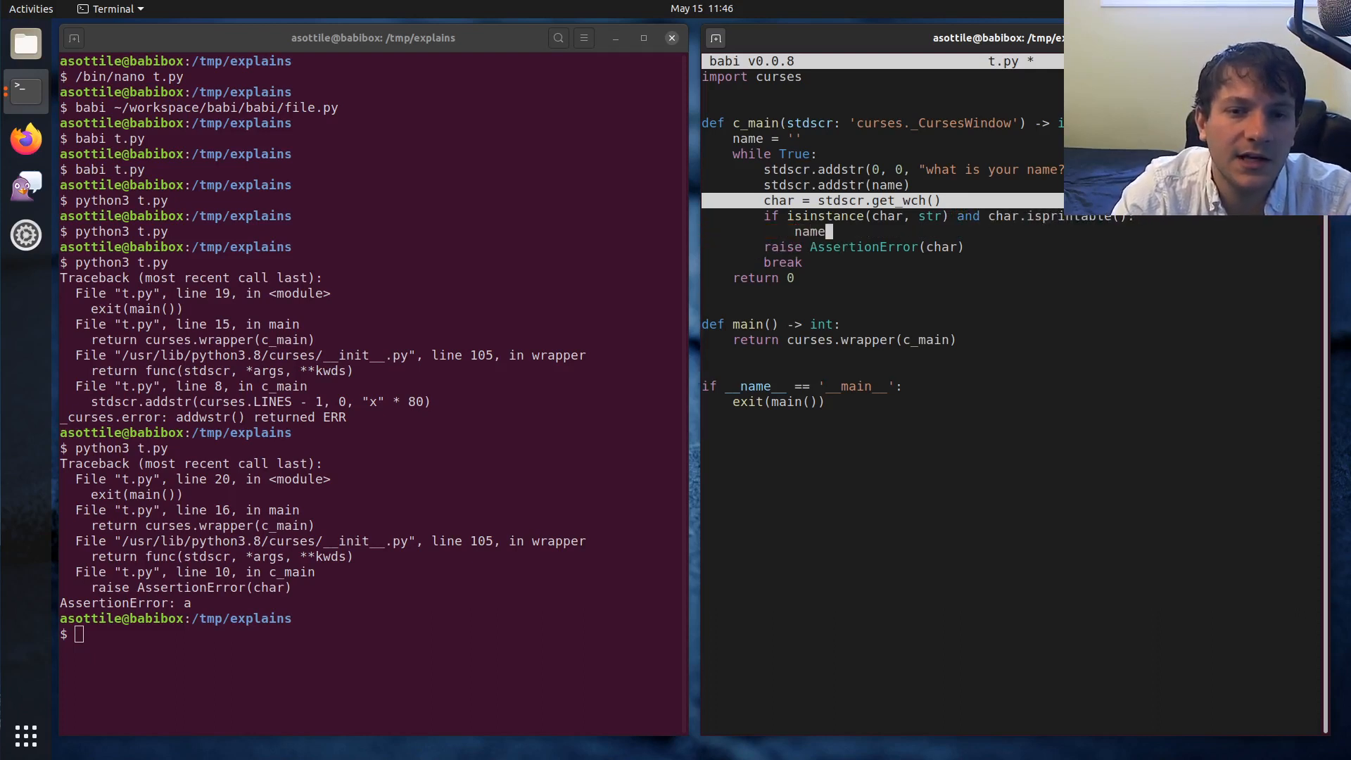
key("ctrl+s")
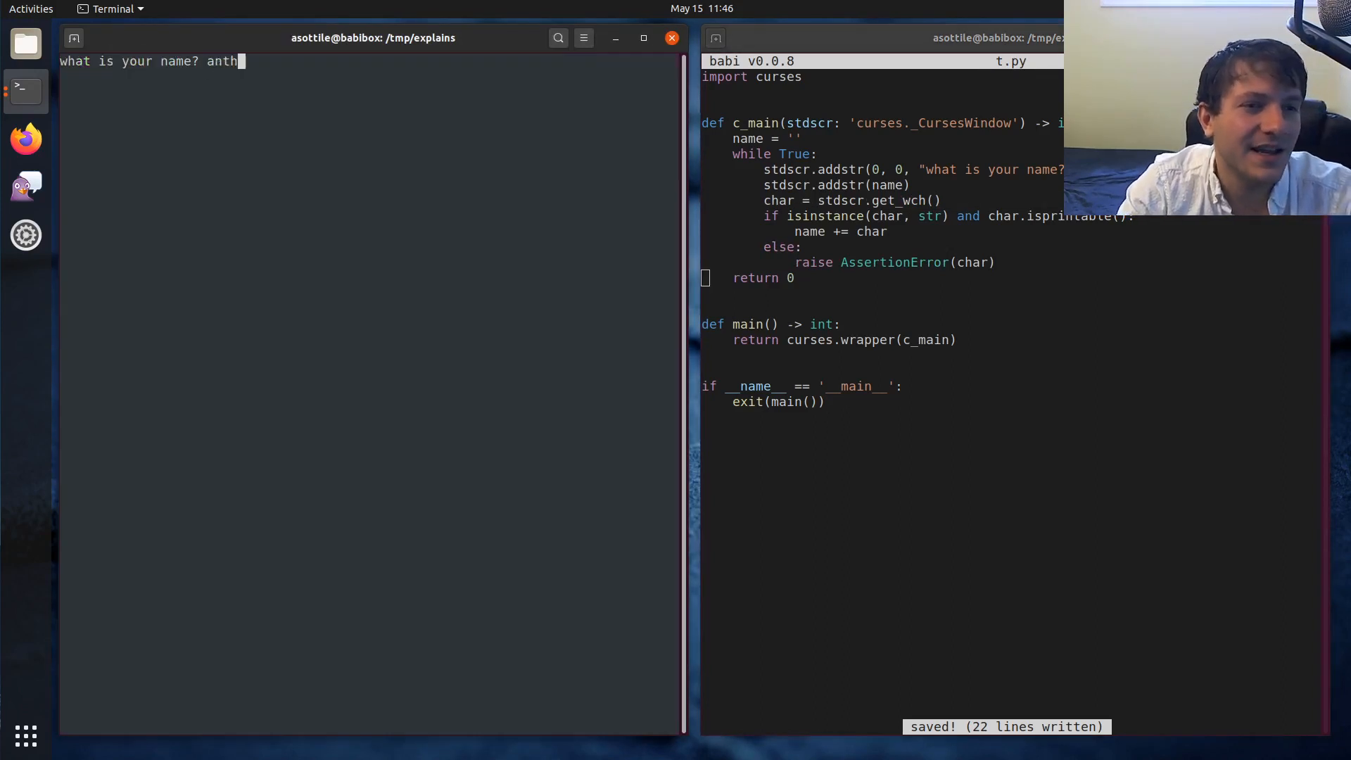
type("ony")
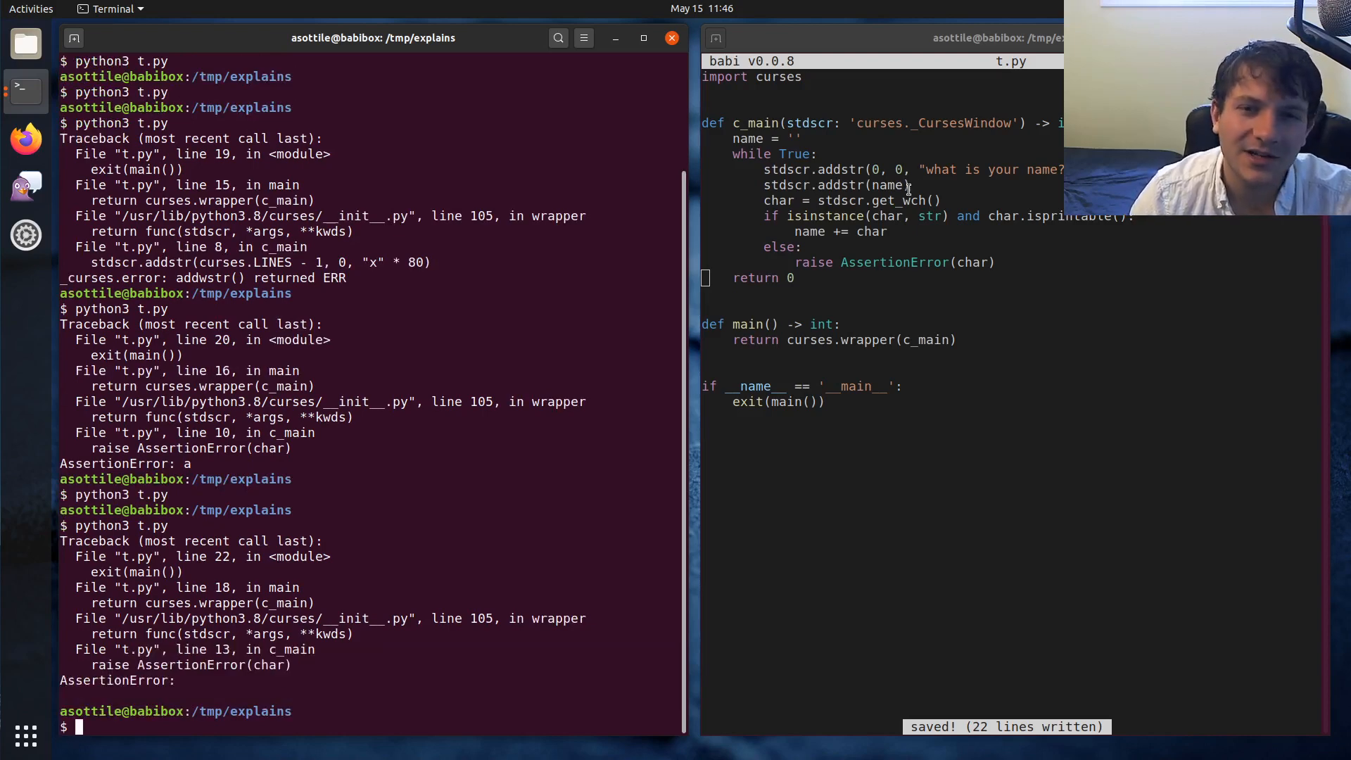
type("an")
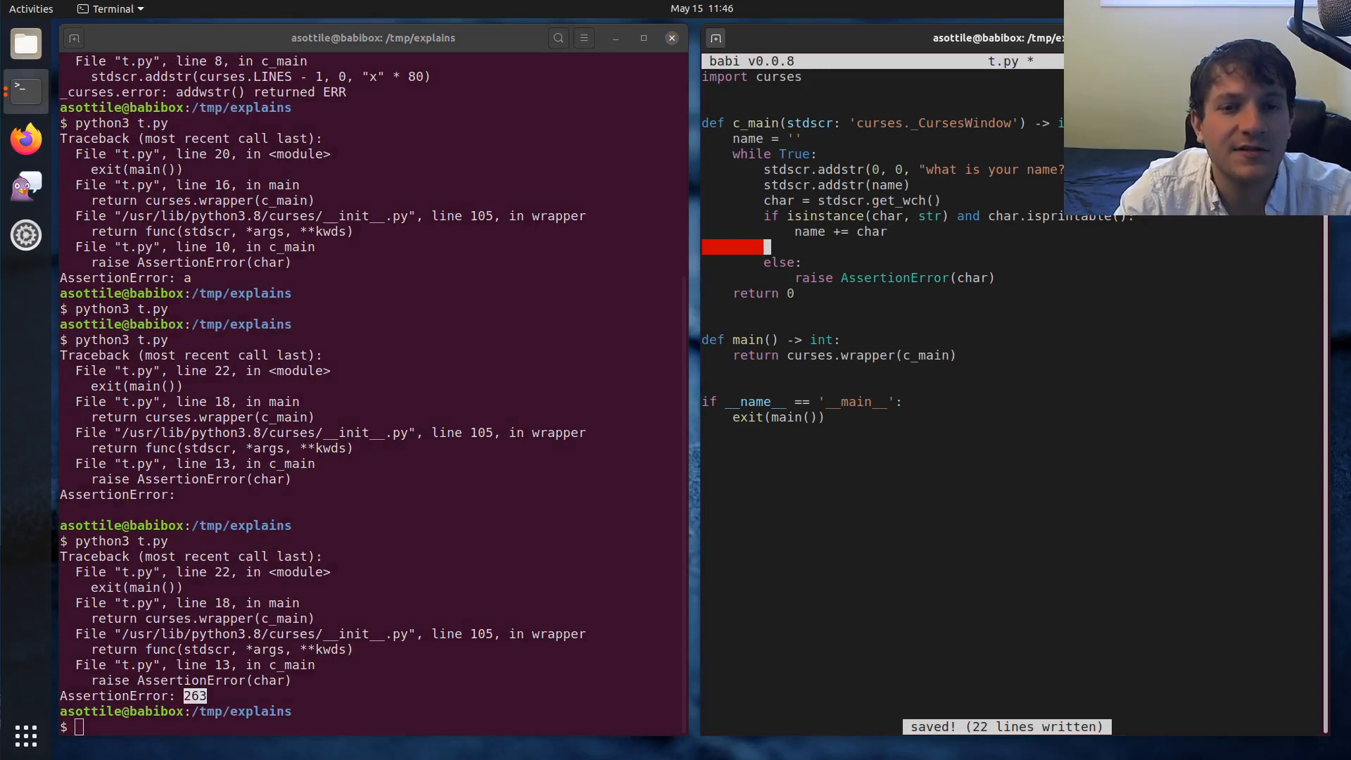
Step: Add an elif branch for char == curses.KEY_BACKSPACE or char == '\x7f' and save
type("elif isinstanc")
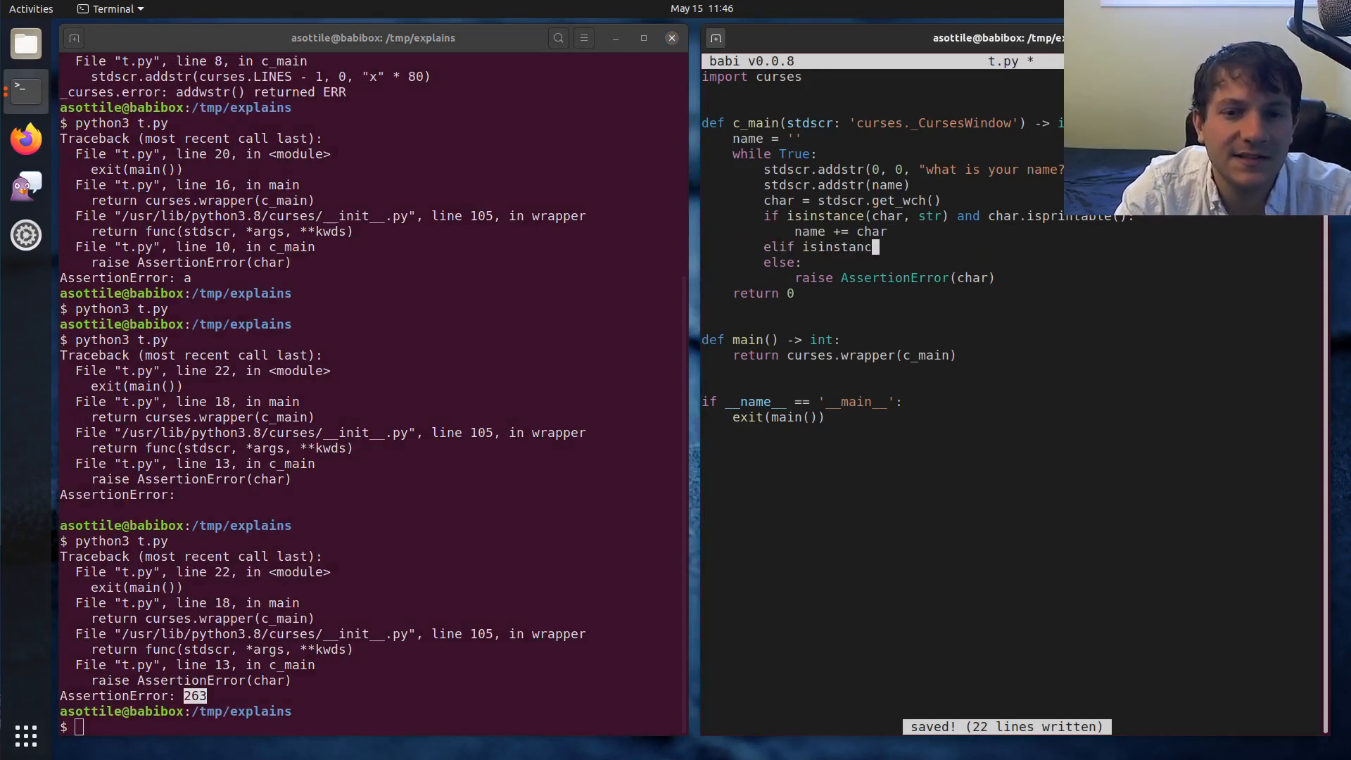
type("e(char, int)")
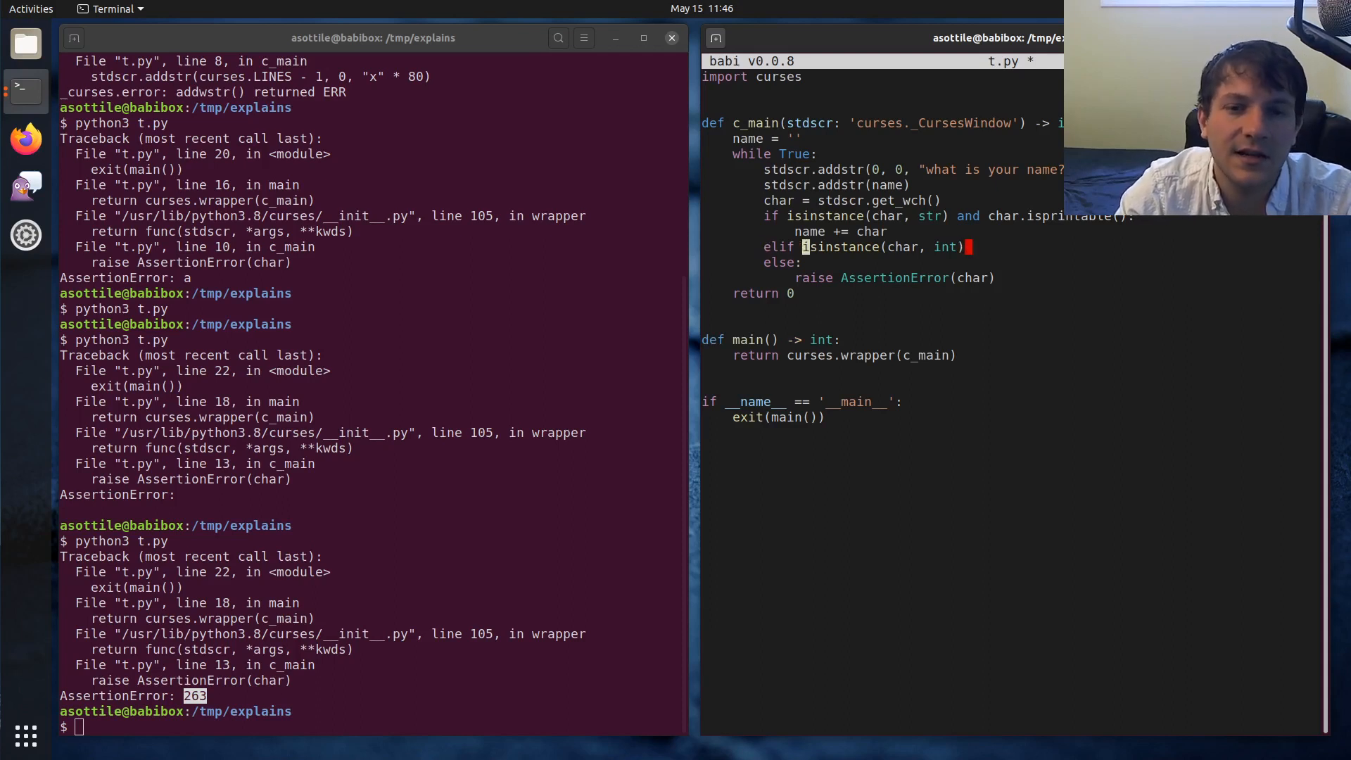
type("char == curses.KEY_BACKSPACE:")
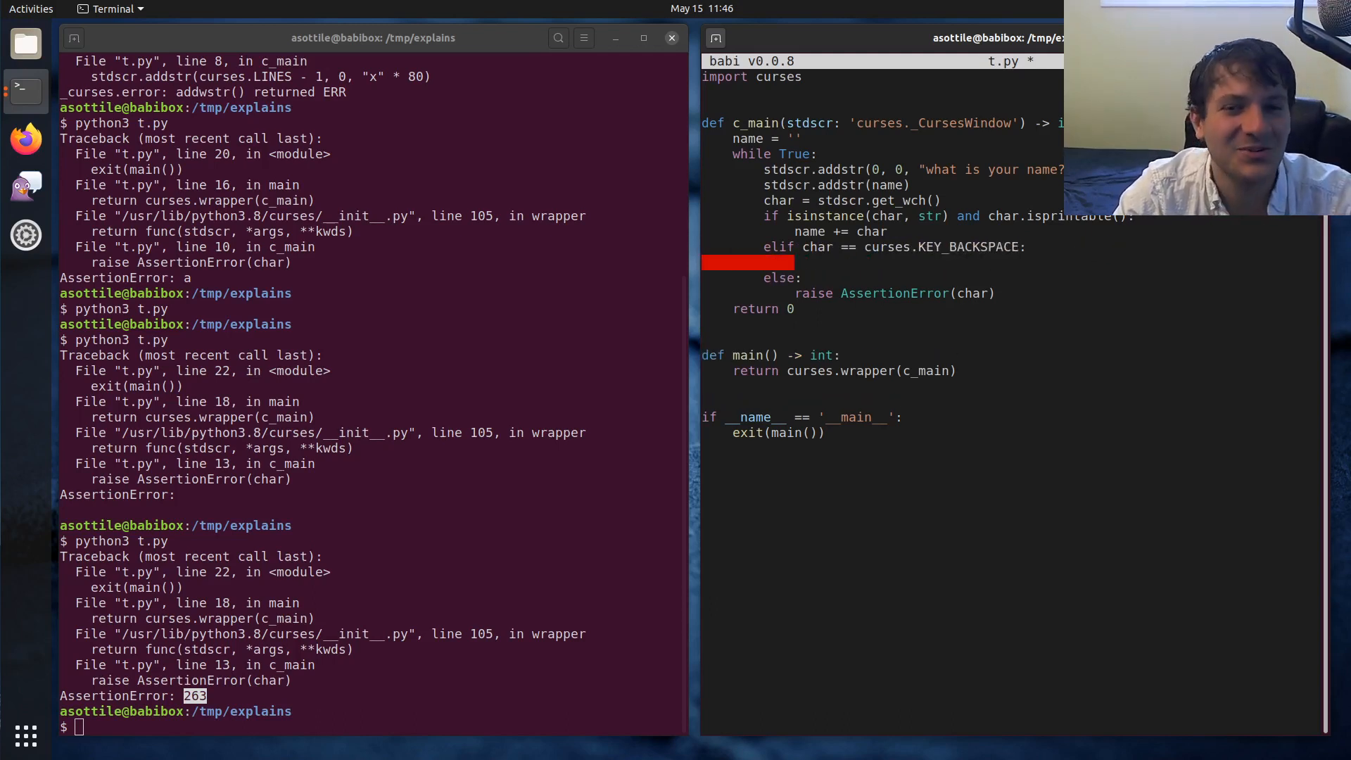
type("or")
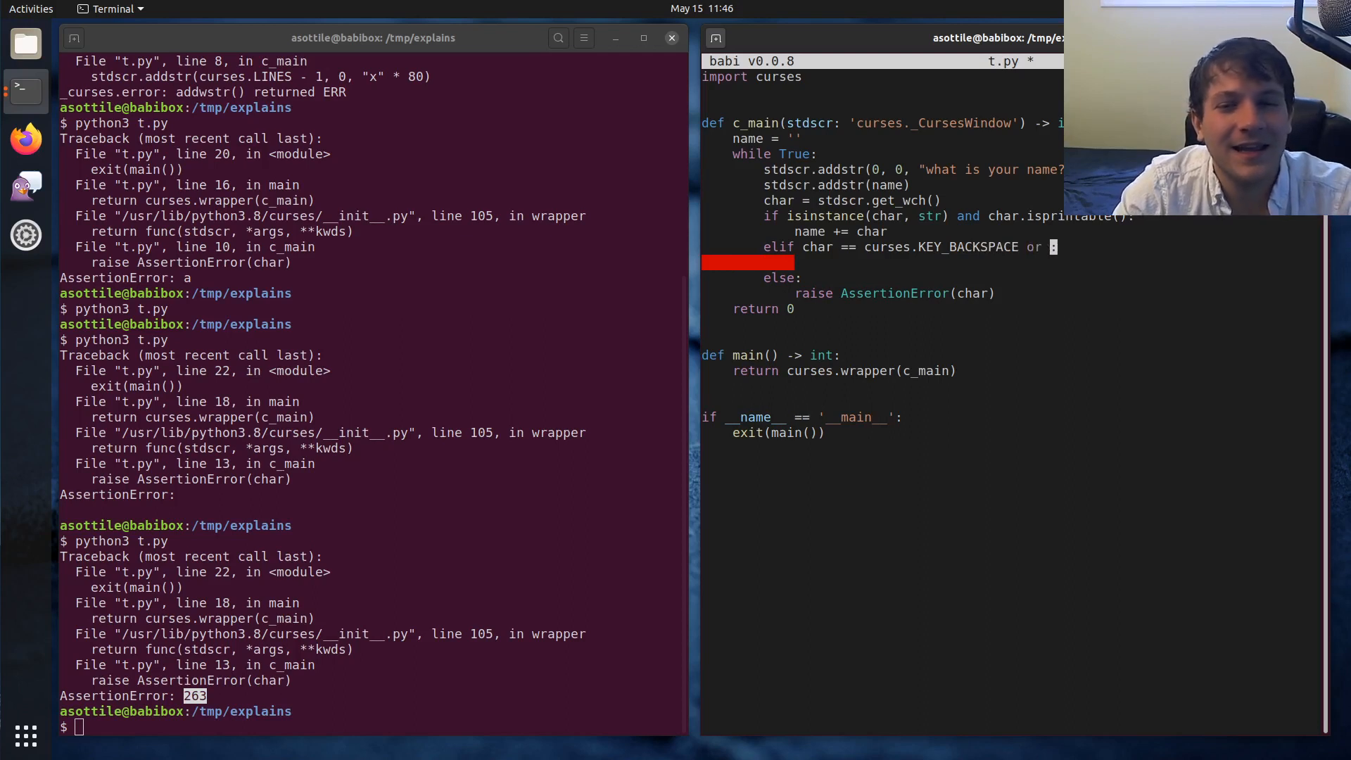
type("char == '\\x97")
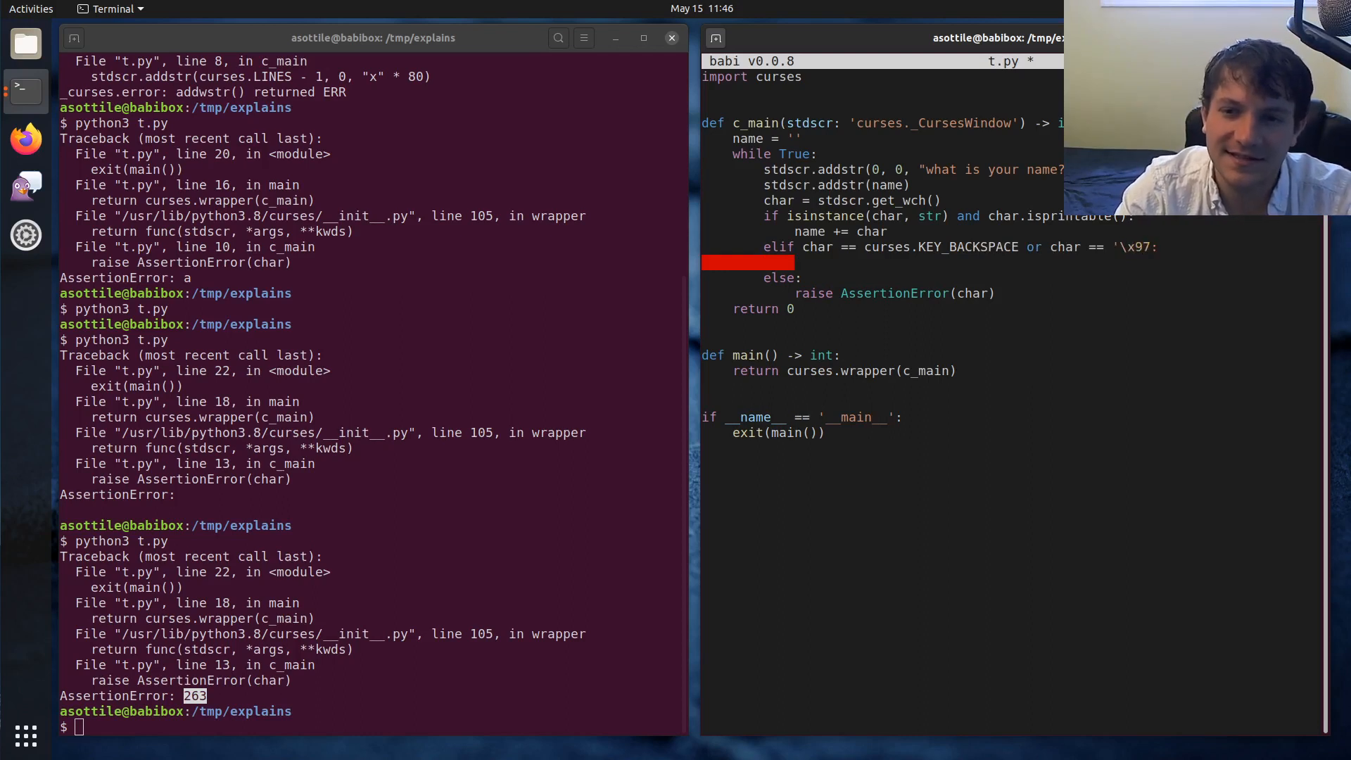
key("ctrl+s")
type("git grep")
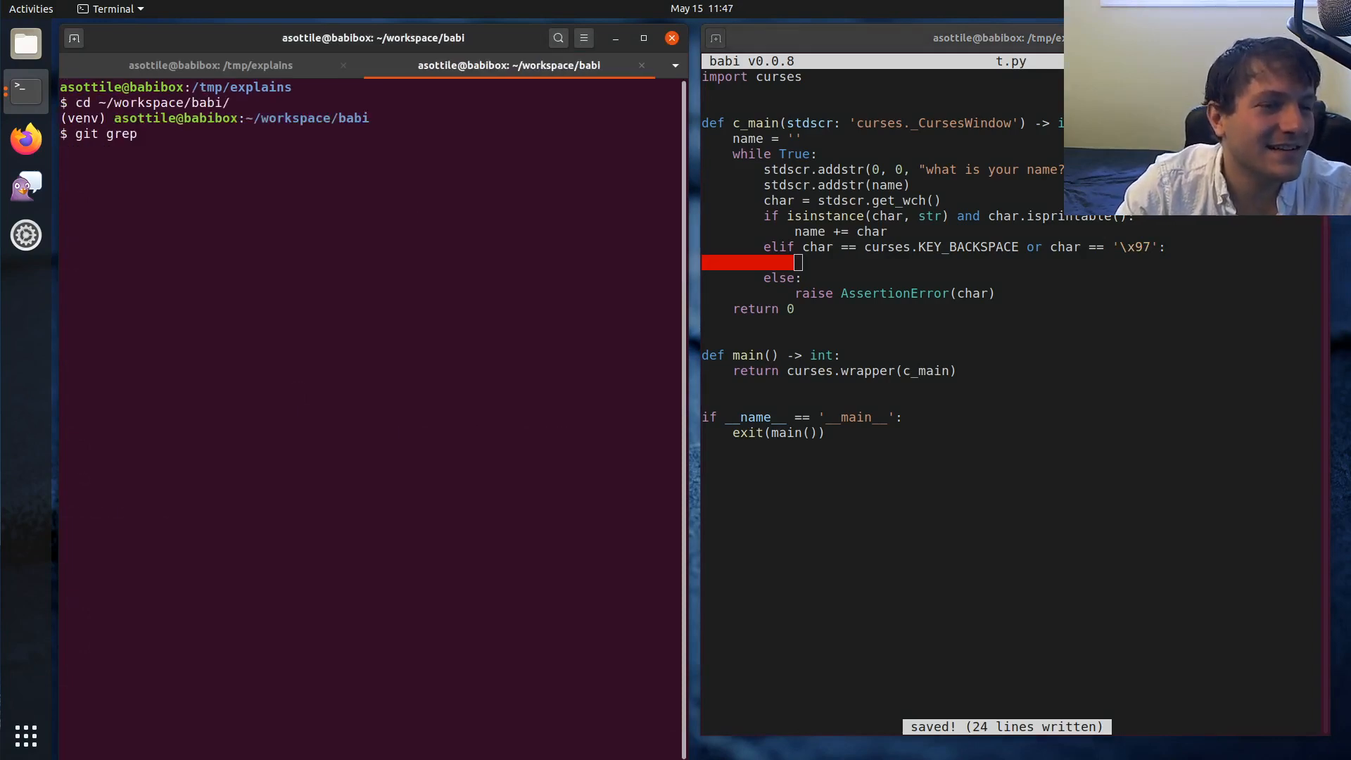
Step: Browse babi's screen.py and tests/conftest.py in nano to check how backspace is handled
type("nano bai")
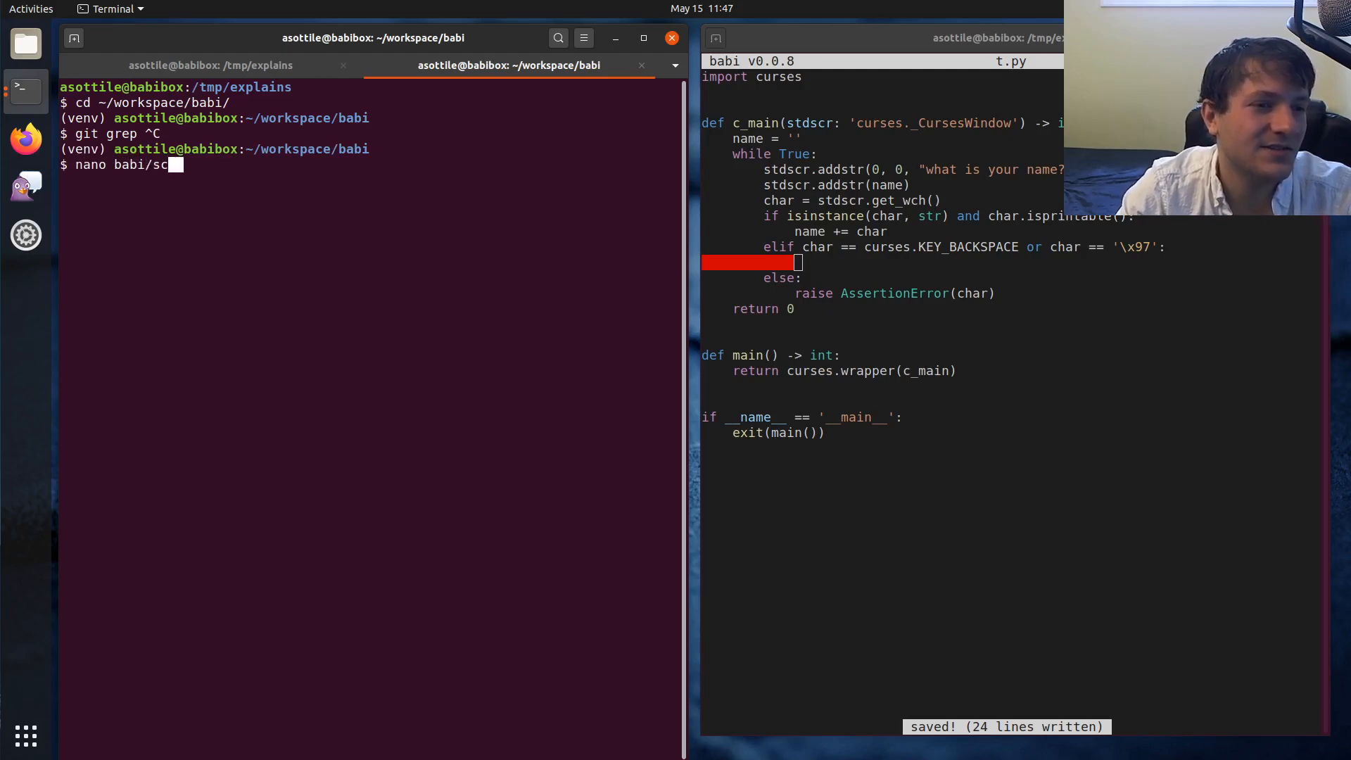
key("Return")
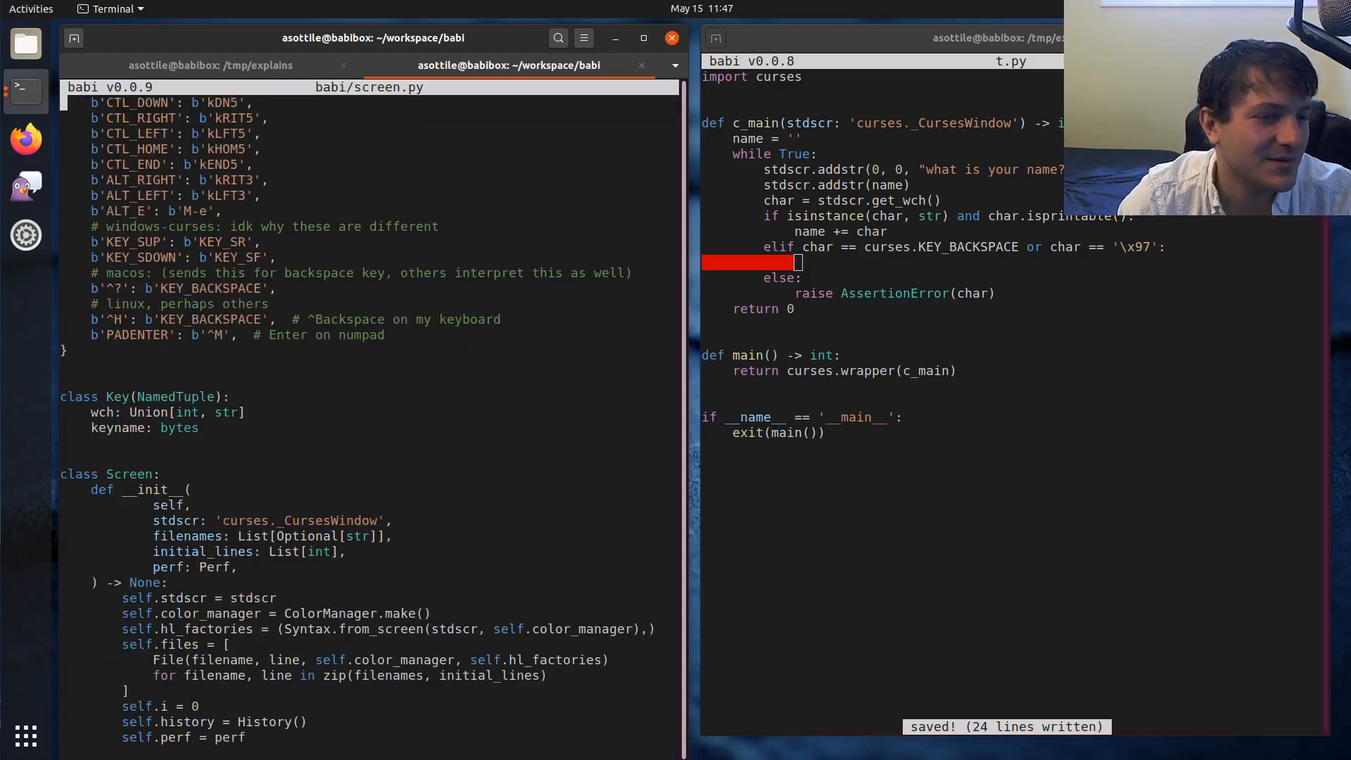
type("B")
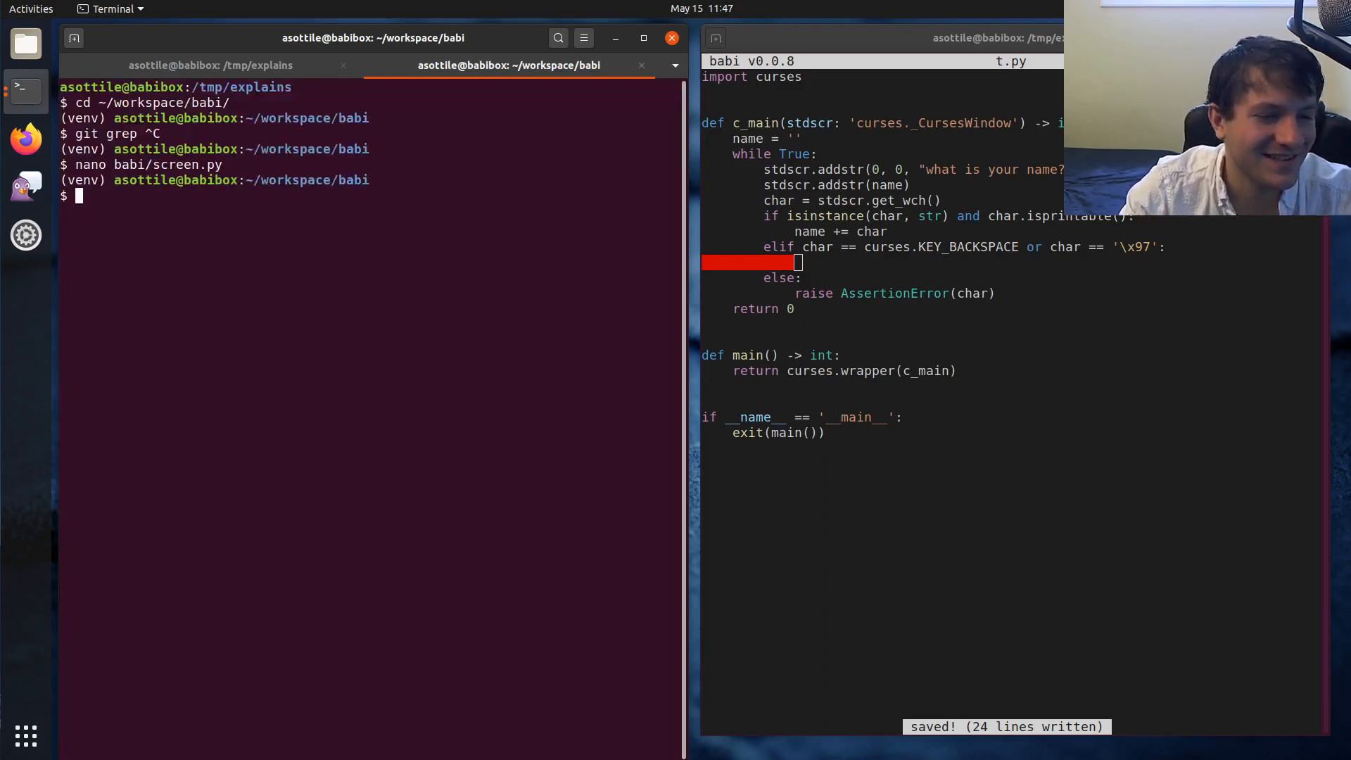
type("nano tests/")
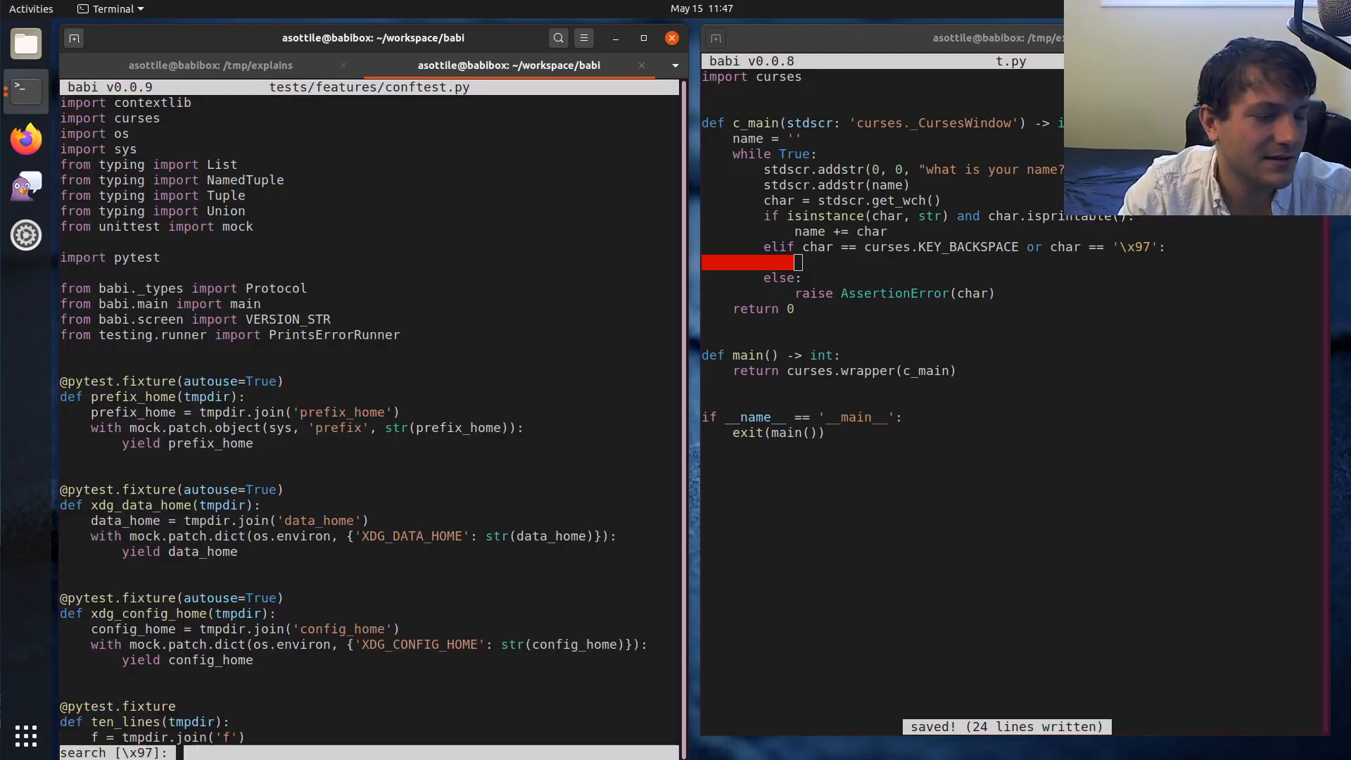
type("\\^")
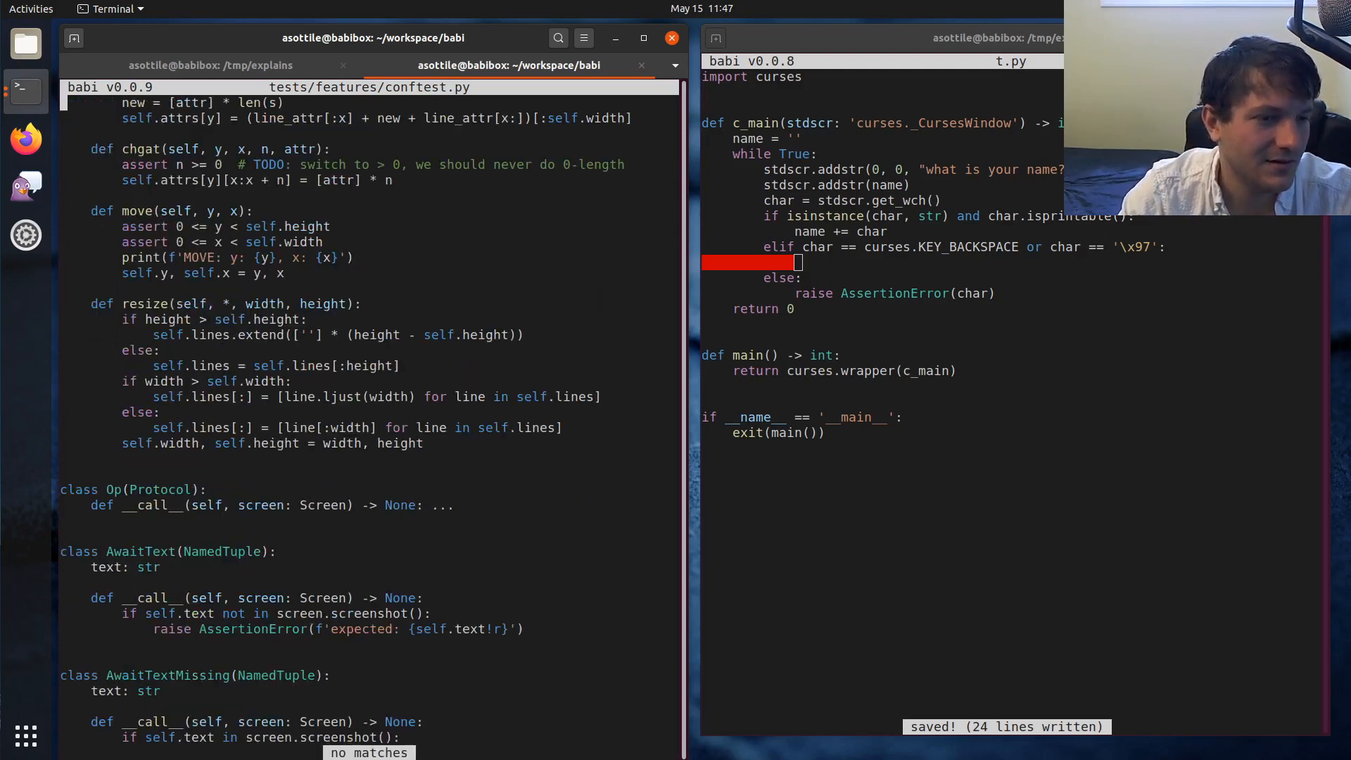
scroll("down", 3)
type(":  #")
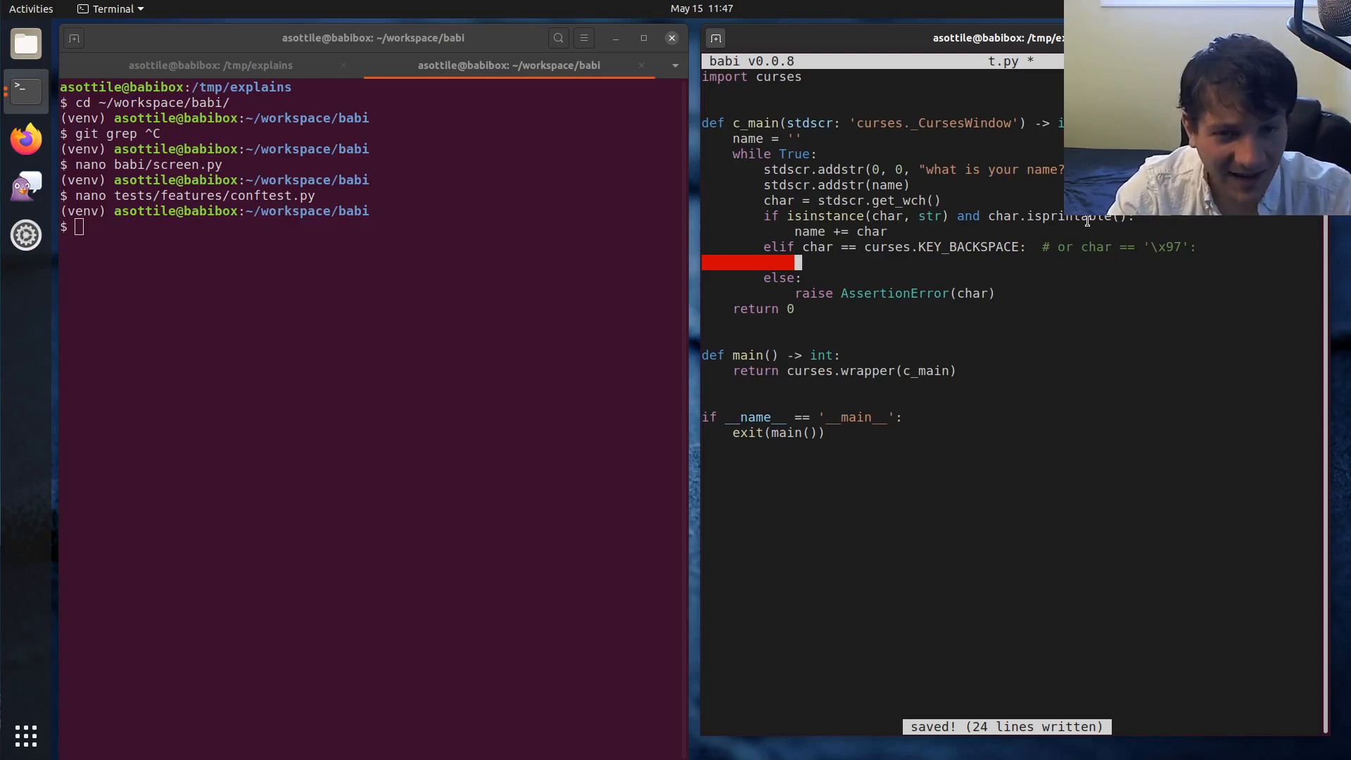
Step: Trim the last character with name = name[:-1] on backspace, then test typing names
type("n")
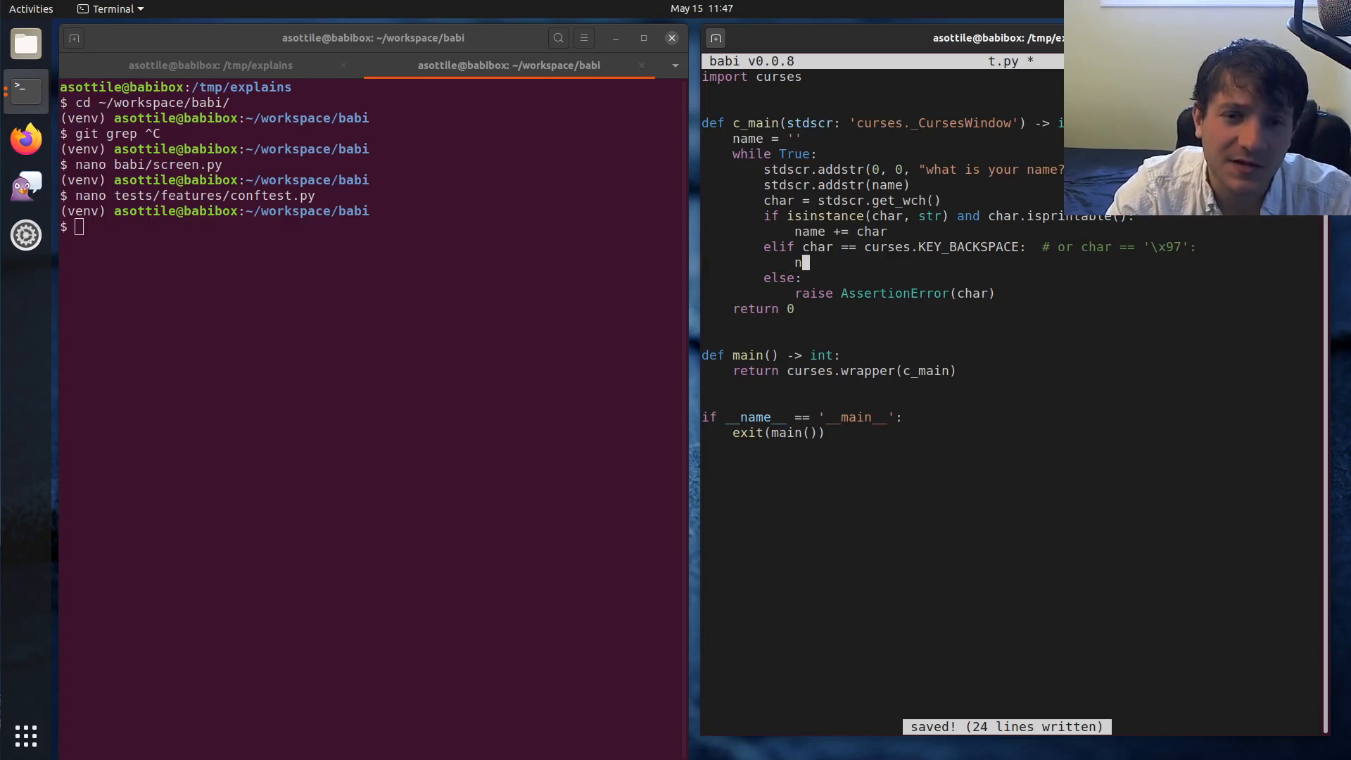
type("ame = name[:-1")
type("an")
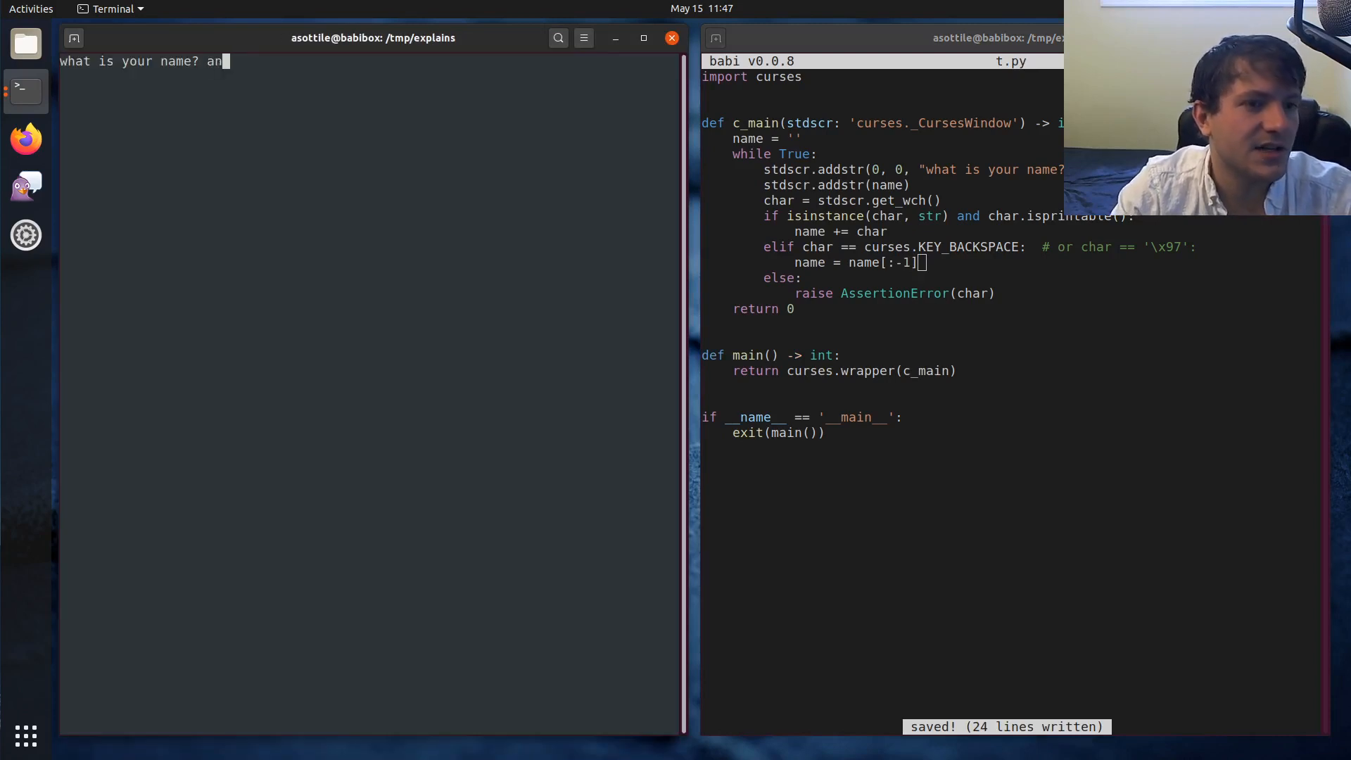
type("thony")
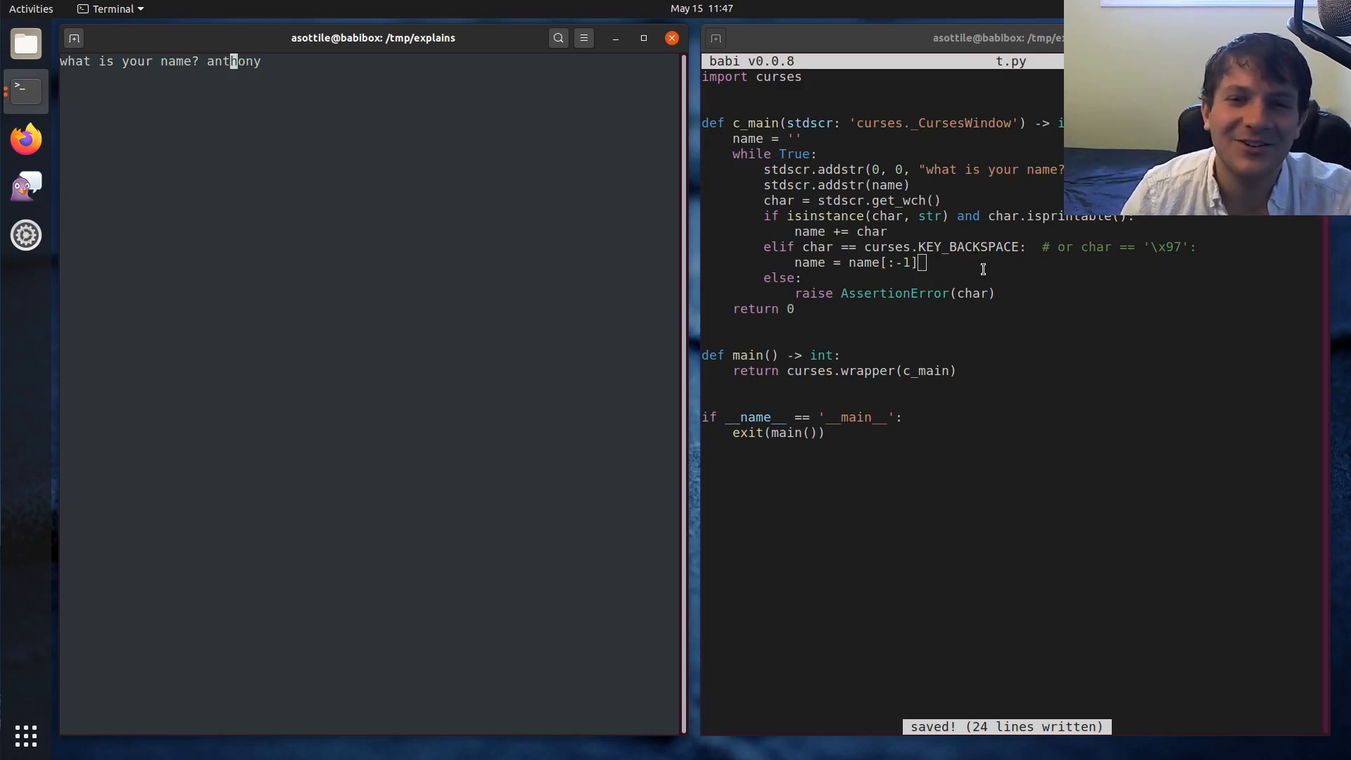
type("asdf")
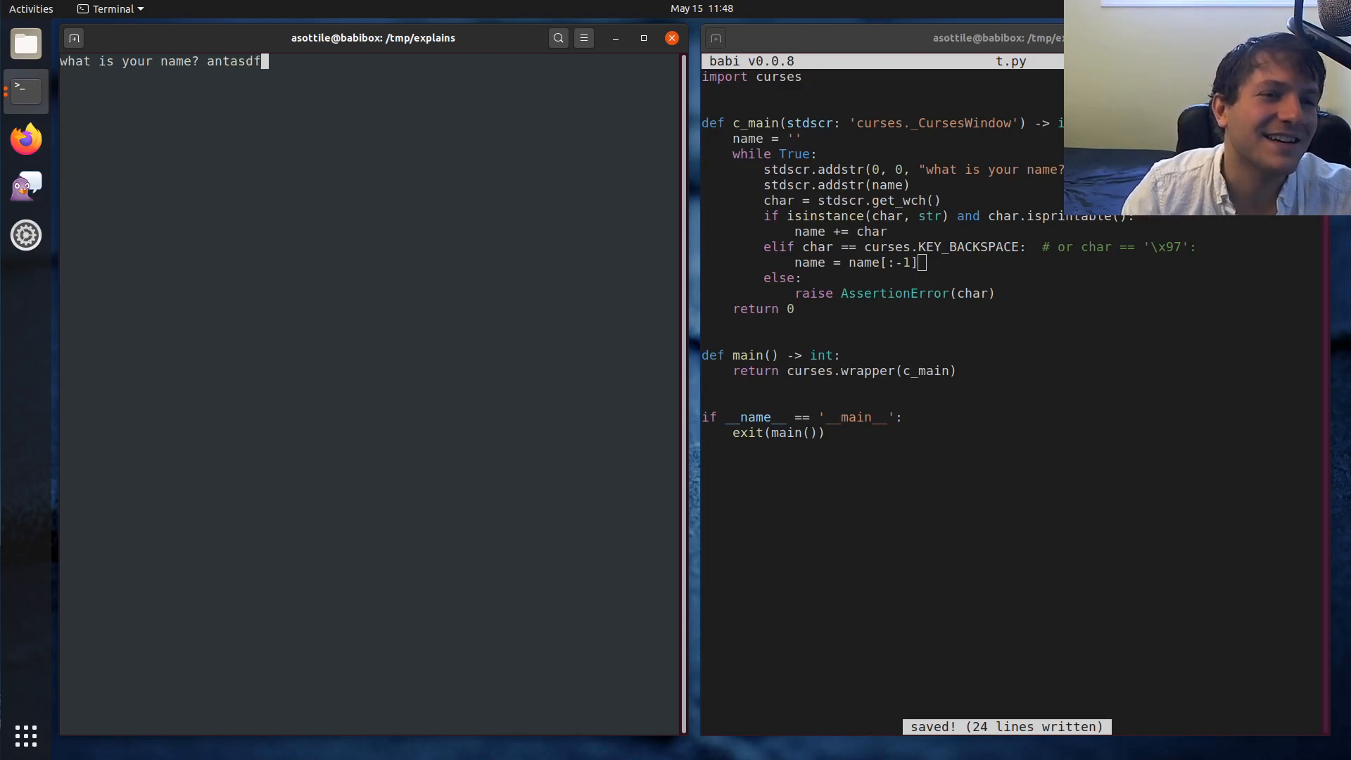
type("a")
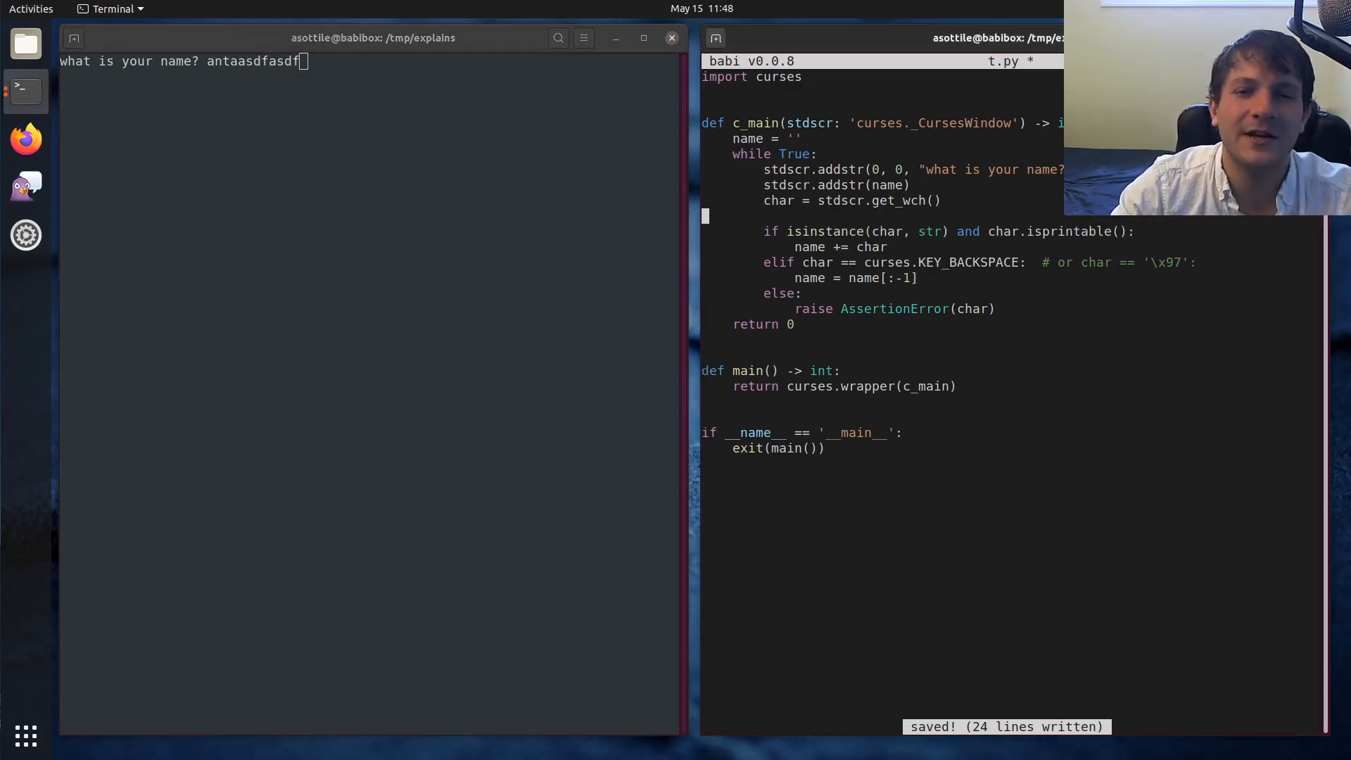
Step: Add a line-clearing call before drawing the name, save, and test typing and backspacing
type("stdscr.clea")
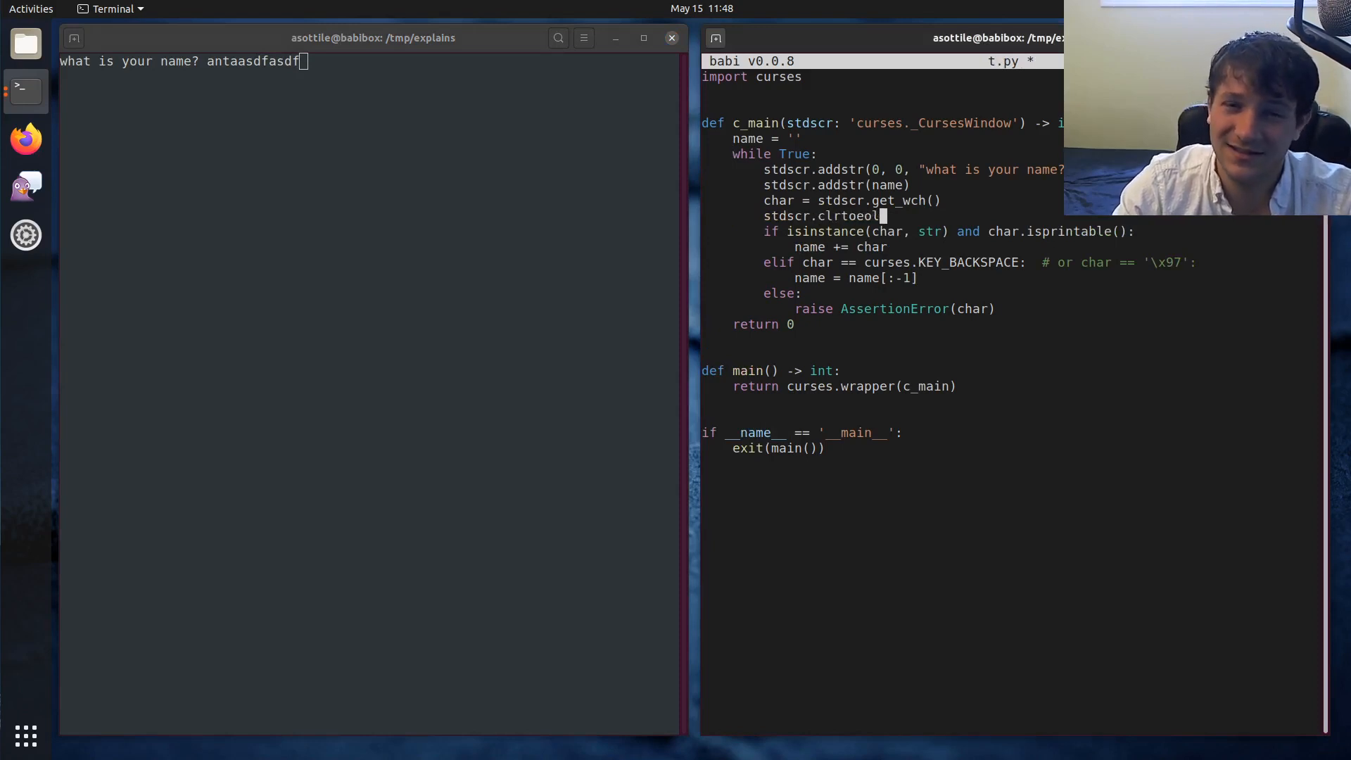
key("ctrl+s")
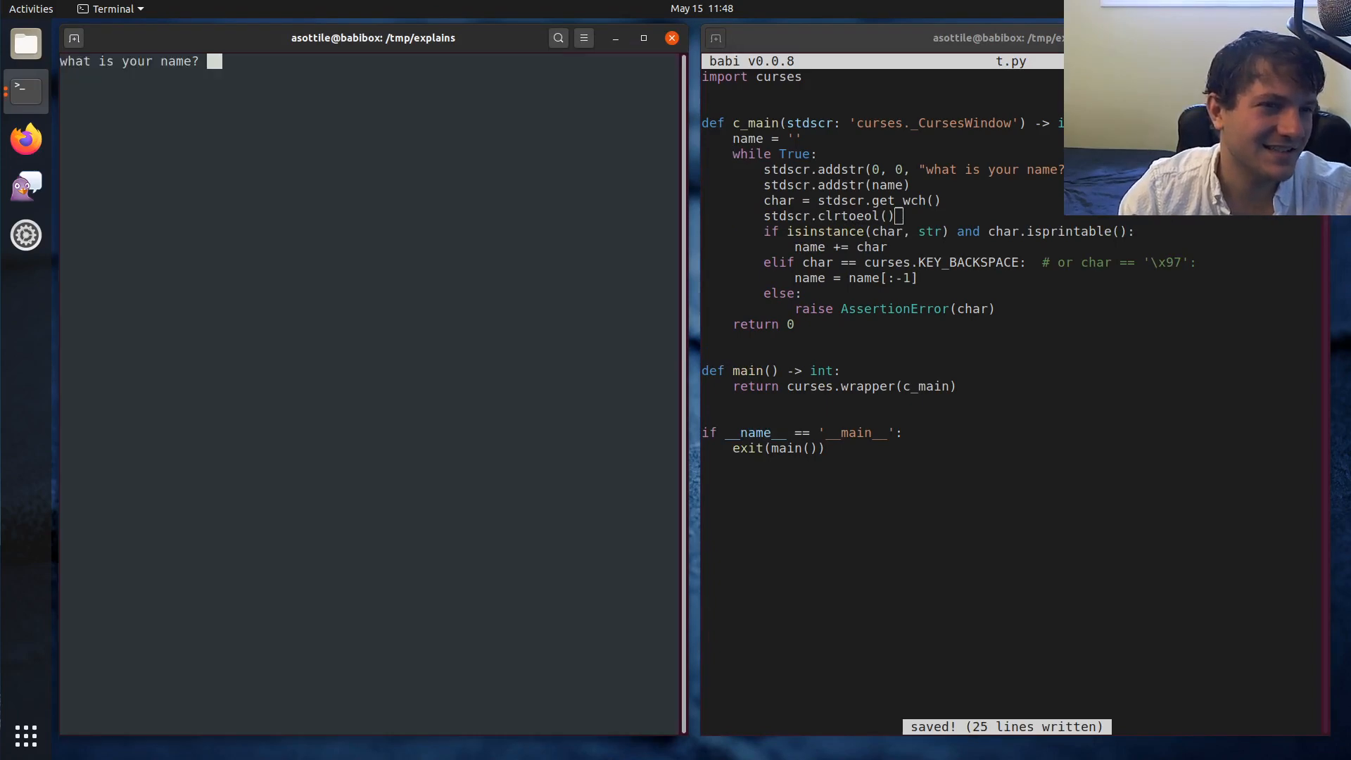
type("as")
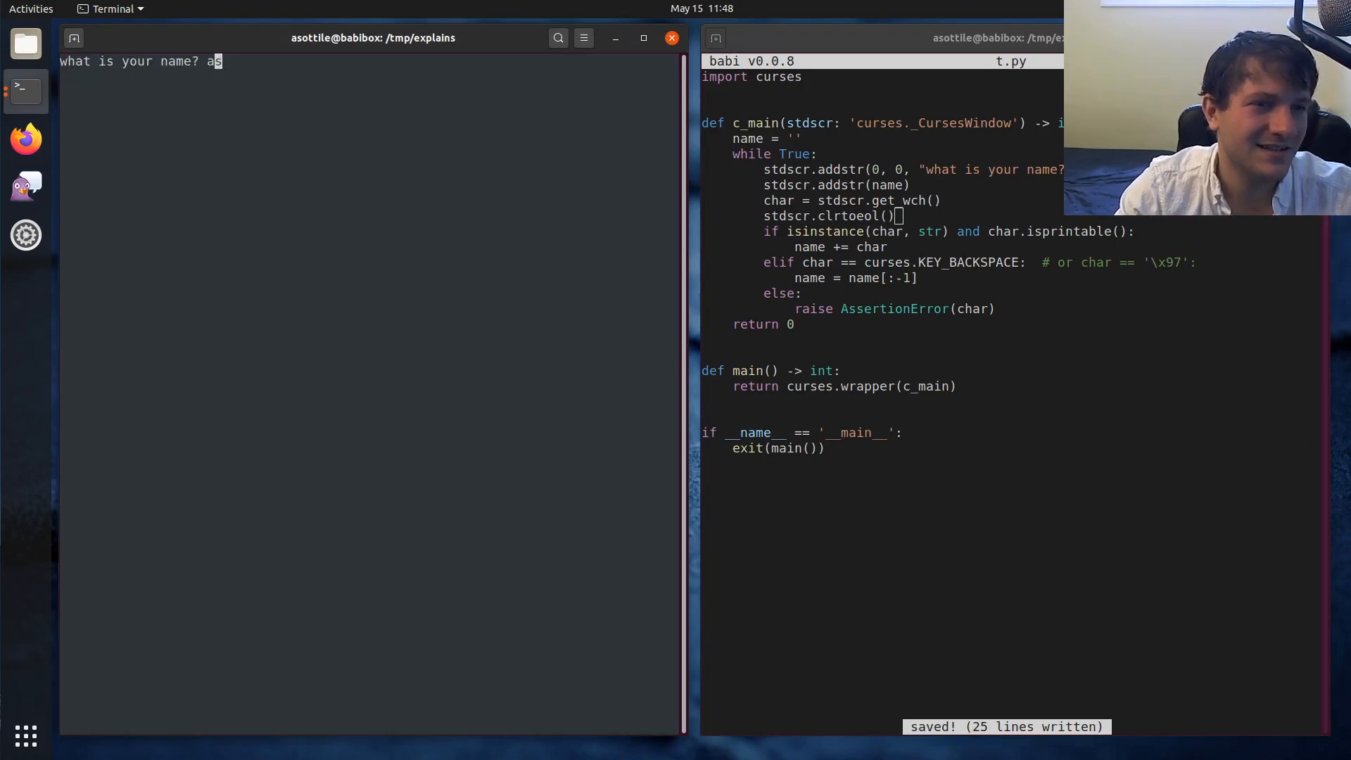
type("dfasd")
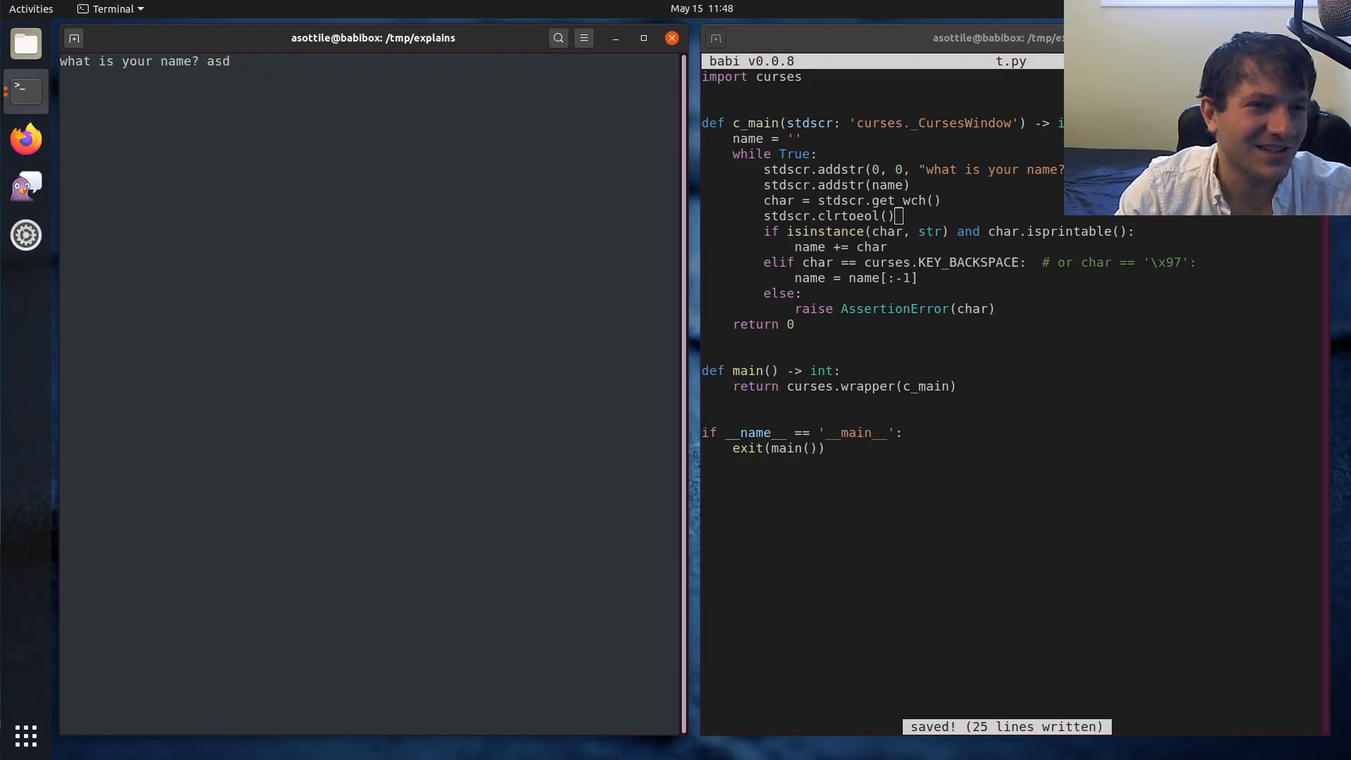
key("BackSpace")
type("stdscr.clrt")
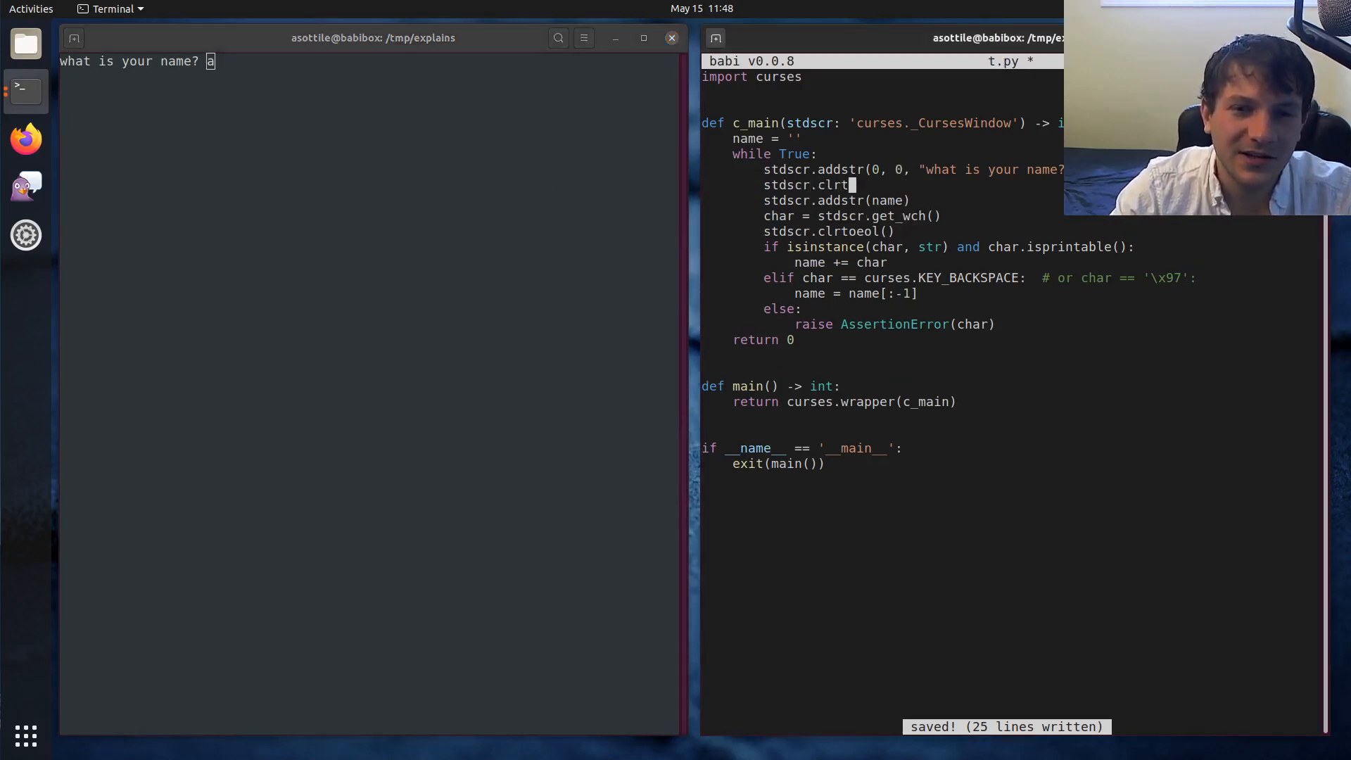
Step: Finish stdscr.clrtoeol(), drop the duplicate call, save, and rerun entering 'anthon'
type("oeol()")
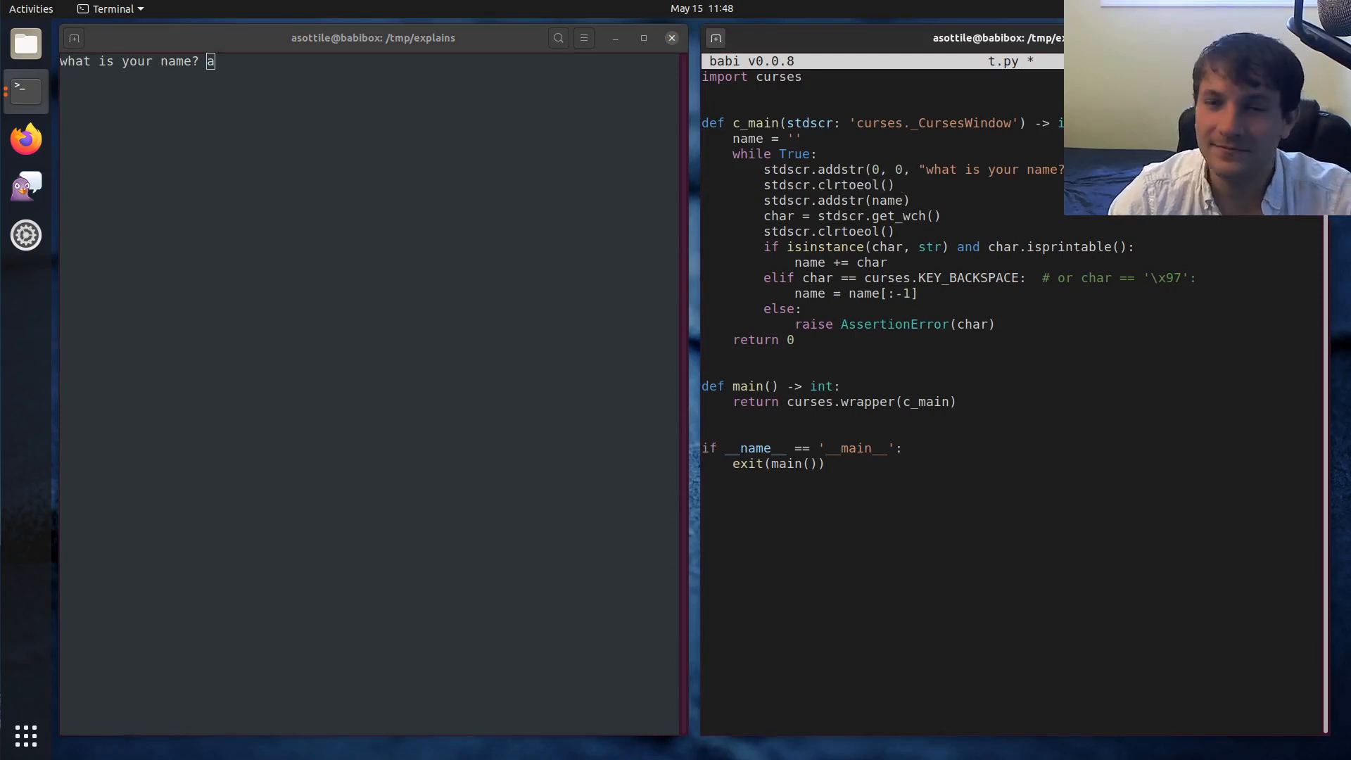
key("ctrl+s")
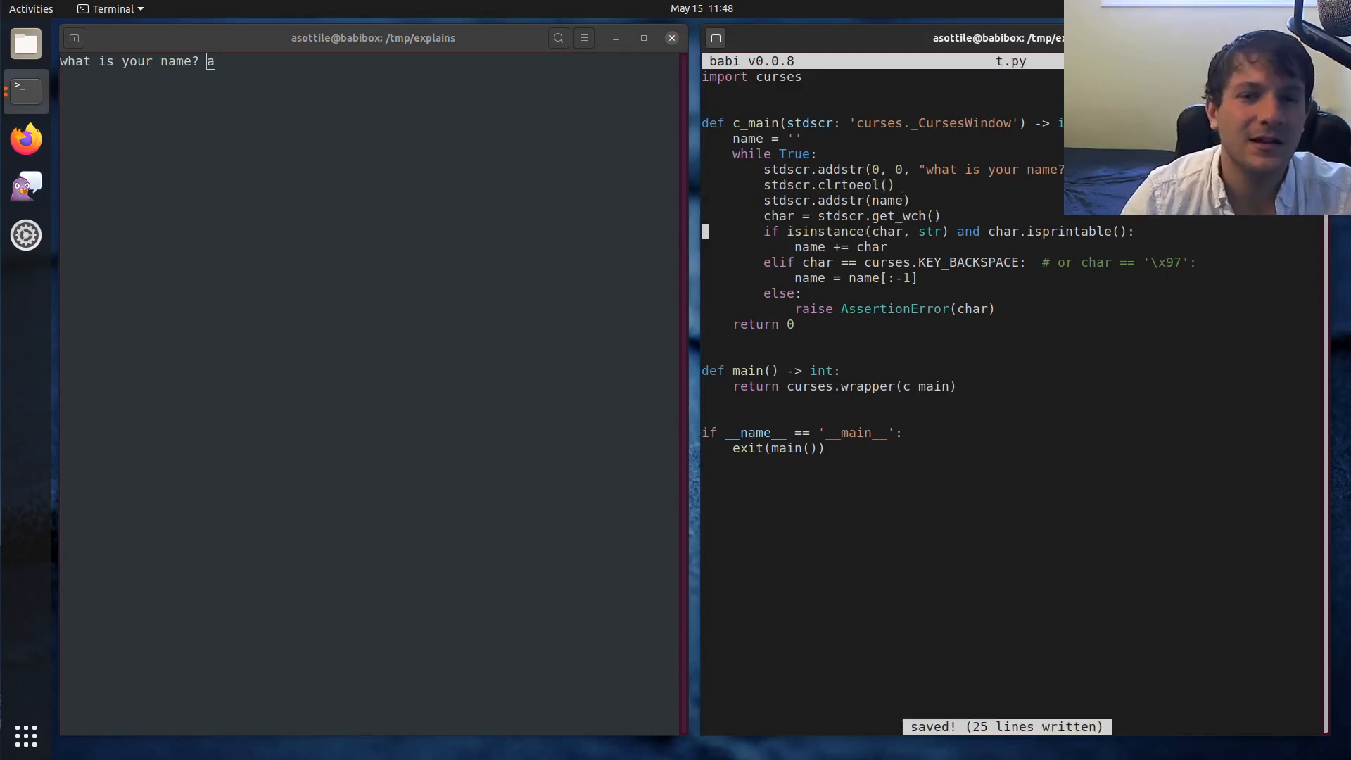
type("q")
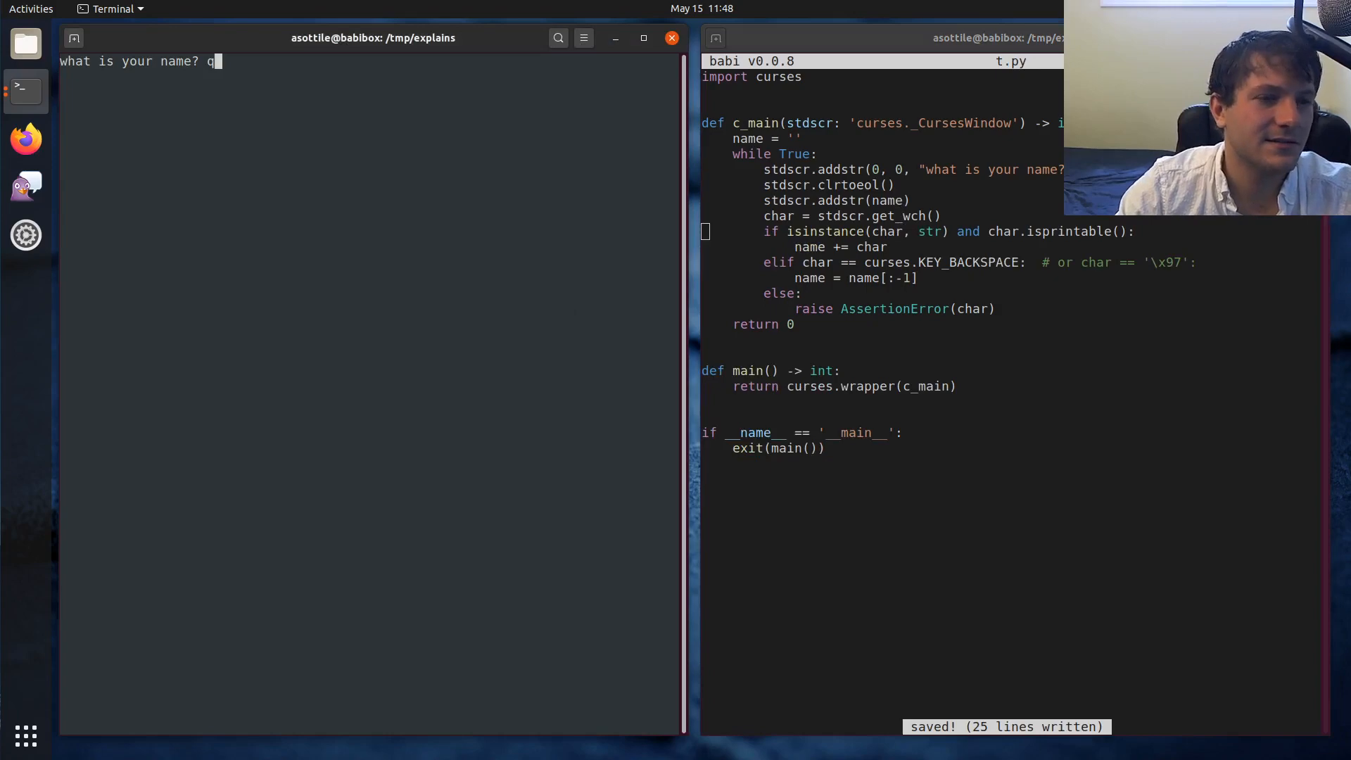
type("anthony s")
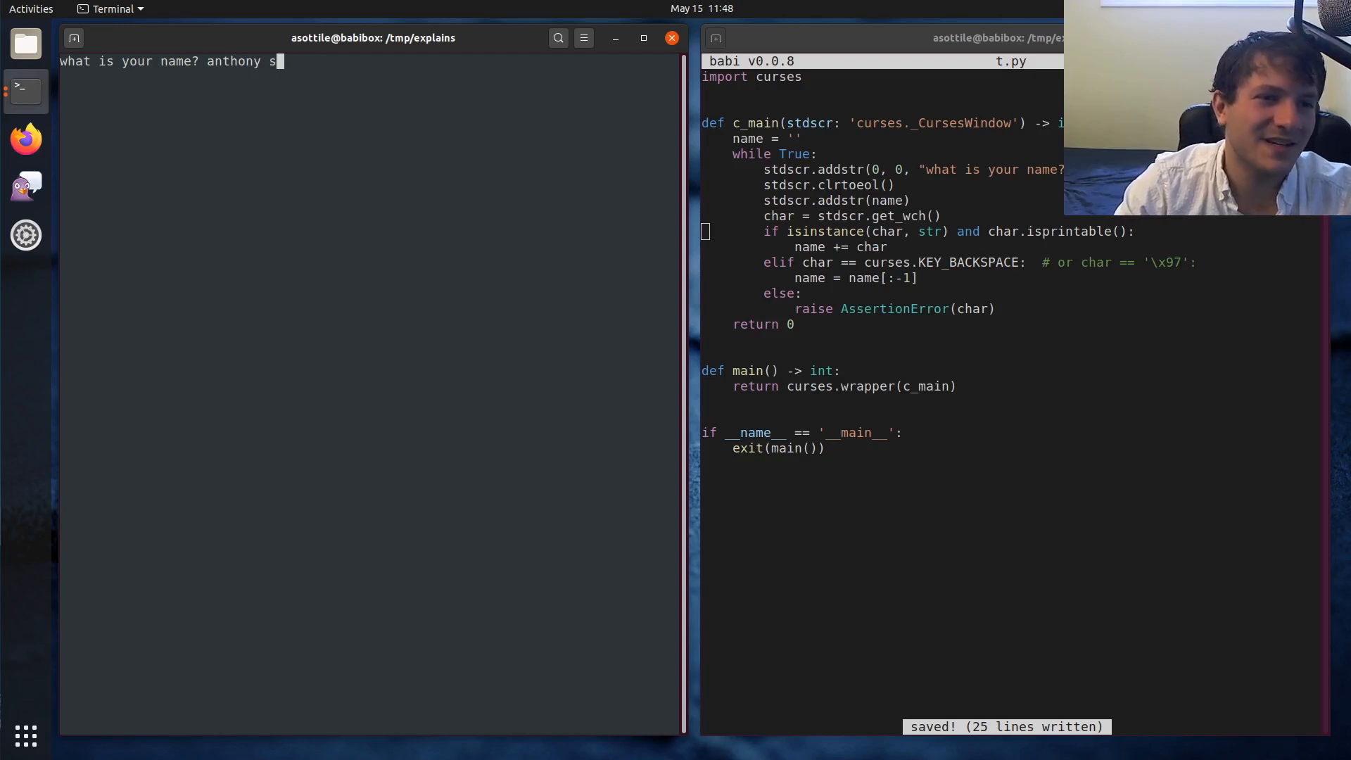
key("BackSpace")
type("elif")
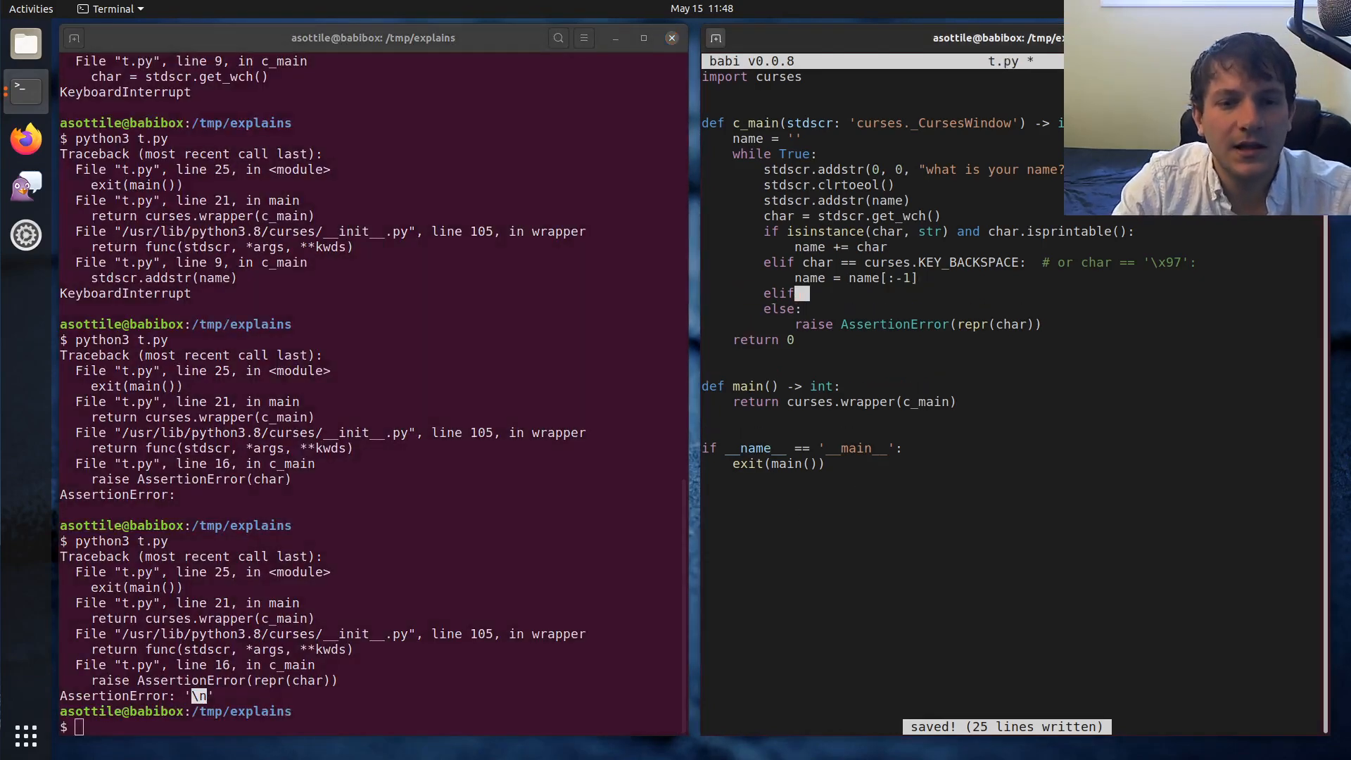
Step: Add an elif for '\n' setting name_done = True, initialized to False at the top
type("char == '\\n':")
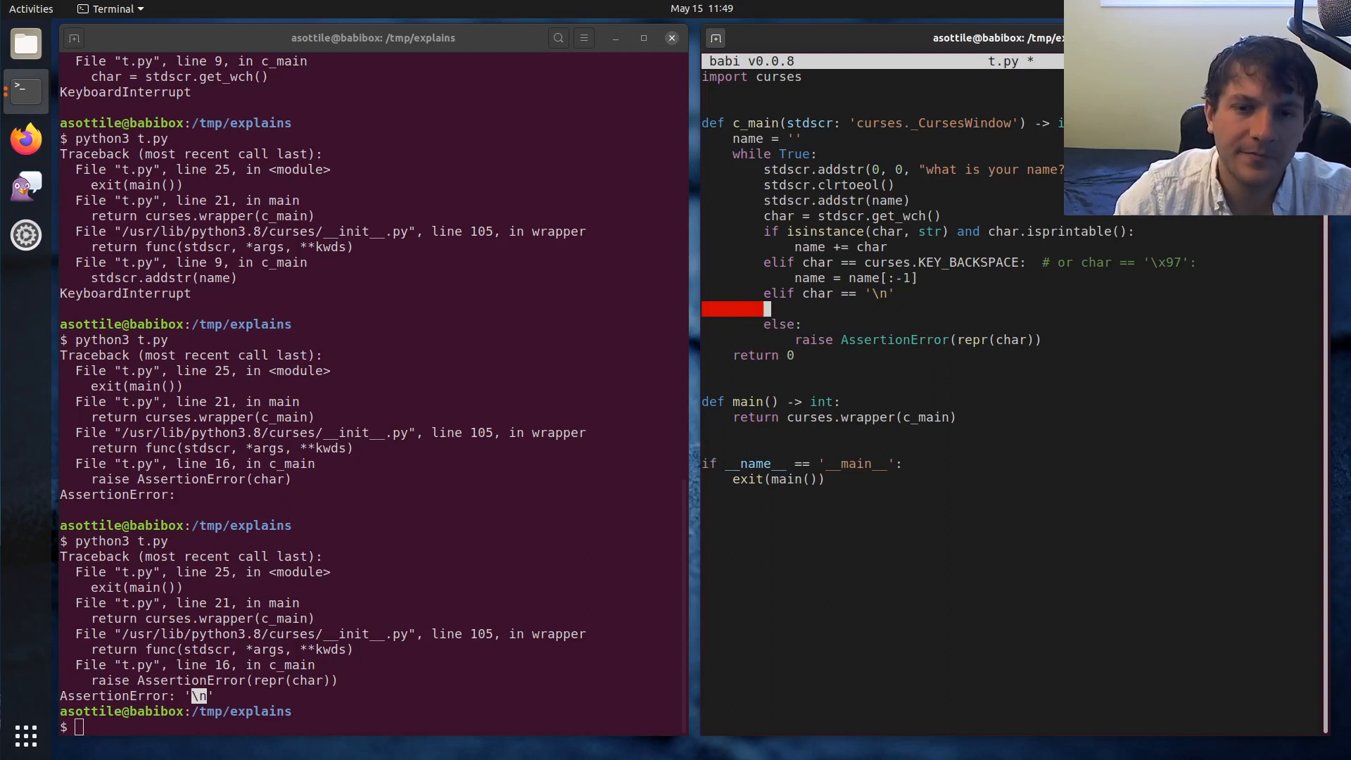
type(":")
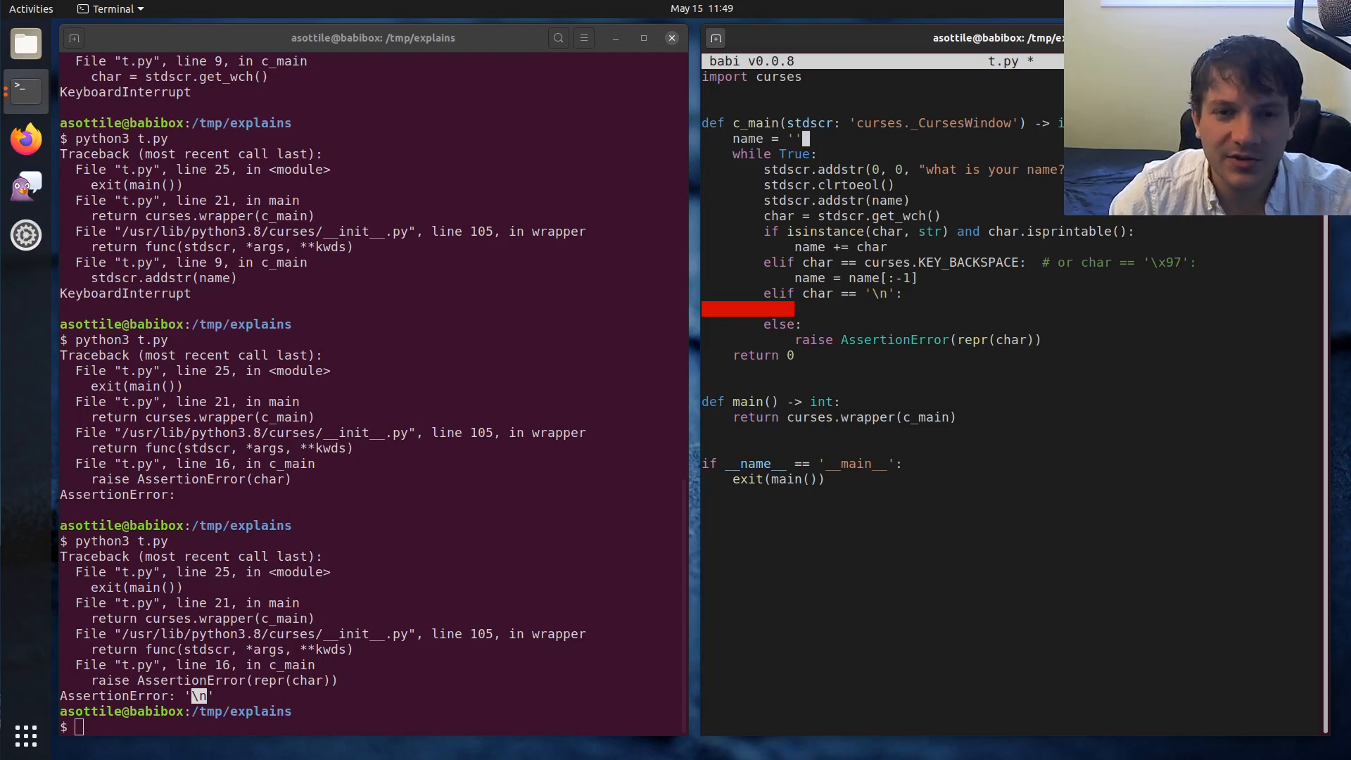
type("name_done =")
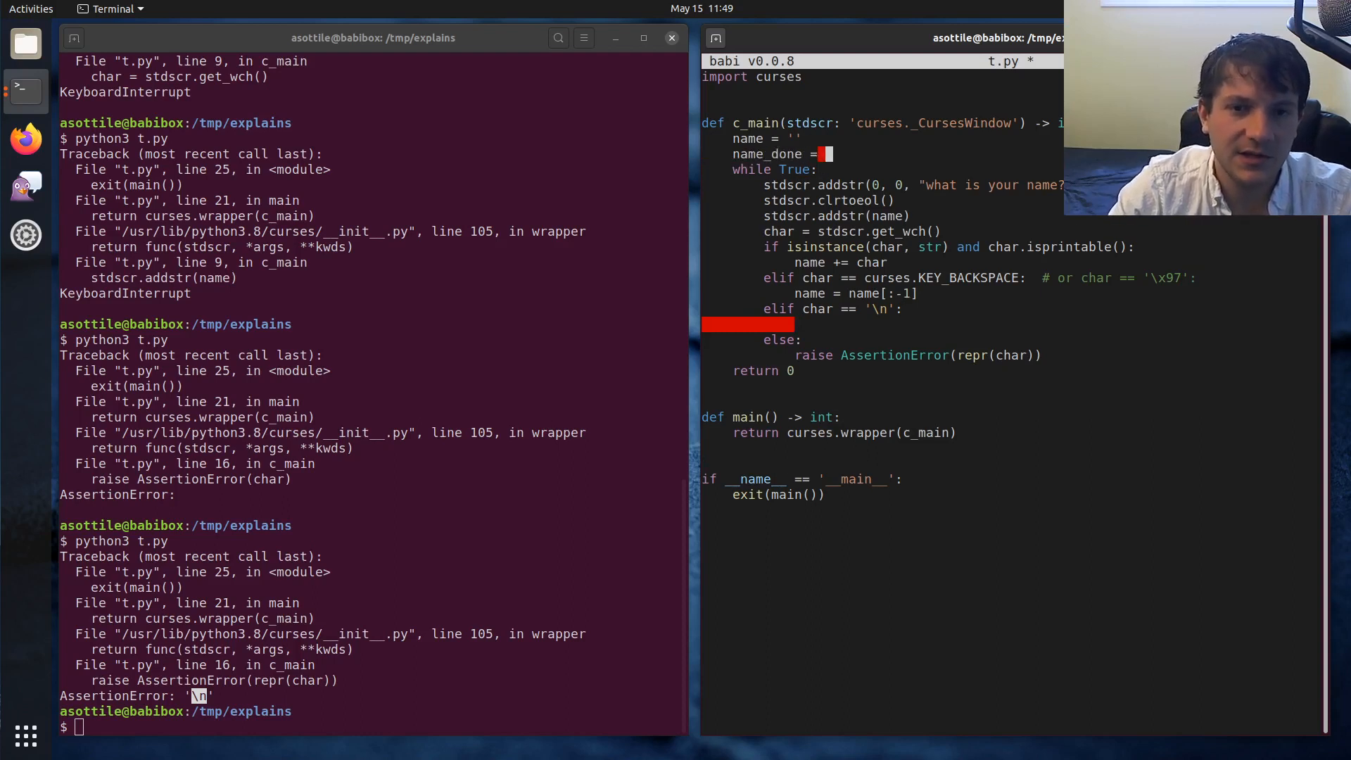
type("False")
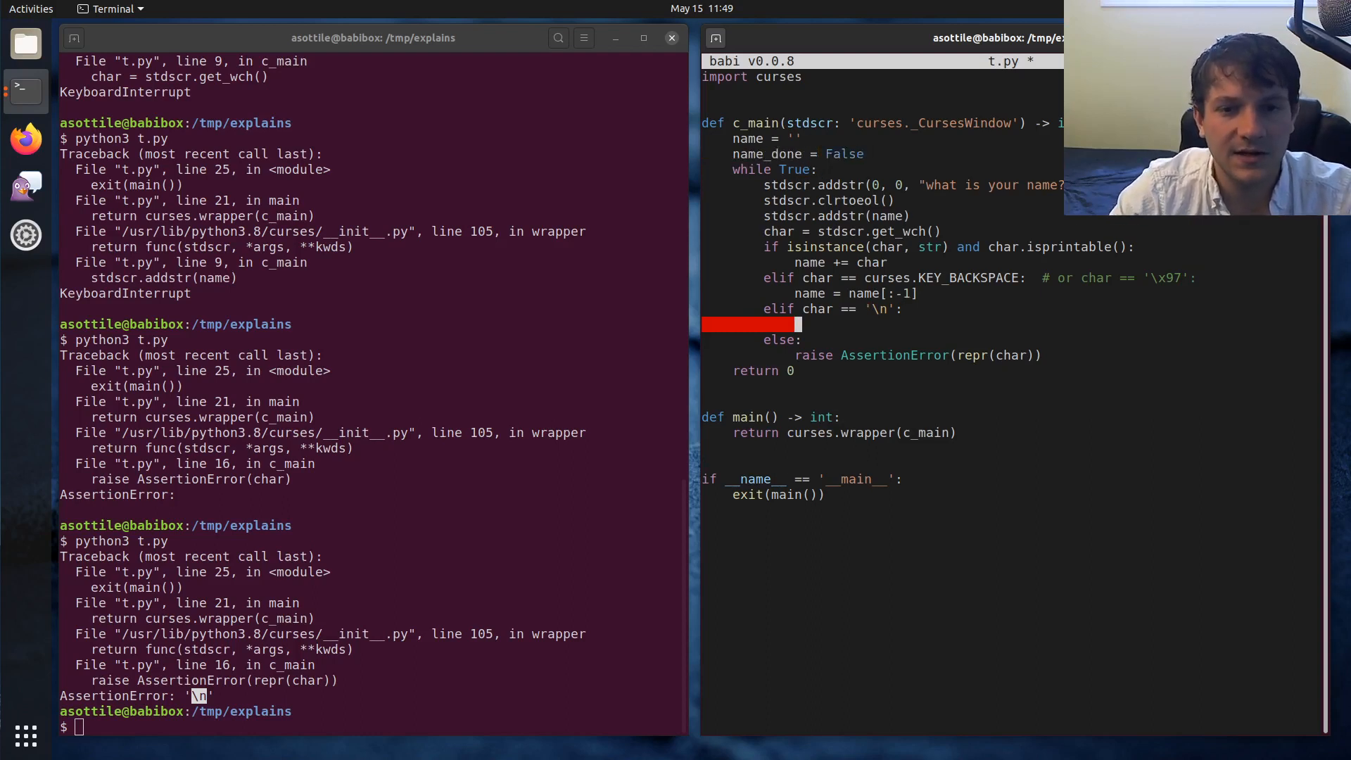
type("name_done = True")
type("if name_done:")
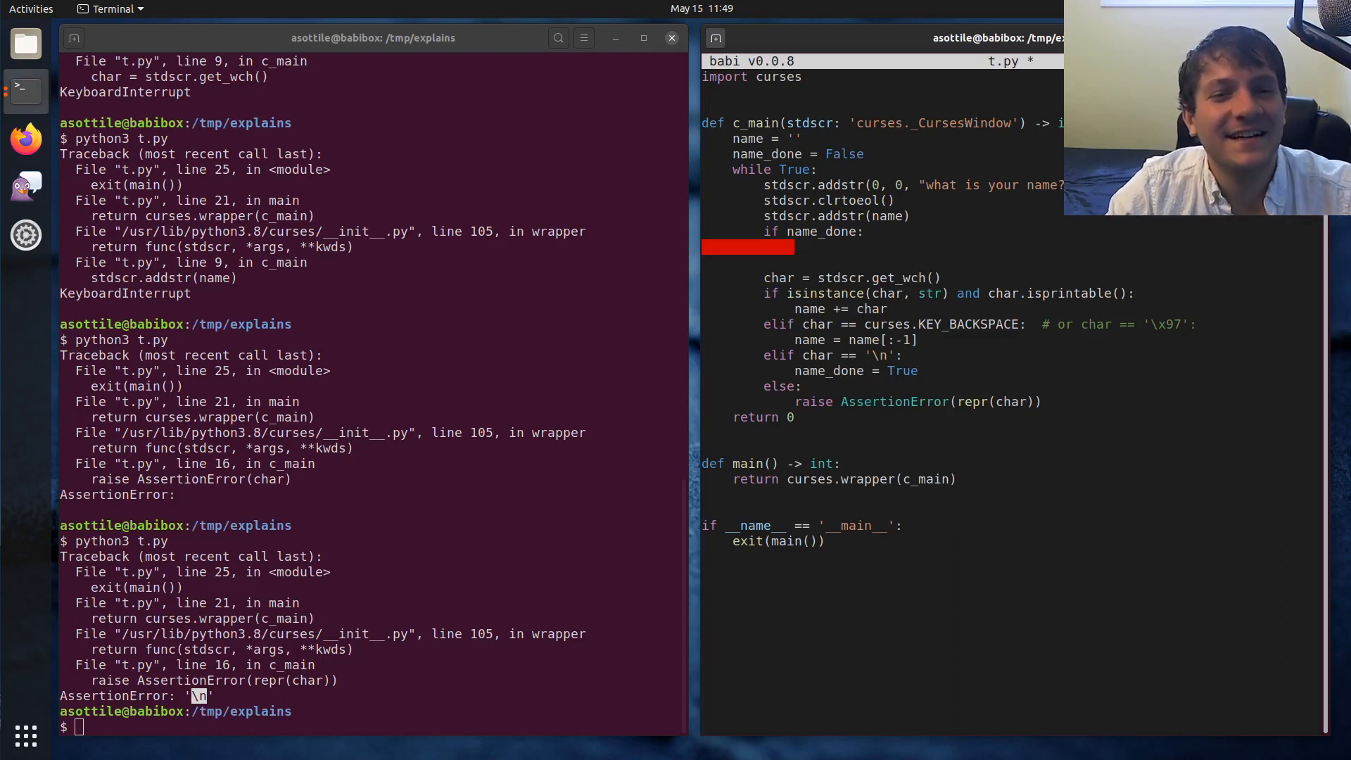
Step: When name_done, draw f'OHAI {name}' on row 1 with stdscr.addstr(1, 0, ...)
type("stdscr.addstr(")
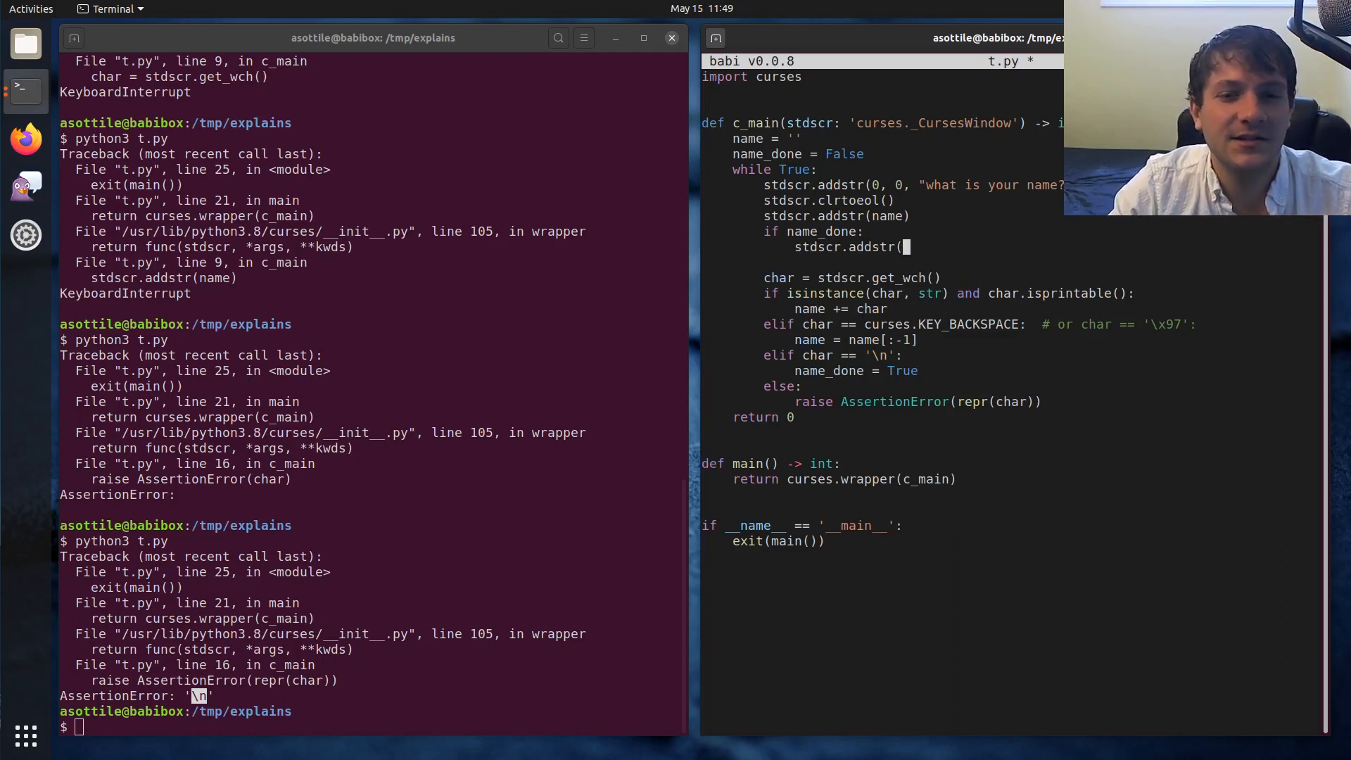
type("1, 0, f'")
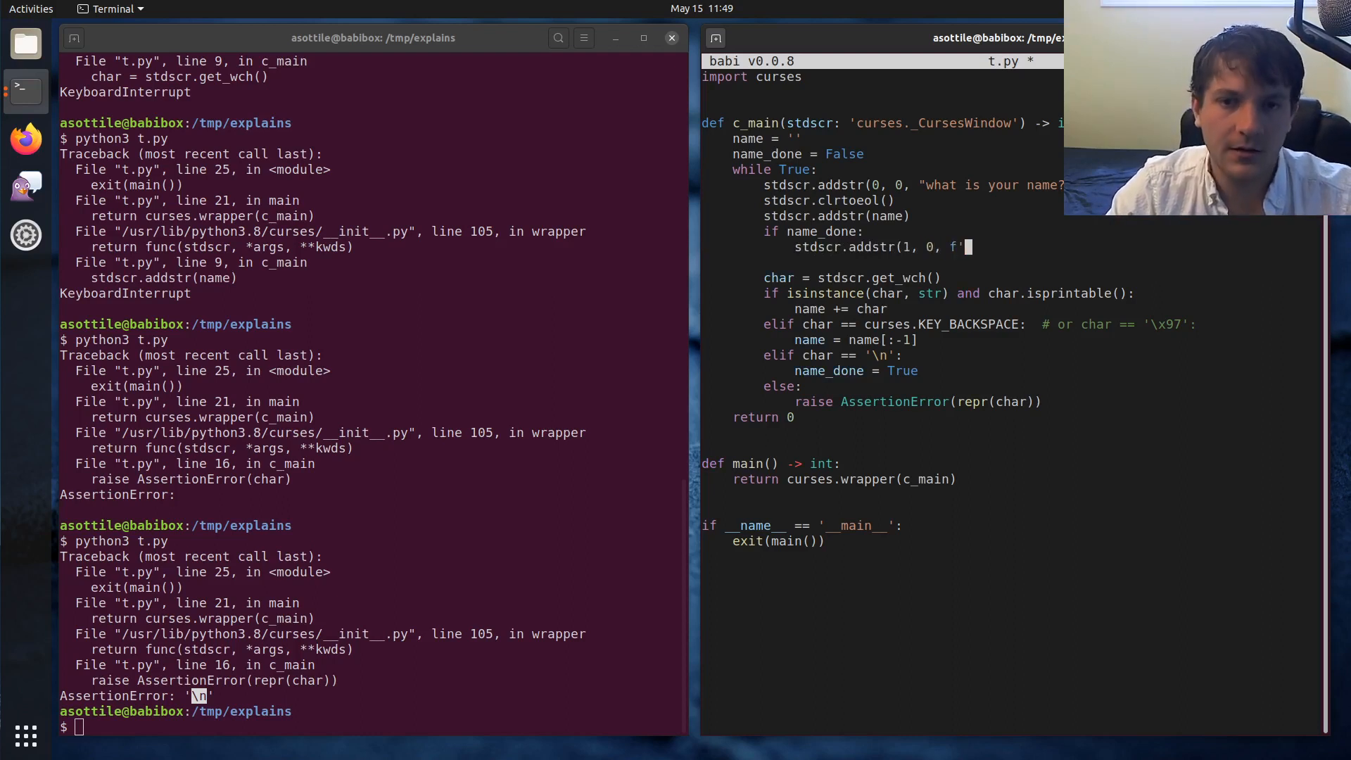
type("0")
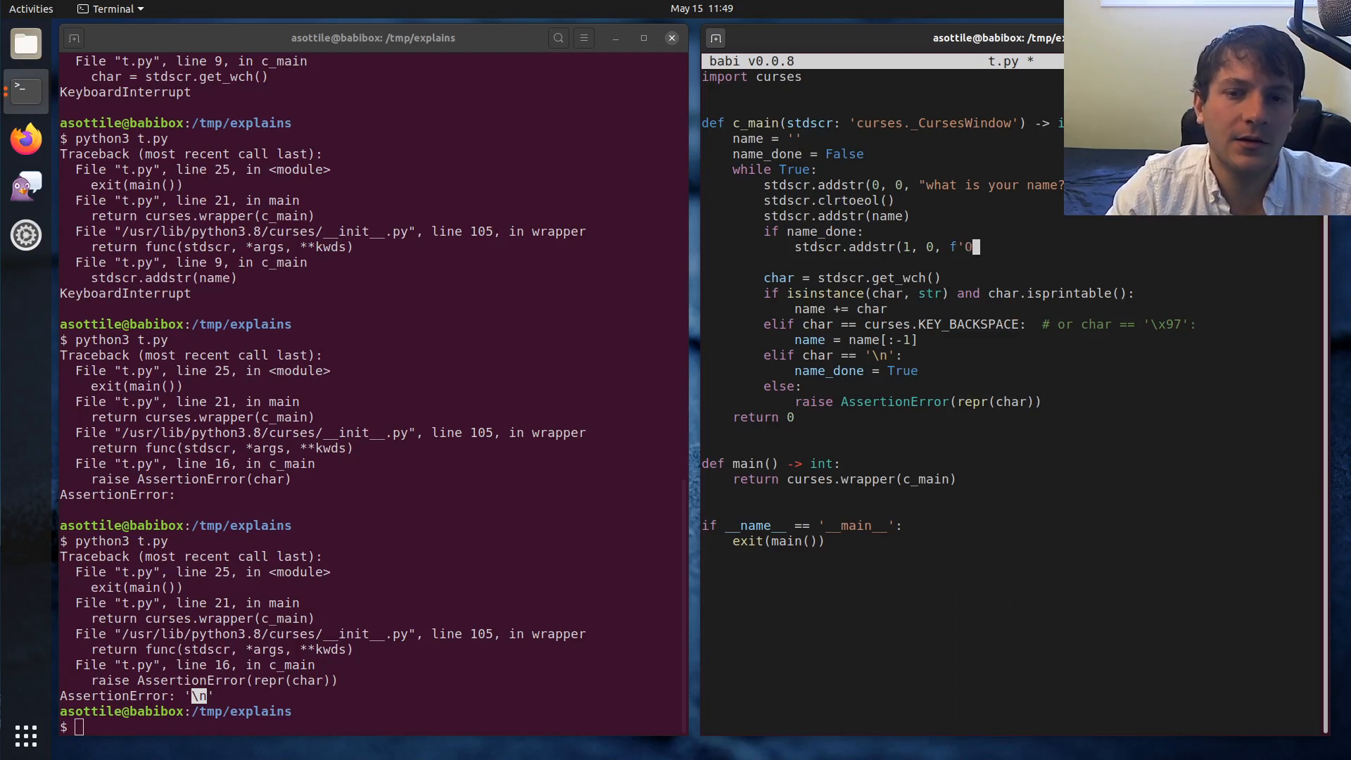
type("HAI {name}")
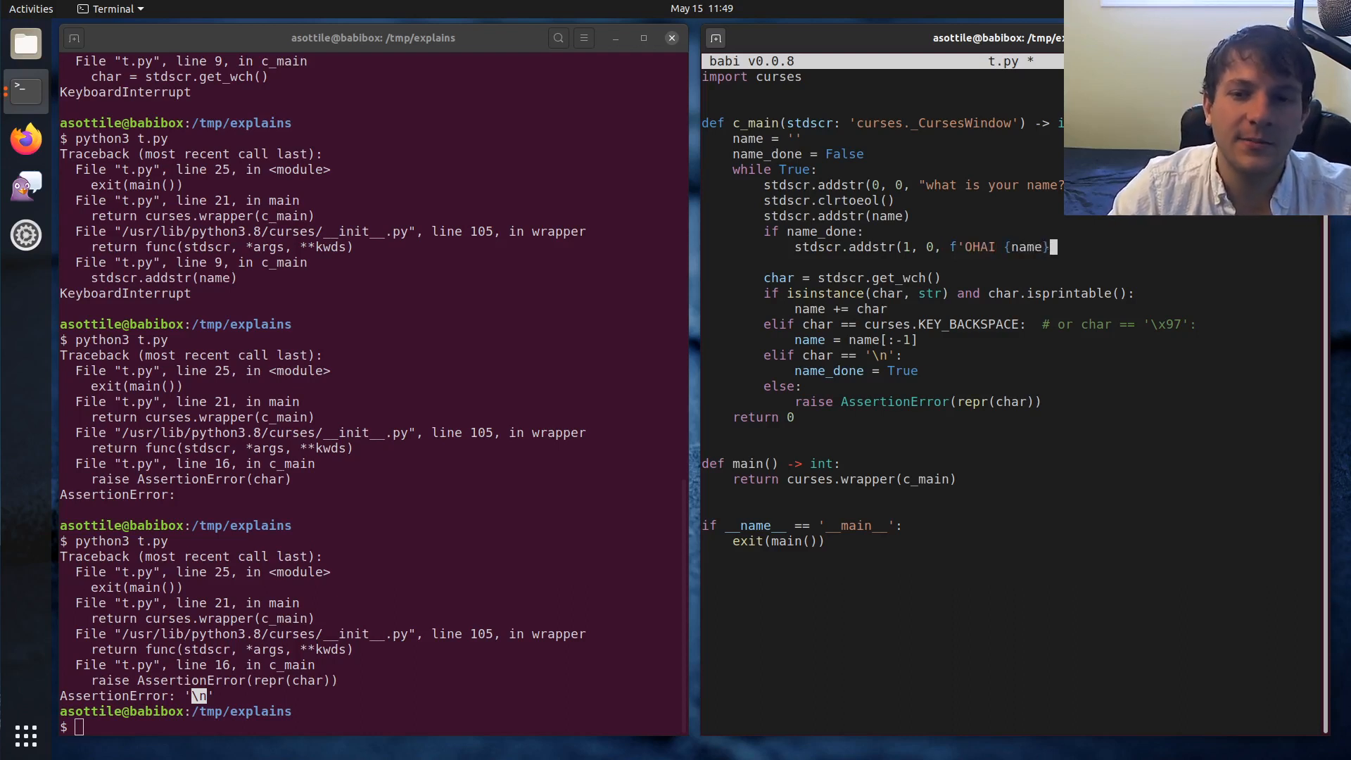